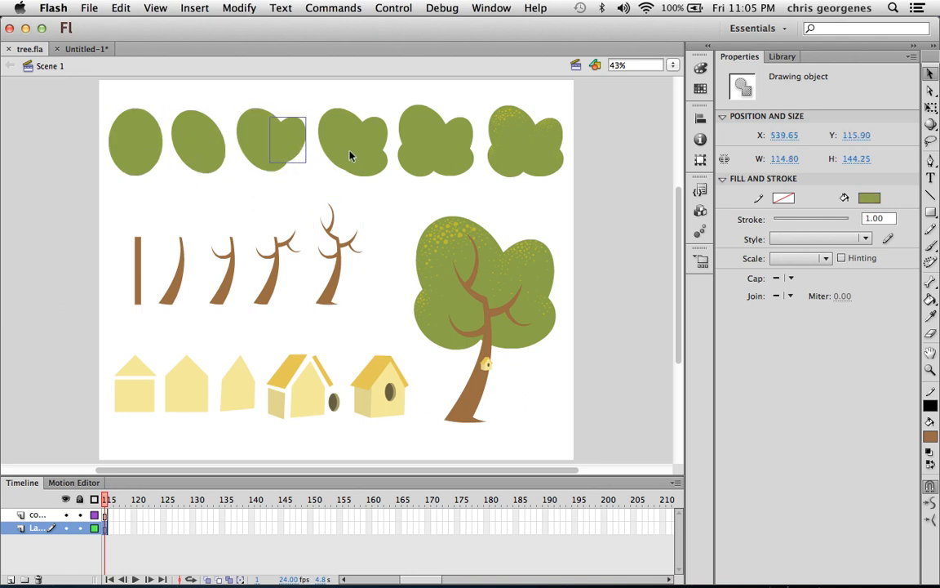
Step: Bring the reference tree picture into the new stage and move it to the upper-left corner
{"action": "left_click", "coordinate": [435, 140]}
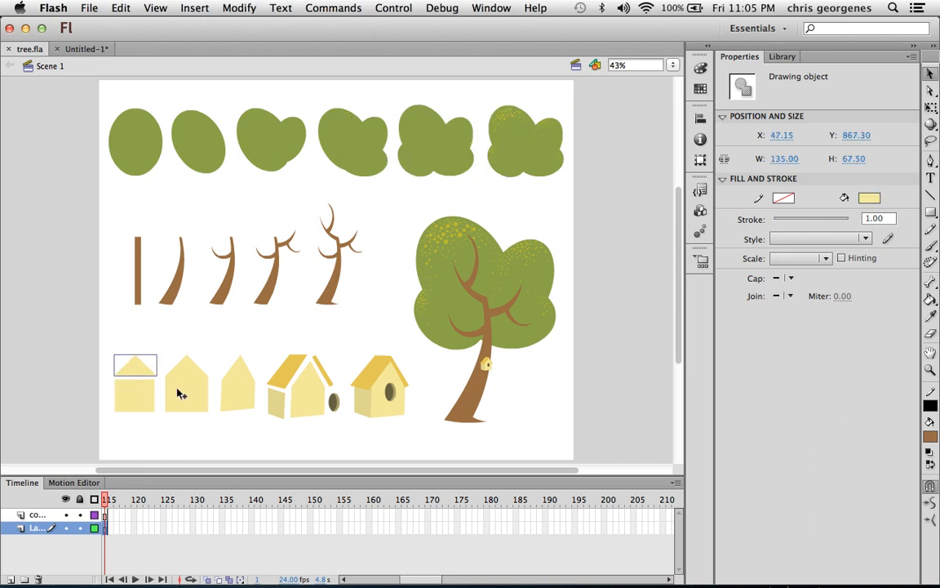
{"action": "left_click", "coordinate": [485, 319]}
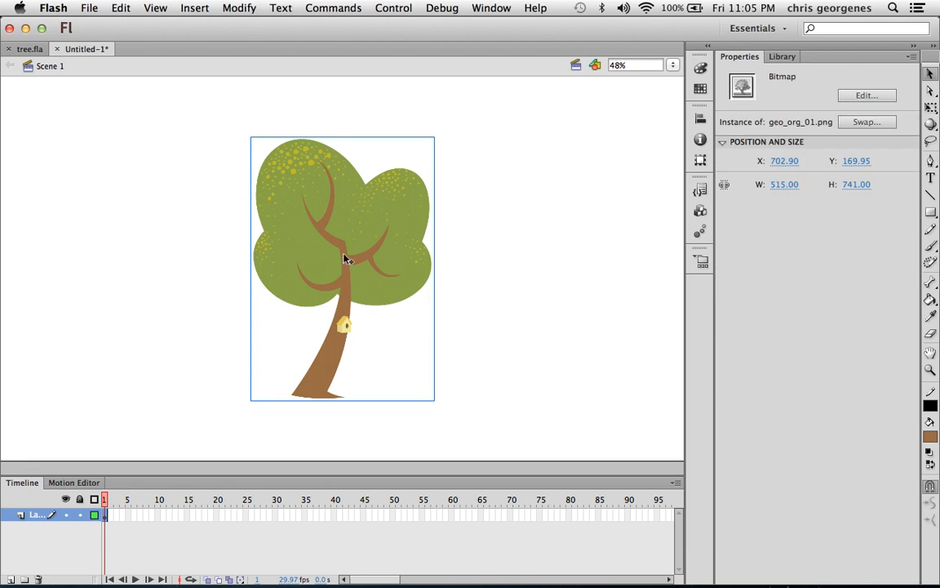
{"action": "left_click_drag", "start_coordinate": [343, 270], "coordinate": [98, 212]}
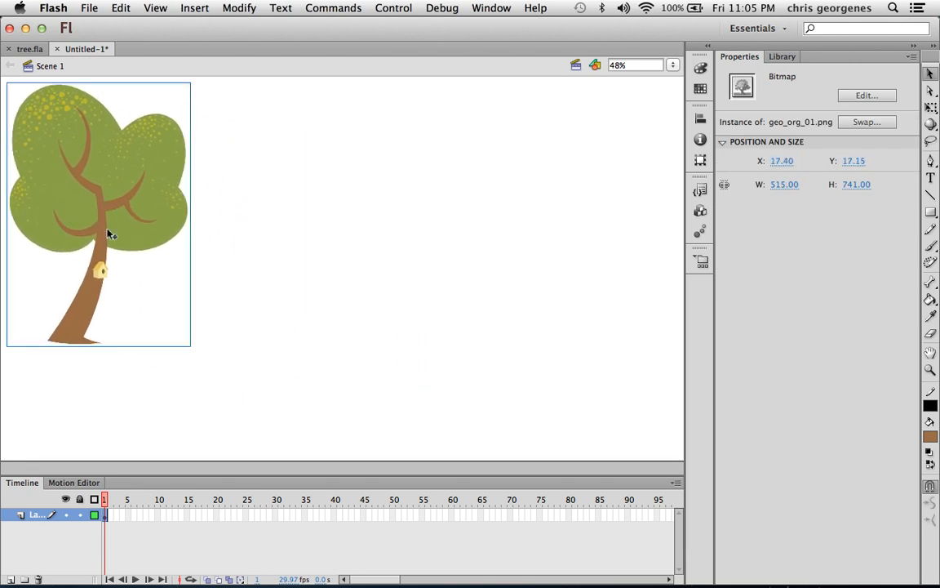
{"action": "mouse_move", "coordinate": [344, 260]}
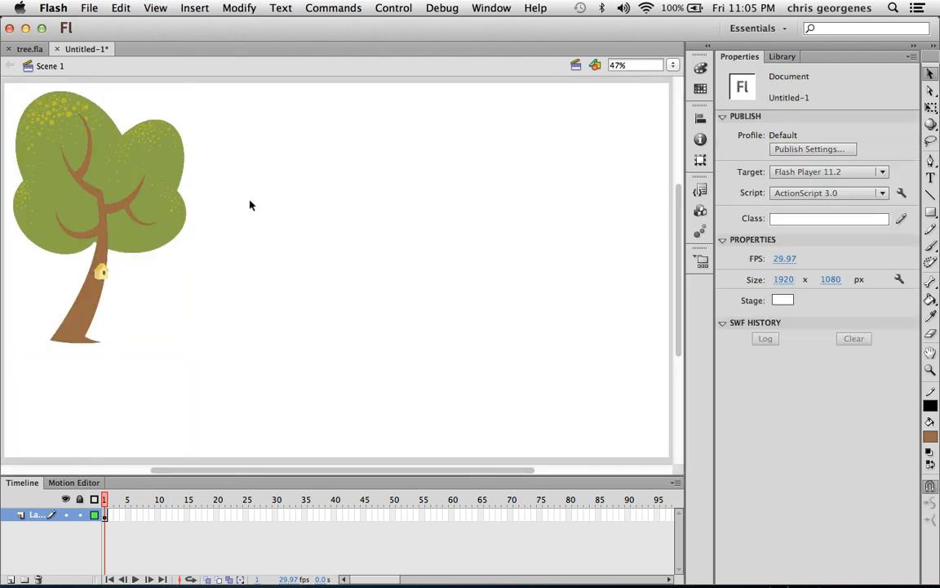
{"action": "mouse_move", "coordinate": [248, 201]}
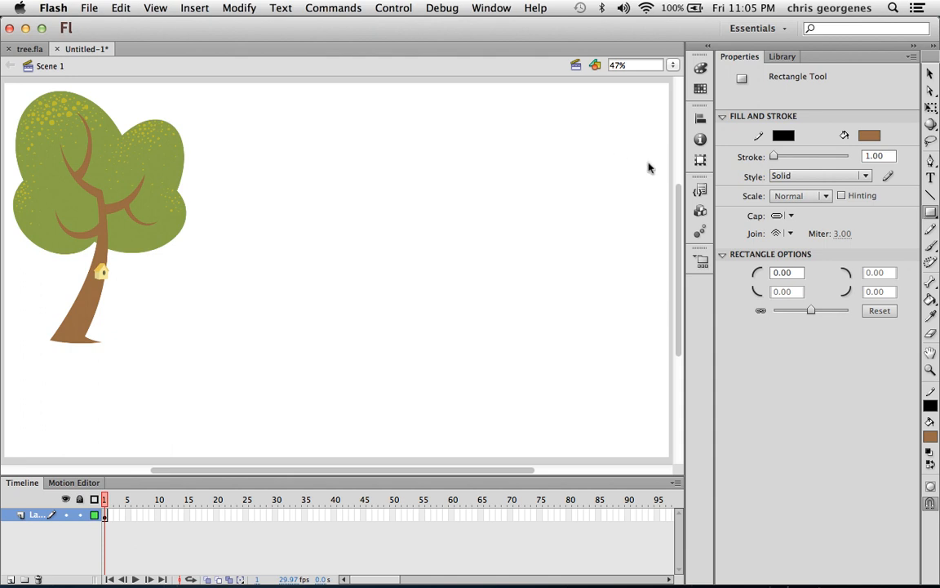
Step: Set the rectangle stroke colour to none so new rectangles have a brown fill with no outline
{"action": "left_click", "coordinate": [784, 135]}
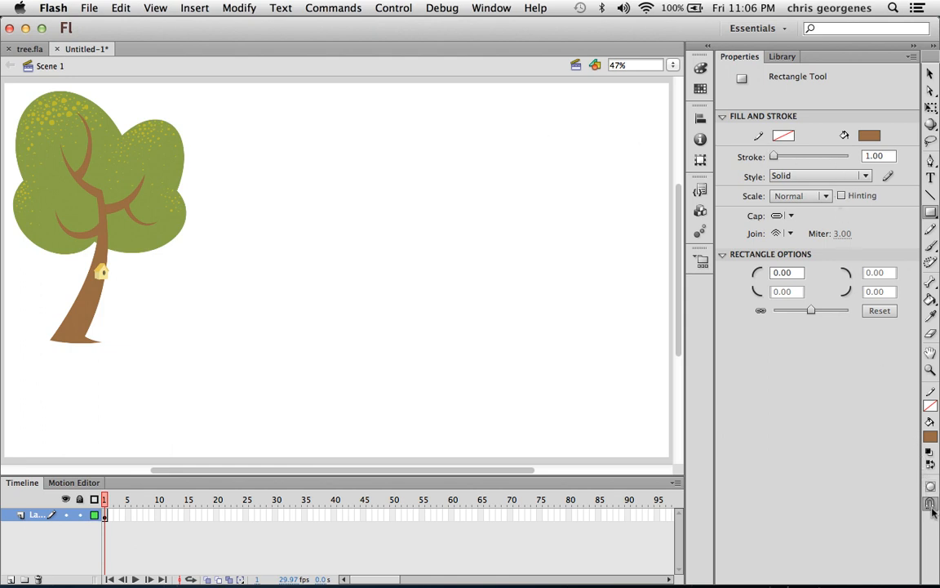
{"action": "mouse_move", "coordinate": [931, 503]}
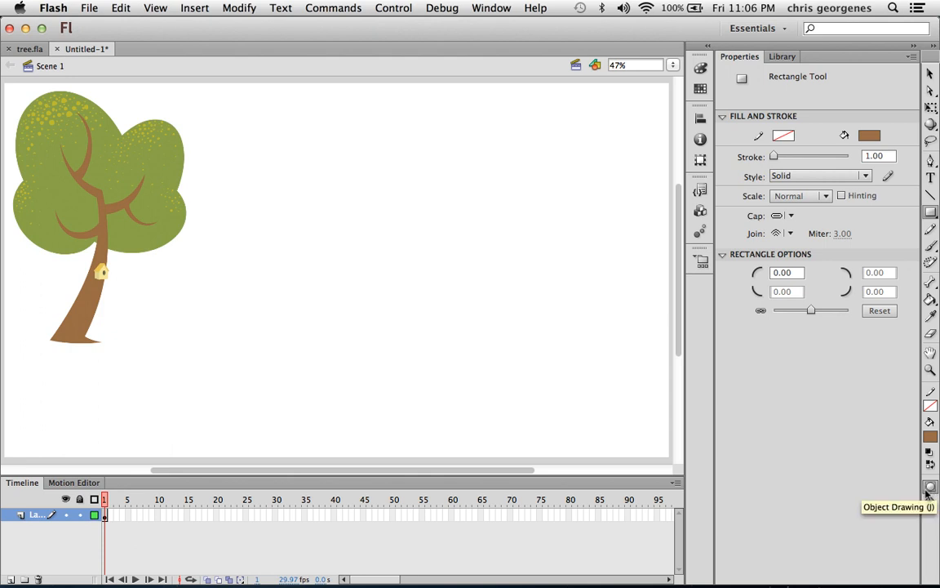
{"action": "mouse_move", "coordinate": [930, 488]}
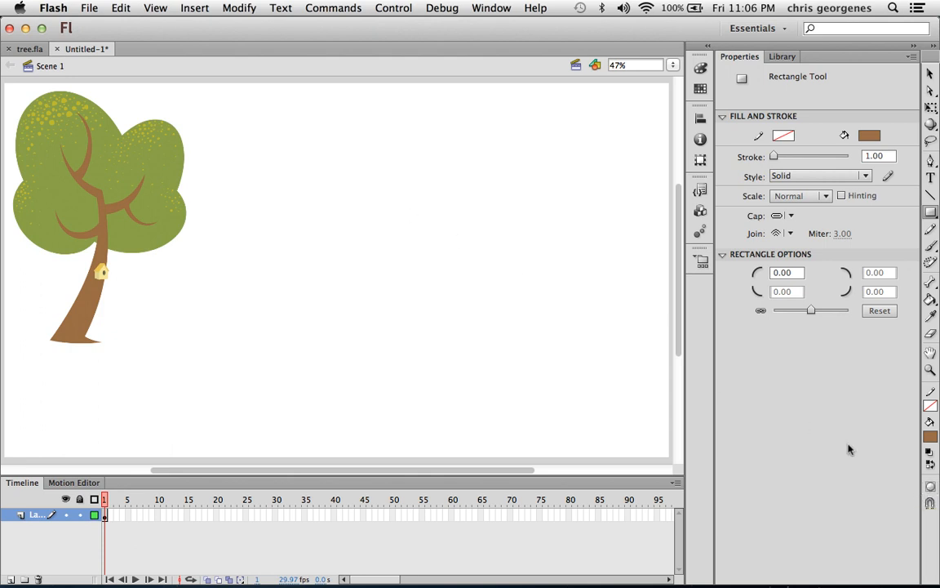
{"action": "mouse_move", "coordinate": [931, 488]}
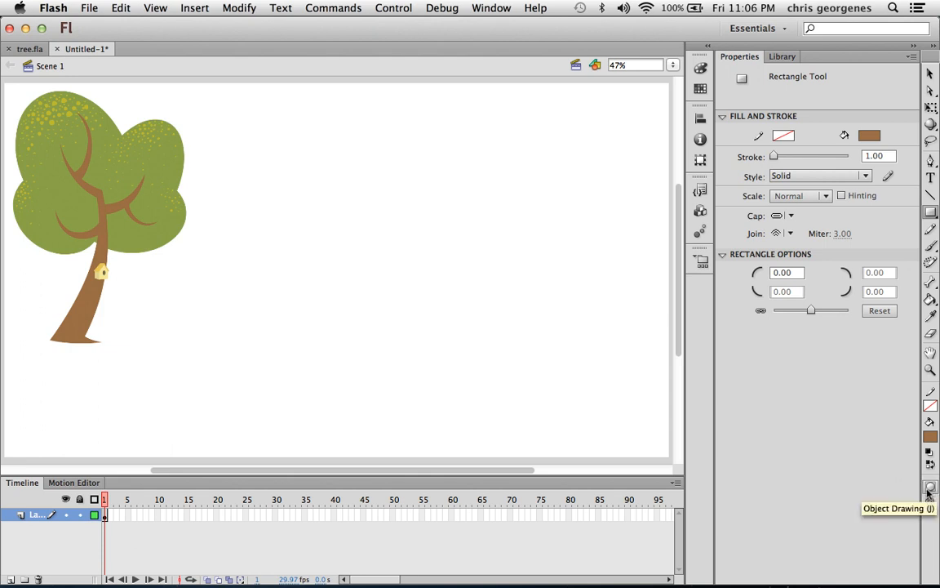
{"action": "mouse_move", "coordinate": [398, 206]}
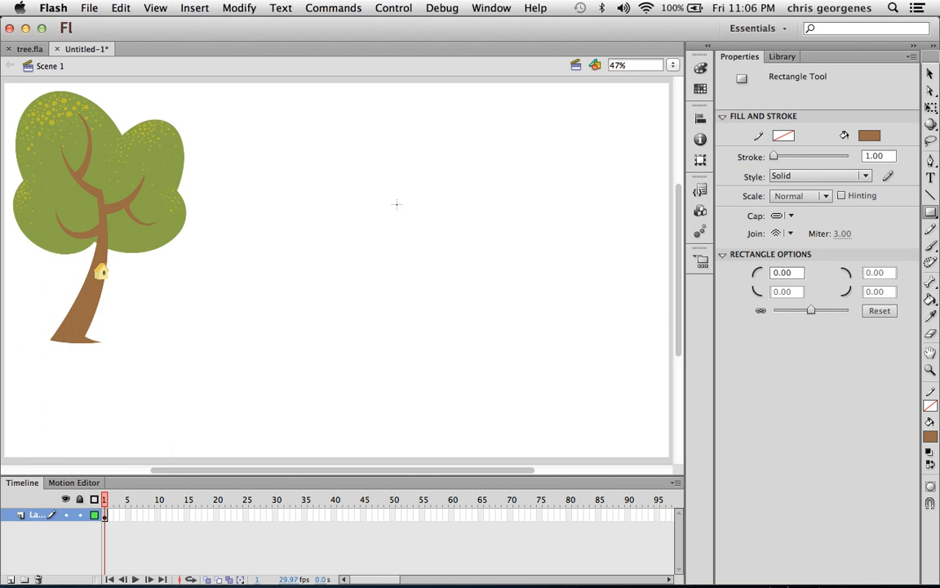
Step: Draw a tall brown trunk rectangle and pull its top corner up to slant and curve the trunk
{"action": "left_click_drag", "start_coordinate": [397, 206], "coordinate": [345, 247]}
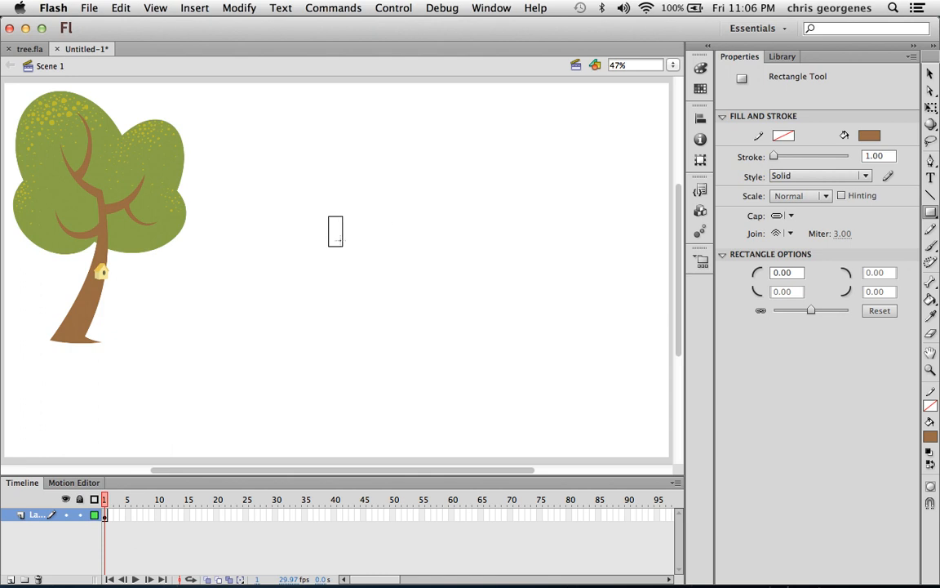
{"action": "left_click_drag", "start_coordinate": [330, 220], "coordinate": [363, 421]}
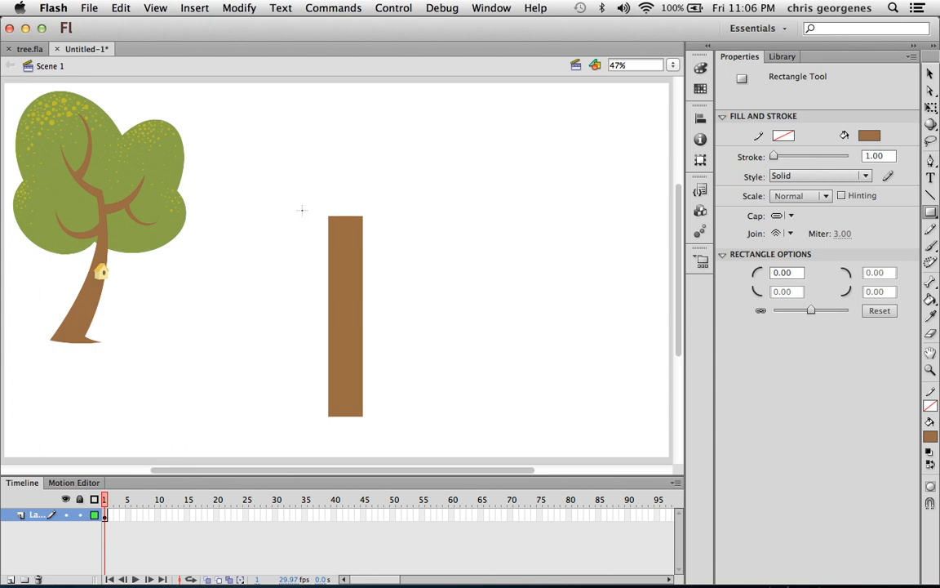
{"action": "mouse_move", "coordinate": [304, 215]}
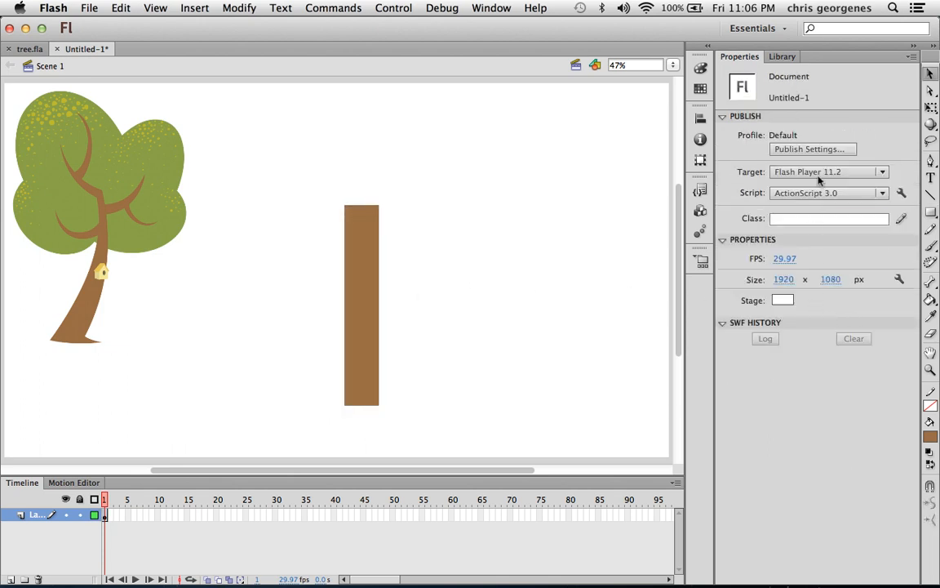
{"action": "mouse_move", "coordinate": [931, 74]}
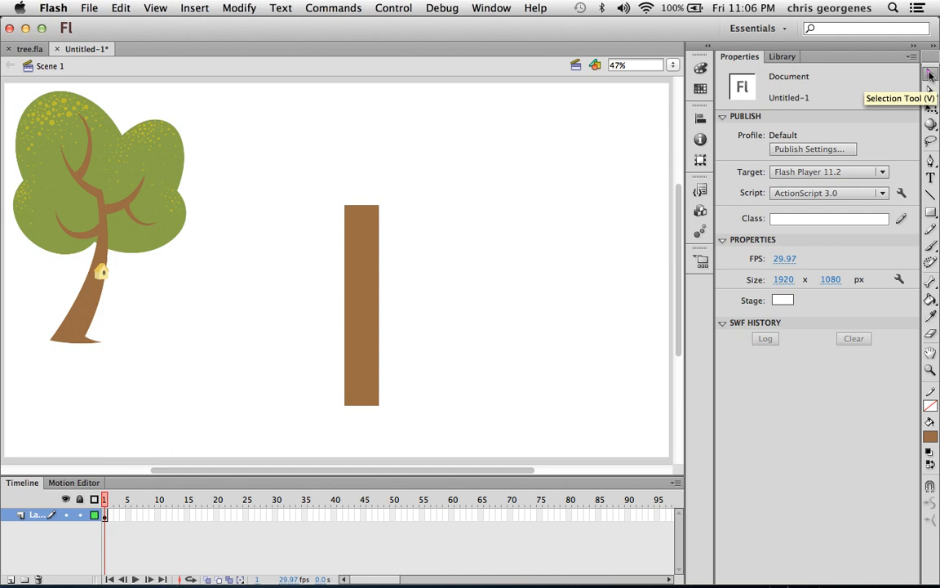
{"action": "mouse_move", "coordinate": [382, 211]}
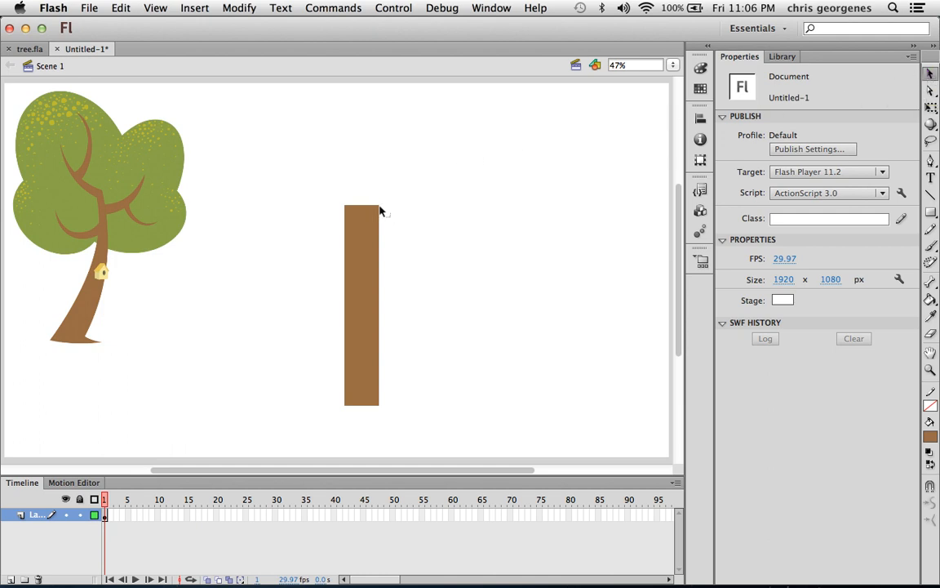
{"action": "left_click_drag", "start_coordinate": [376, 206], "coordinate": [433, 190]}
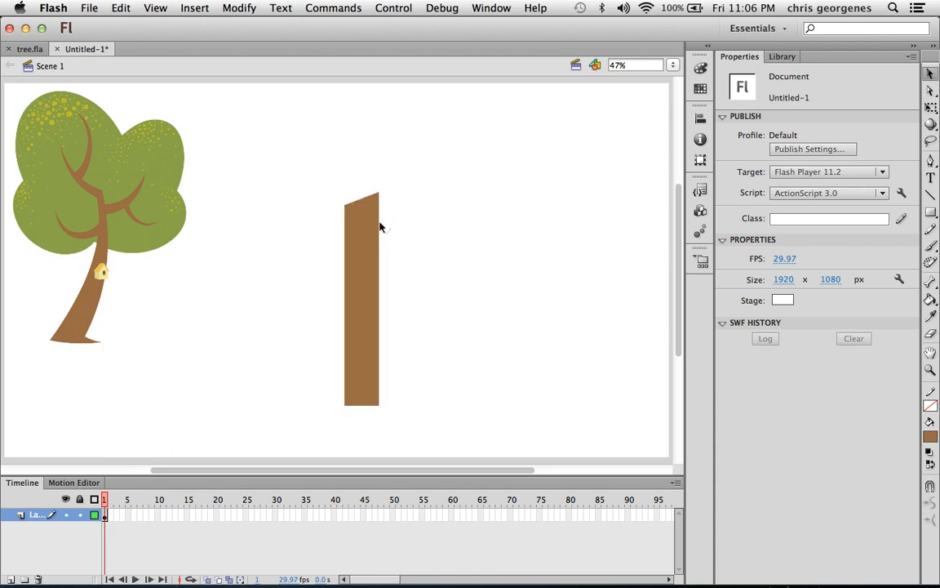
{"action": "left_click", "coordinate": [363, 302]}
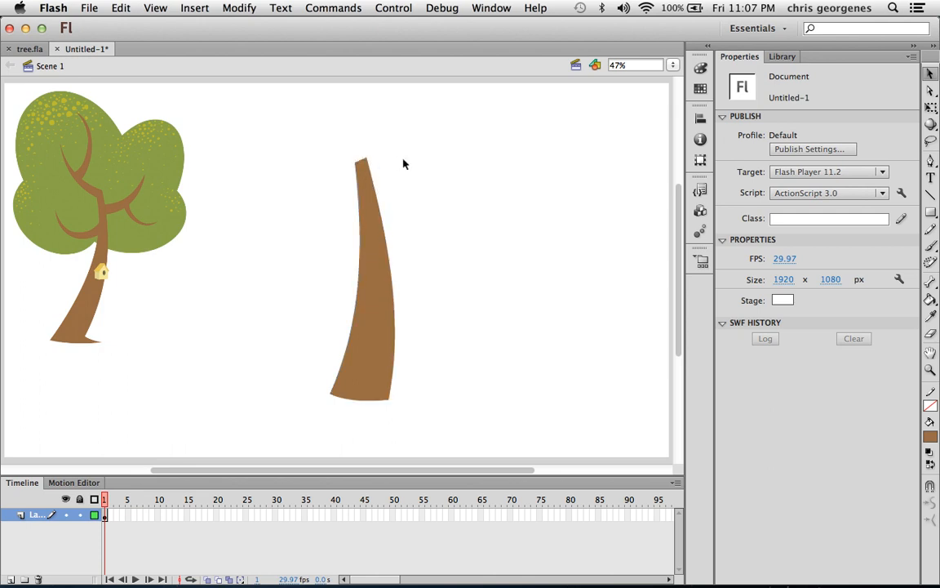
Step: Draw another brown rectangle, then duplicate the trunk and move the copy up and left
{"action": "left_click", "coordinate": [372, 329]}
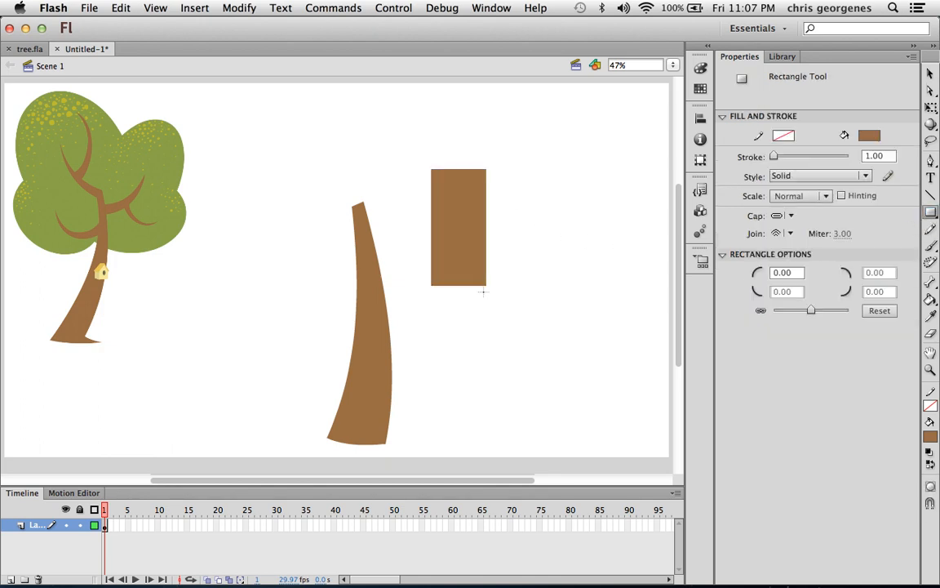
{"action": "left_click", "coordinate": [362, 359]}
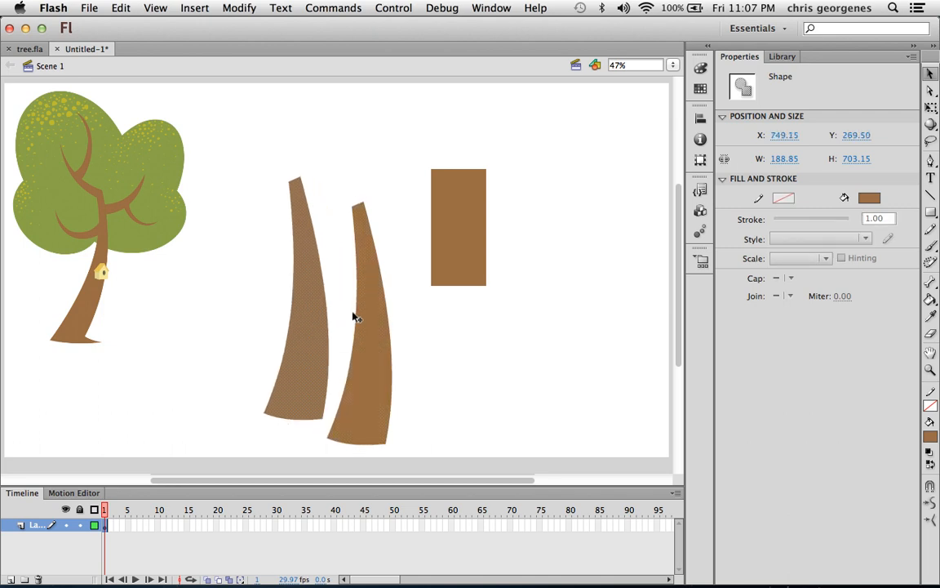
{"action": "mouse_move", "coordinate": [317, 314]}
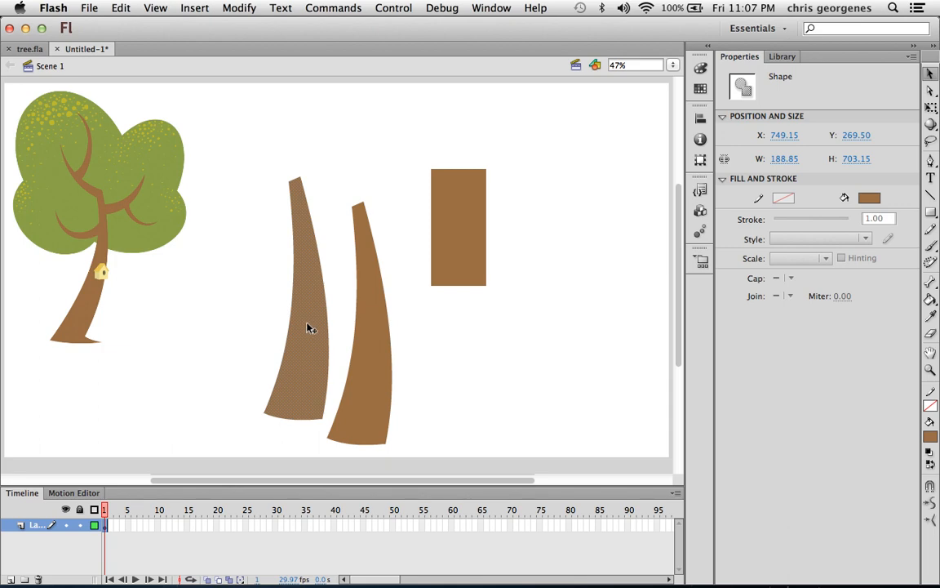
{"action": "left_click_drag", "start_coordinate": [308, 326], "coordinate": [286, 264]}
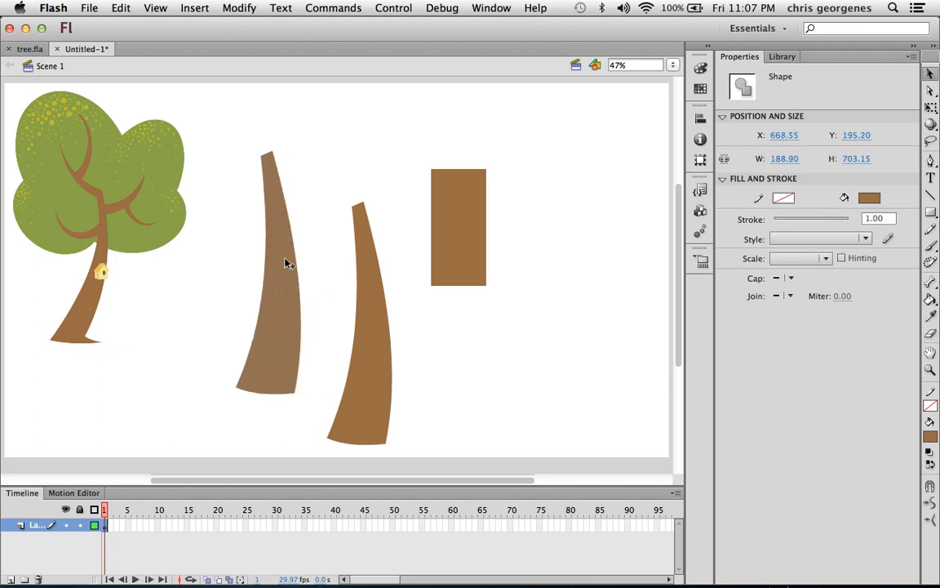
{"action": "mouse_move", "coordinate": [601, 193]}
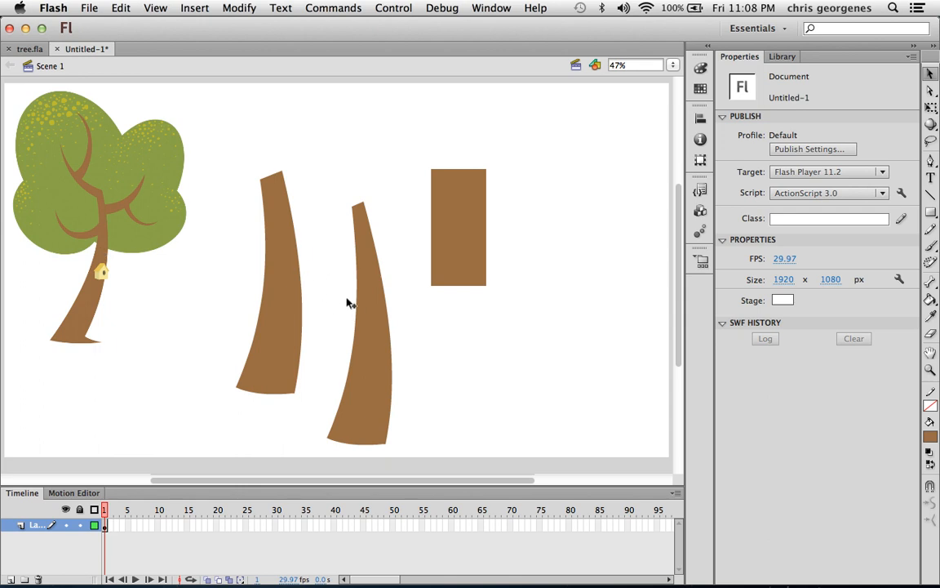
Step: Shrink the copied trunk into a thin branch and rotate it out toward the upper right
{"action": "left_click", "coordinate": [269, 286]}
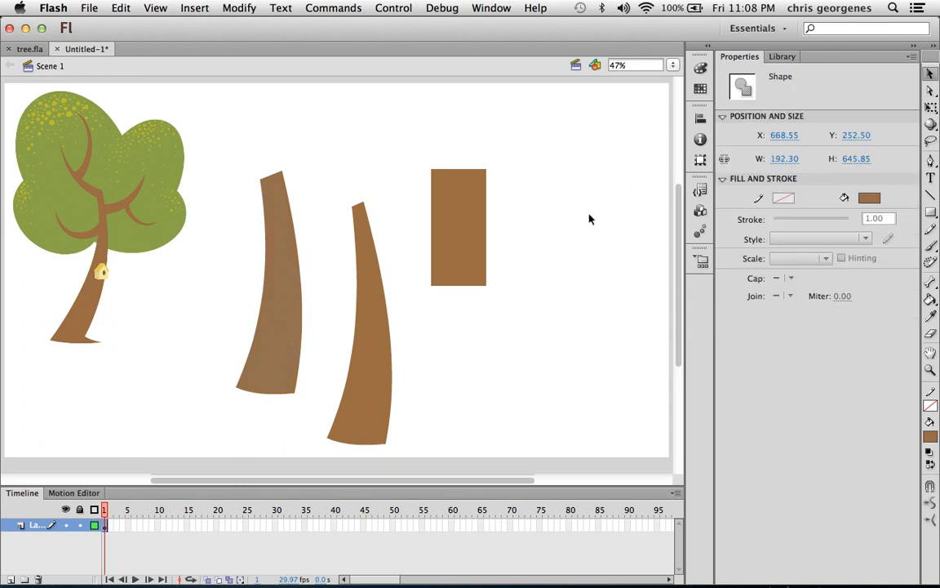
{"action": "left_click", "coordinate": [269, 281]}
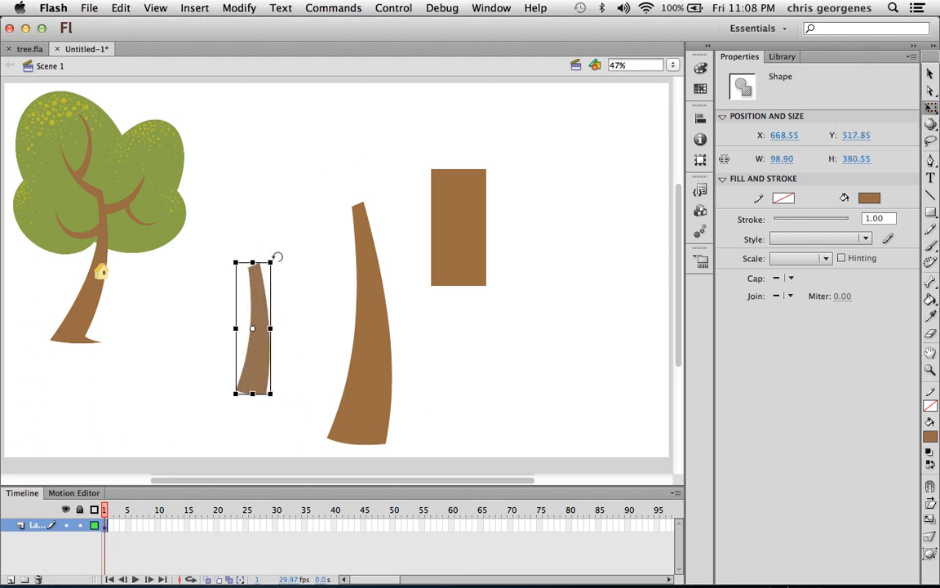
{"action": "left_click_drag", "start_coordinate": [269, 261], "coordinate": [306, 291]}
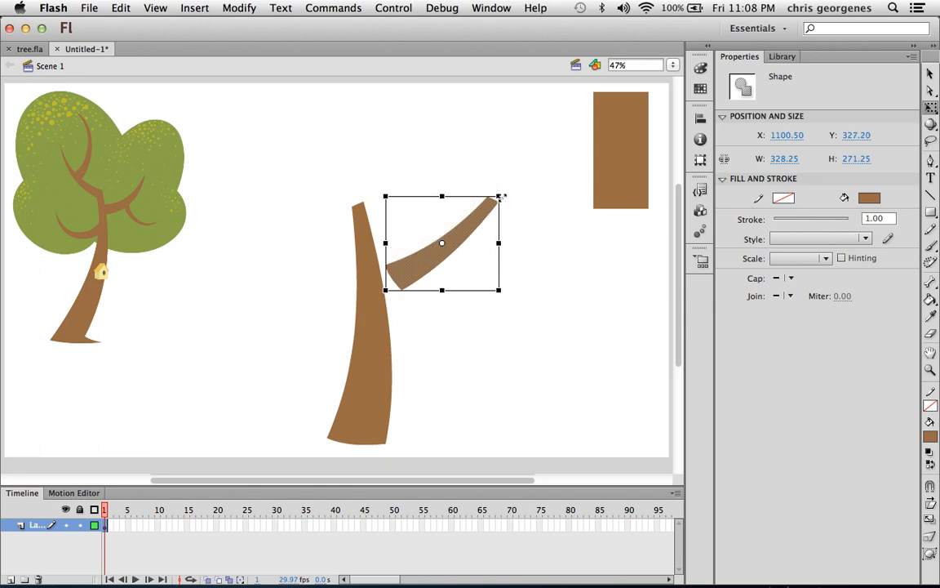
{"action": "left_click_drag", "start_coordinate": [503, 196], "coordinate": [487, 212]}
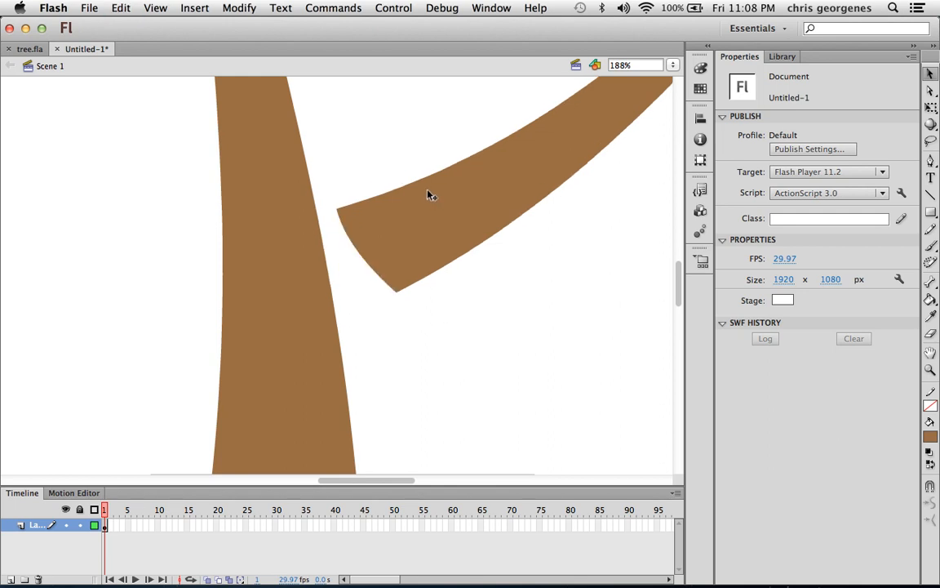
Step: Attach the branch against the side of the main trunk to form a forked trunk
{"action": "left_click", "coordinate": [431, 196]}
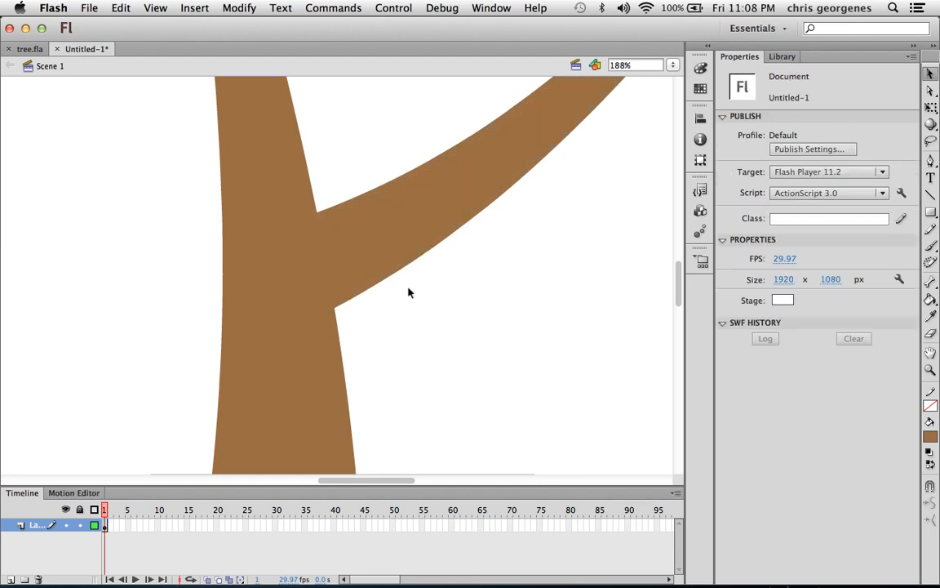
{"action": "mouse_move", "coordinate": [476, 183]}
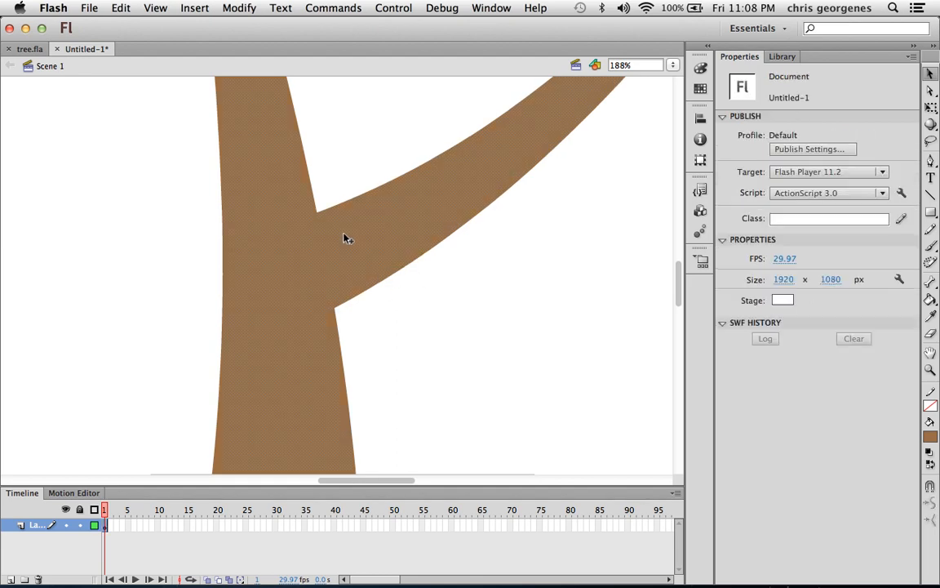
{"action": "left_click", "coordinate": [261, 281]}
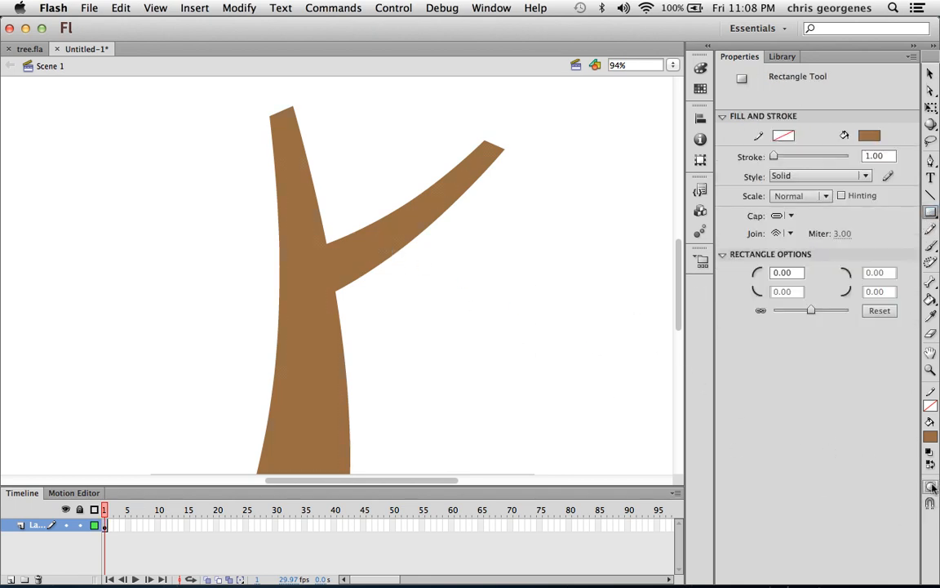
{"action": "mouse_move", "coordinate": [376, 311]}
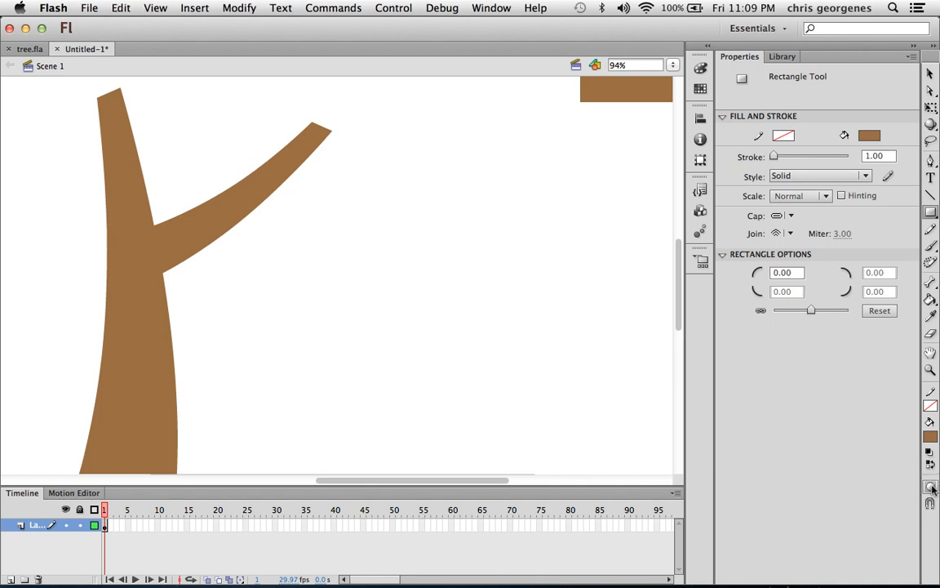
Step: Draw a second brown trunk shape and move a new branch piece onto it
{"action": "left_click_drag", "start_coordinate": [422, 228], "coordinate": [467, 400]}
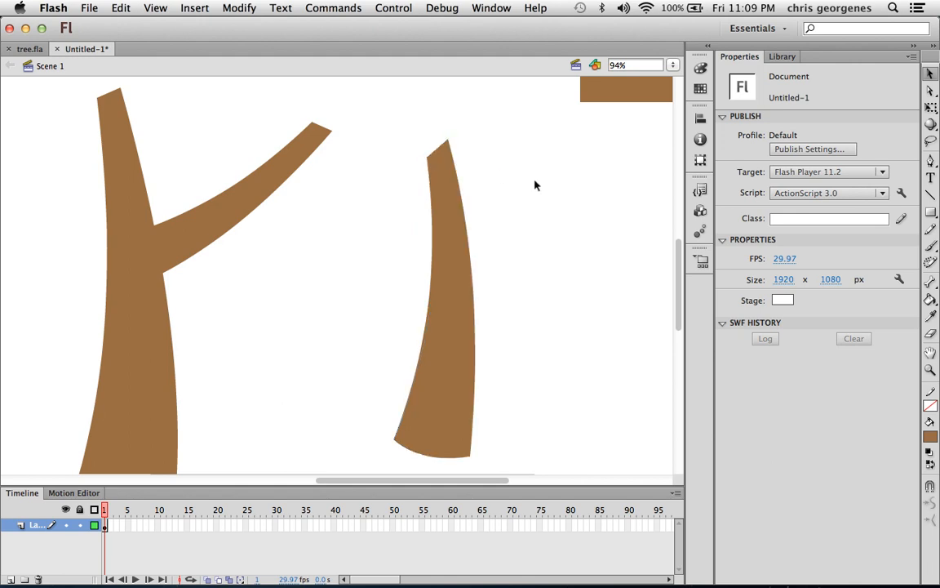
{"action": "mouse_move", "coordinate": [529, 223]}
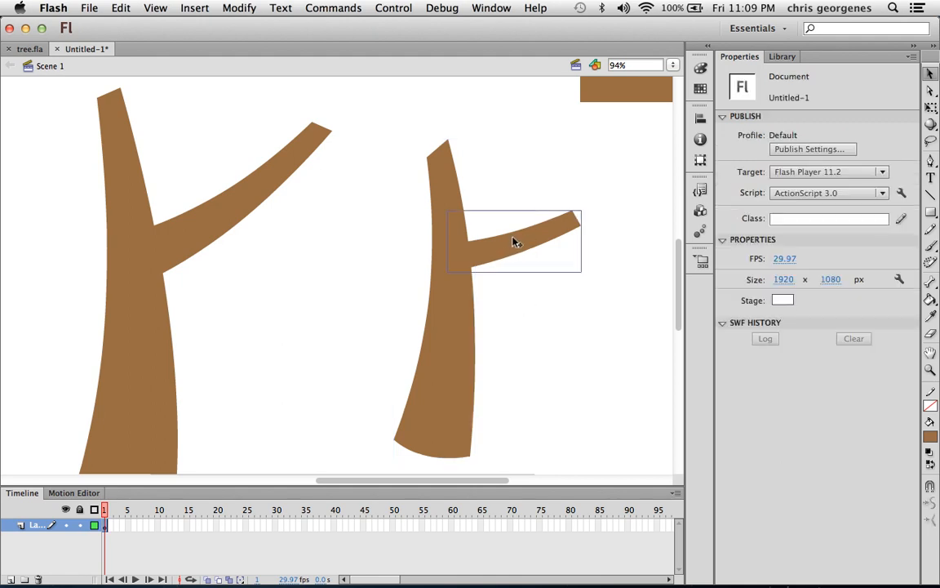
{"action": "left_click", "coordinate": [514, 242]}
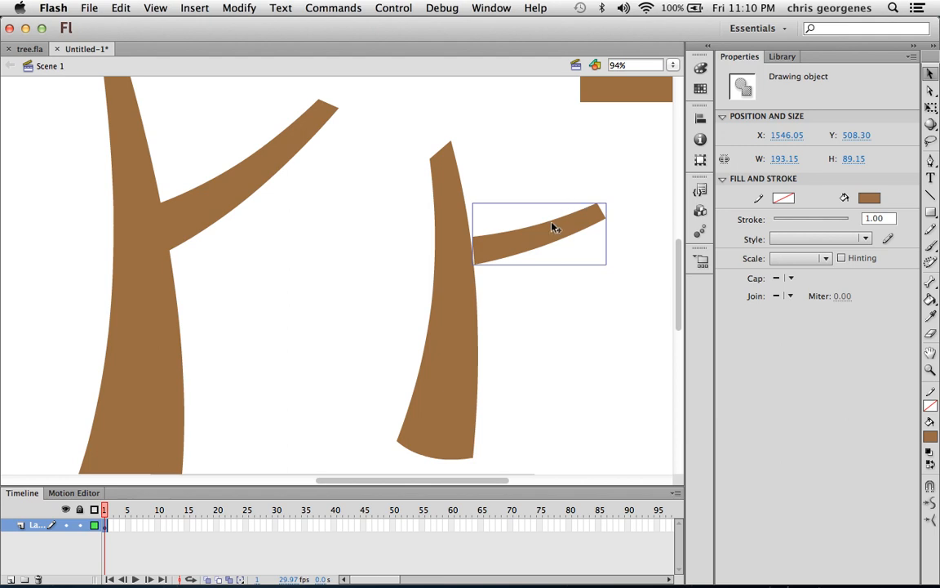
{"action": "left_click_drag", "start_coordinate": [553, 229], "coordinate": [529, 264]}
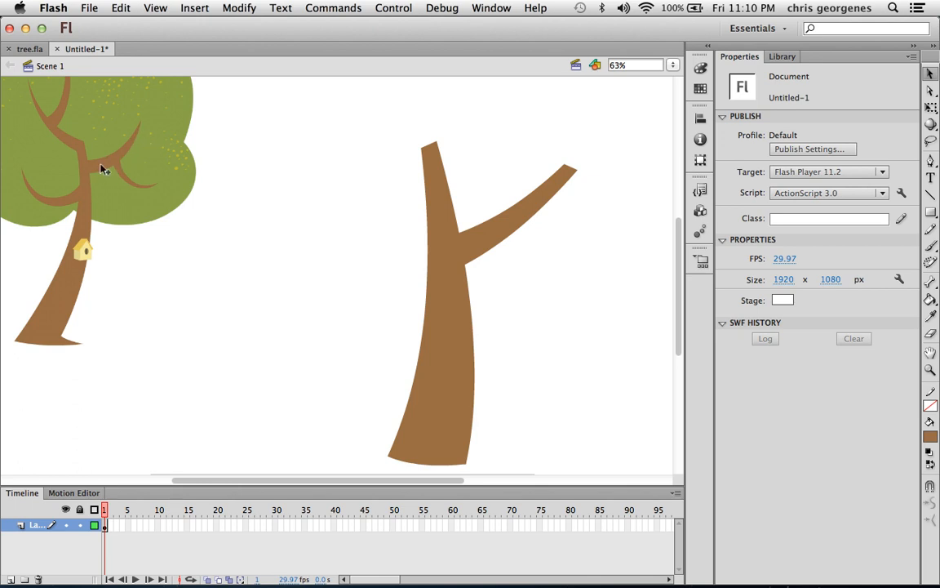
{"action": "mouse_move", "coordinate": [107, 144]}
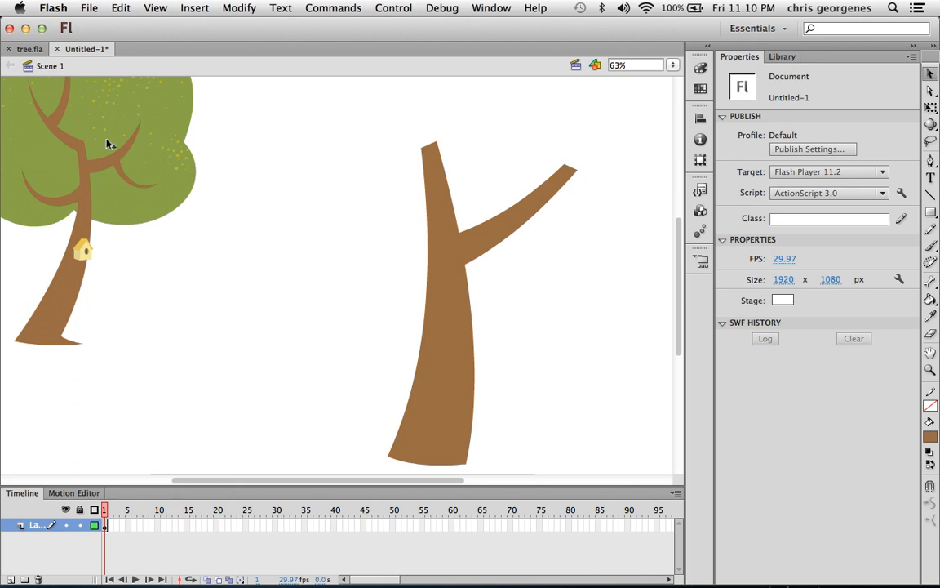
{"action": "mouse_move", "coordinate": [144, 131]}
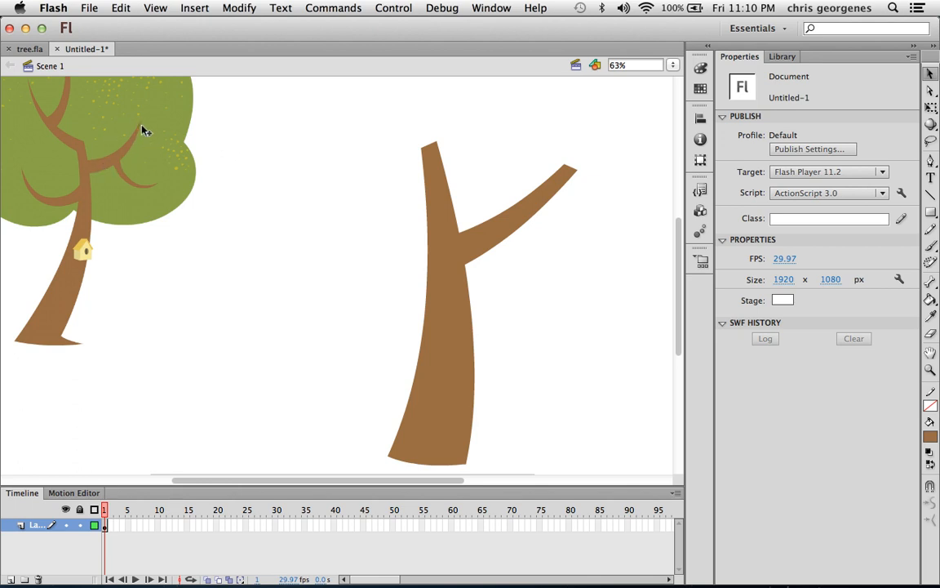
{"action": "mouse_move", "coordinate": [141, 116]}
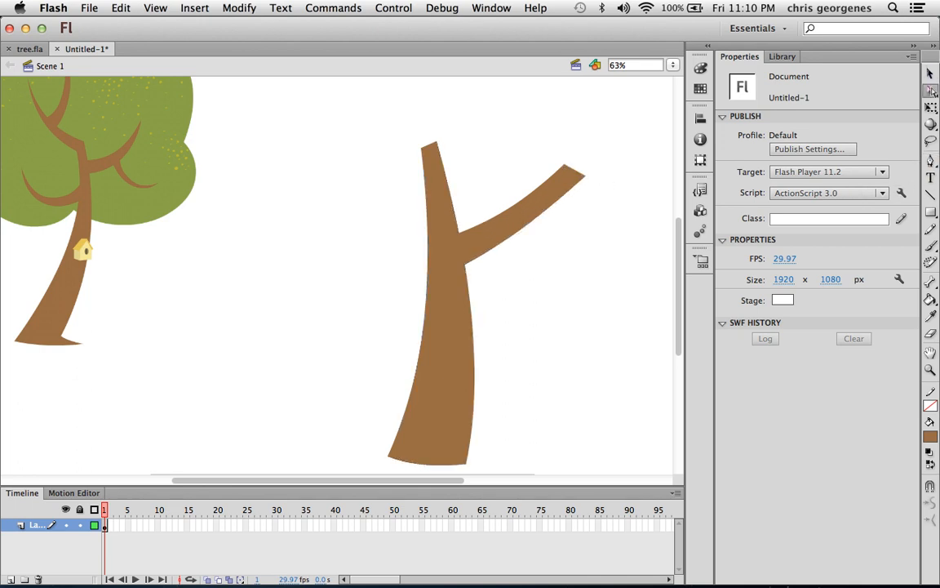
Step: Zoom in to taper the branch tip to a sharp upward point, then zoom back out
{"action": "left_click", "coordinate": [440, 326]}
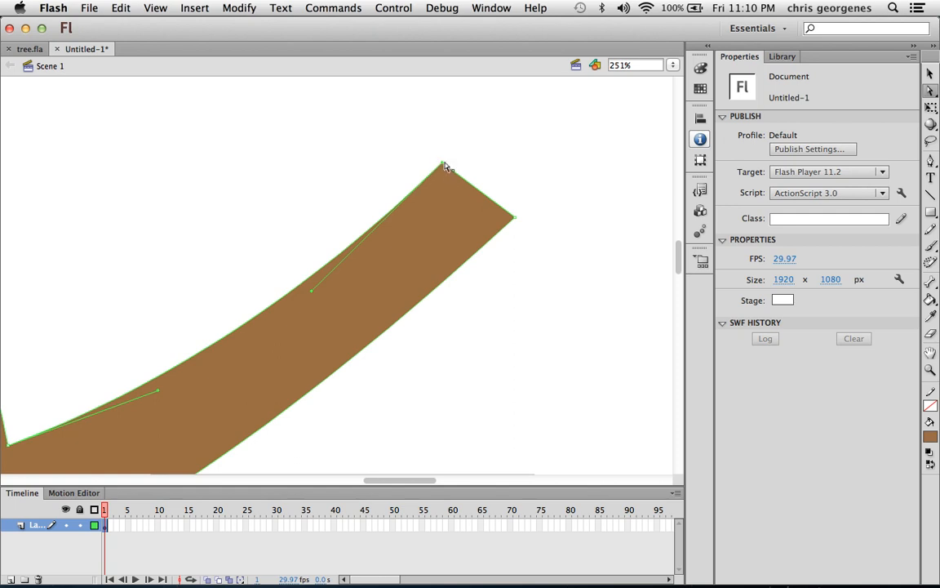
{"action": "mouse_move", "coordinate": [931, 74]}
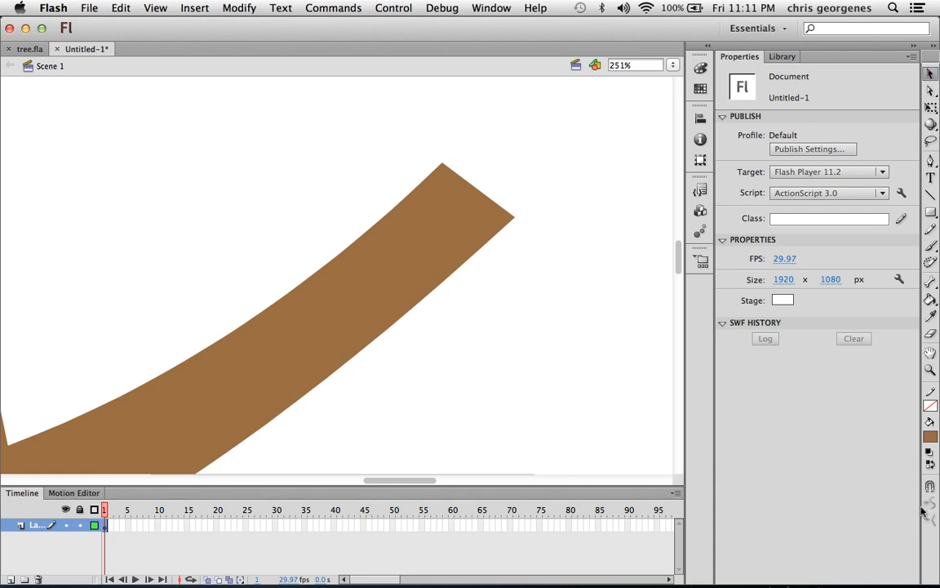
{"action": "mouse_move", "coordinate": [666, 329]}
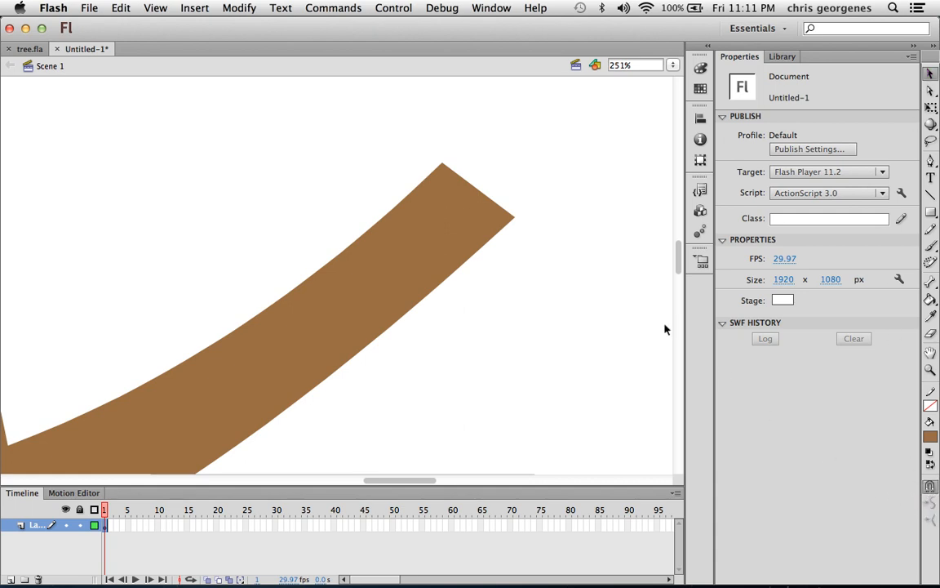
{"action": "mouse_move", "coordinate": [490, 238]}
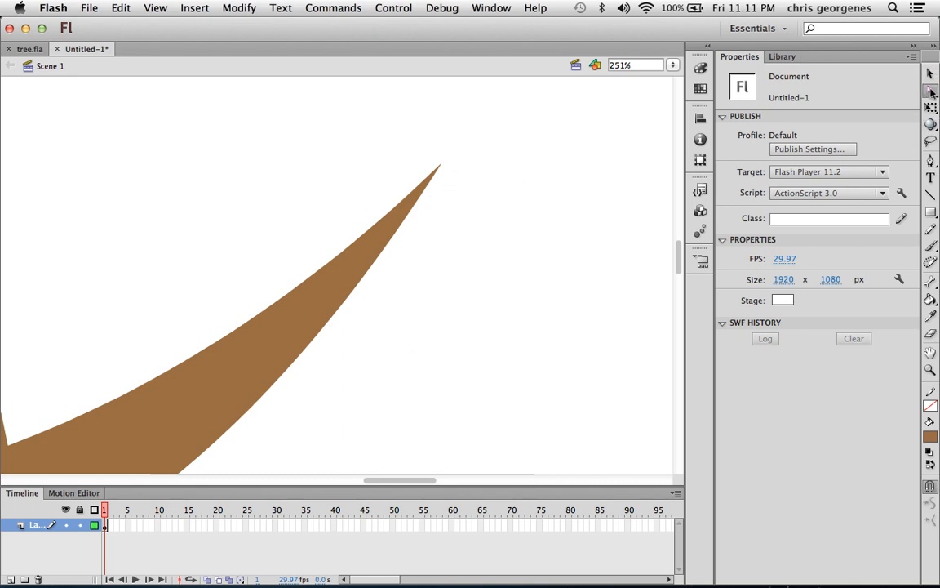
{"action": "left_click", "coordinate": [435, 171]}
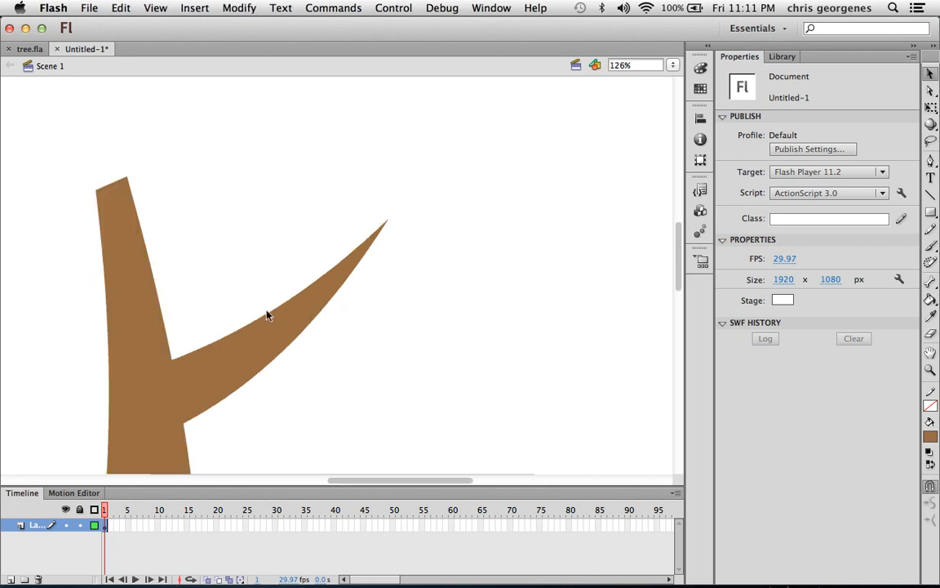
{"action": "mouse_move", "coordinate": [389, 310]}
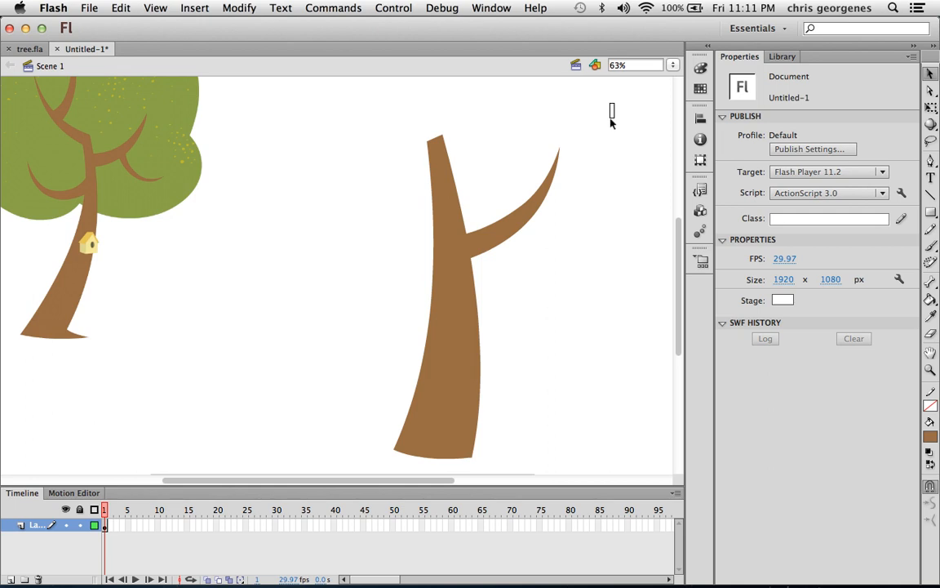
Step: Copy the upper branch and place the copy lower against the right side of the second trunk
{"action": "left_click_drag", "start_coordinate": [613, 111], "coordinate": [496, 288]}
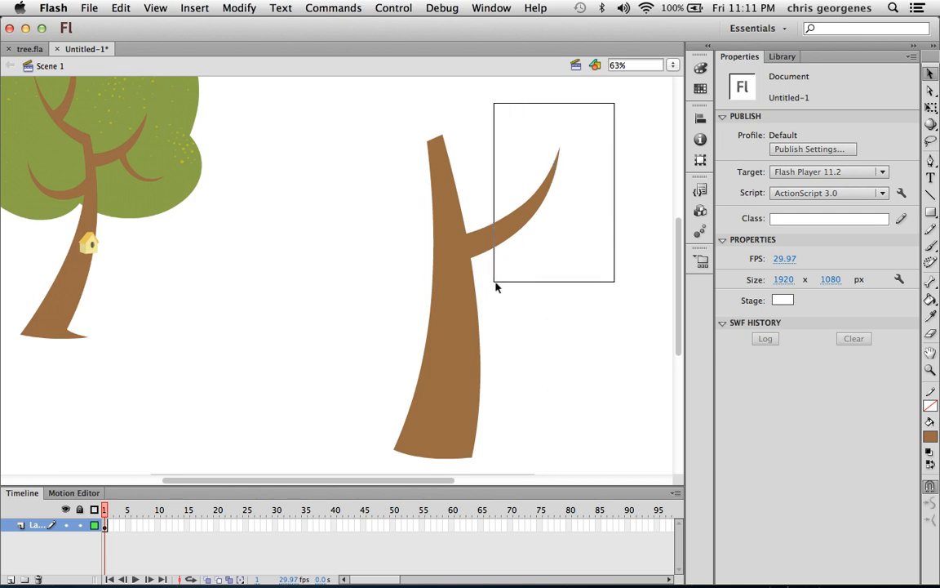
{"action": "left_click", "coordinate": [506, 199]}
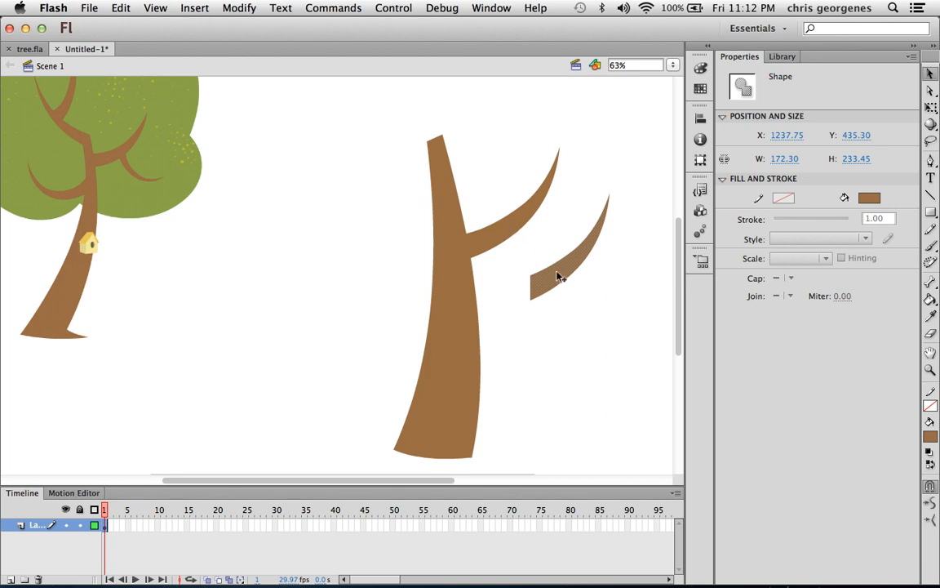
{"action": "left_click", "coordinate": [561, 275]}
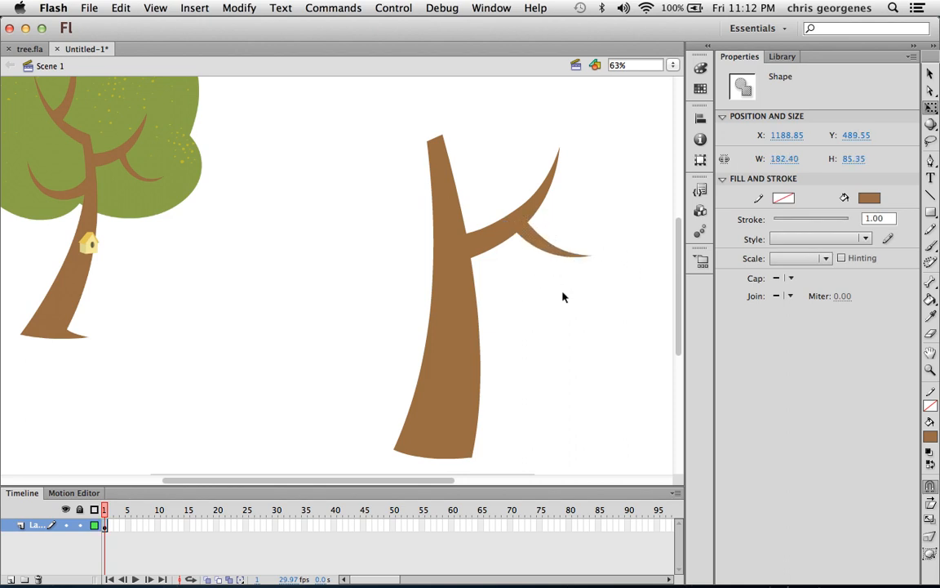
{"action": "left_click", "coordinate": [594, 173]}
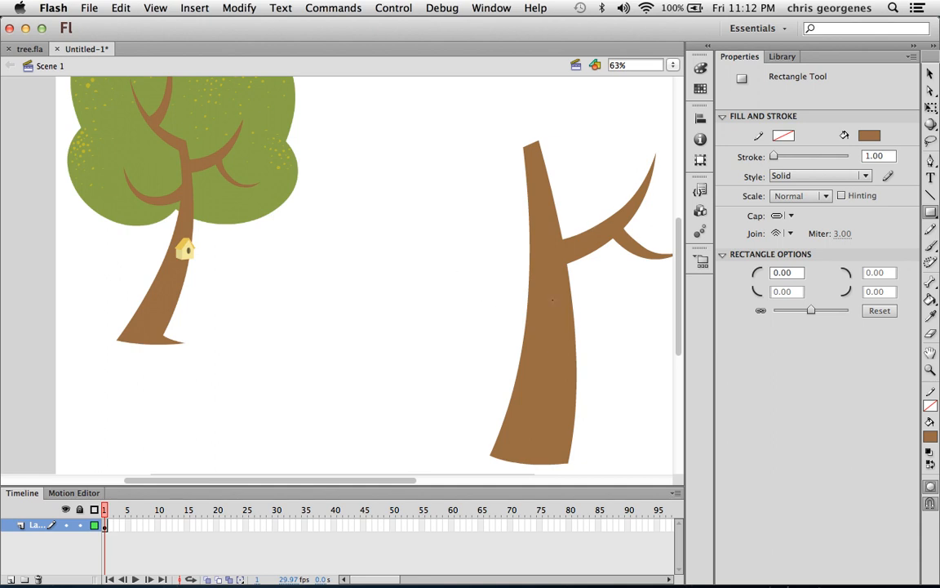
Step: Draw a new brown branch sweeping out to the left of the second trunk
{"action": "left_click_drag", "start_coordinate": [395, 218], "coordinate": [513, 252]}
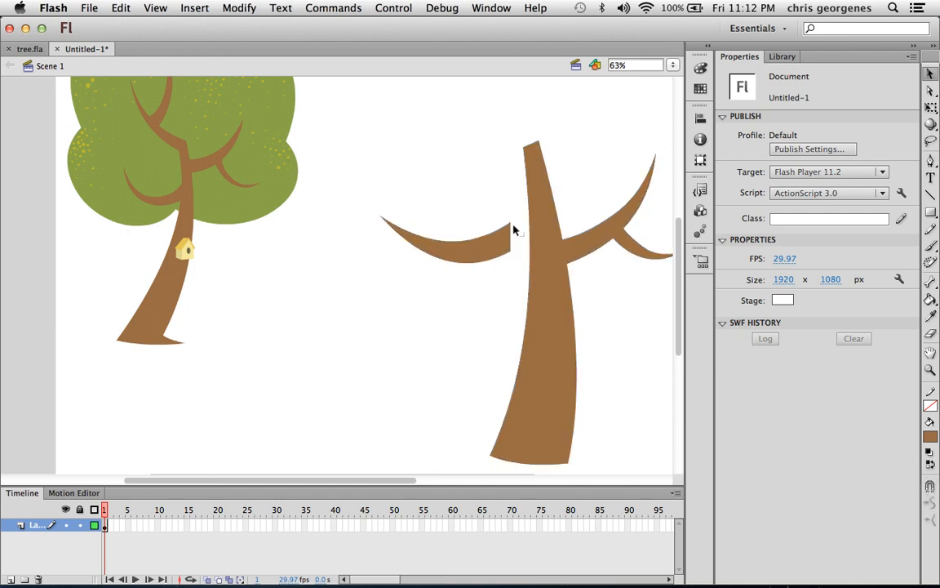
{"action": "left_click", "coordinate": [444, 245]}
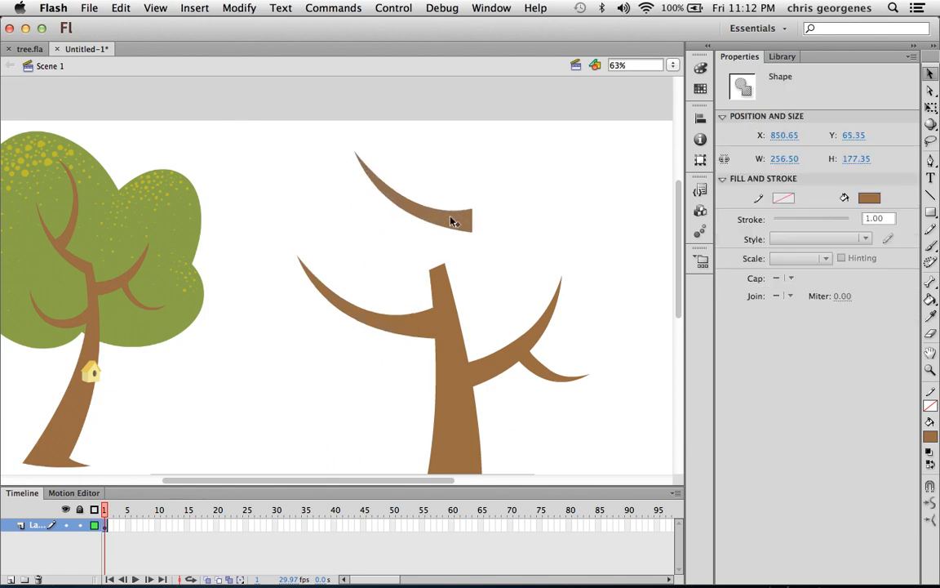
Step: Flip a branch piece horizontally via Modify > Transform and align it at the trunk top
{"action": "left_click", "coordinate": [238, 6]}
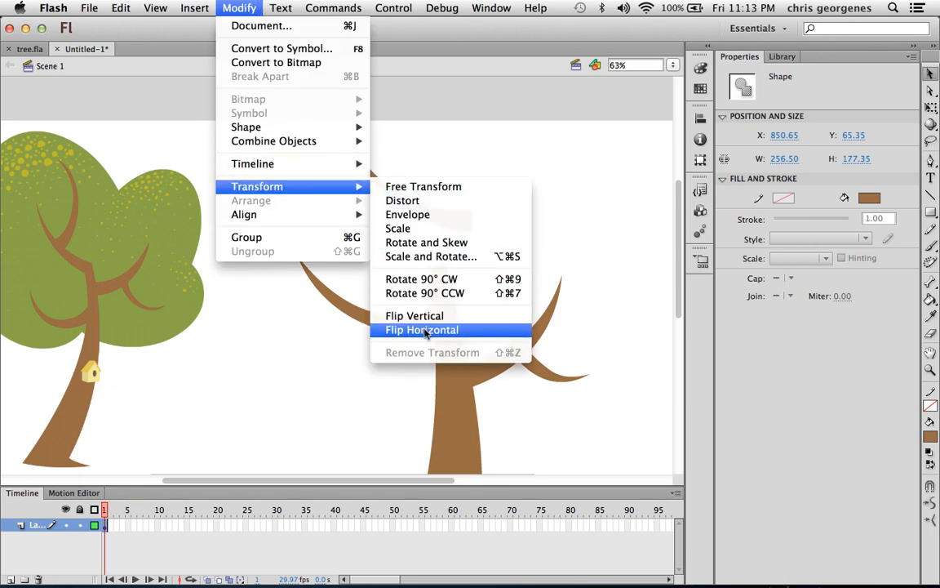
{"action": "left_click", "coordinate": [421, 330]}
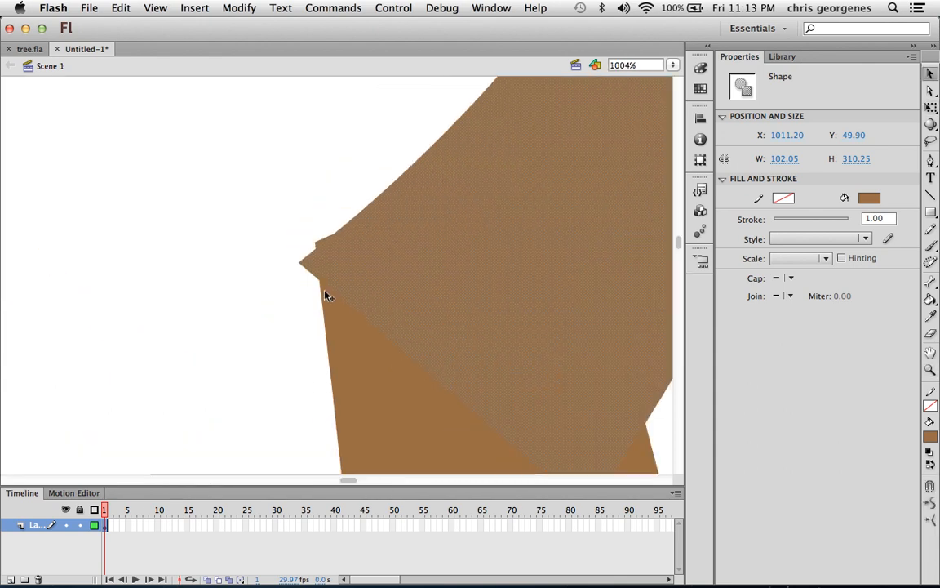
{"action": "left_click_drag", "start_coordinate": [327, 296], "coordinate": [339, 316]}
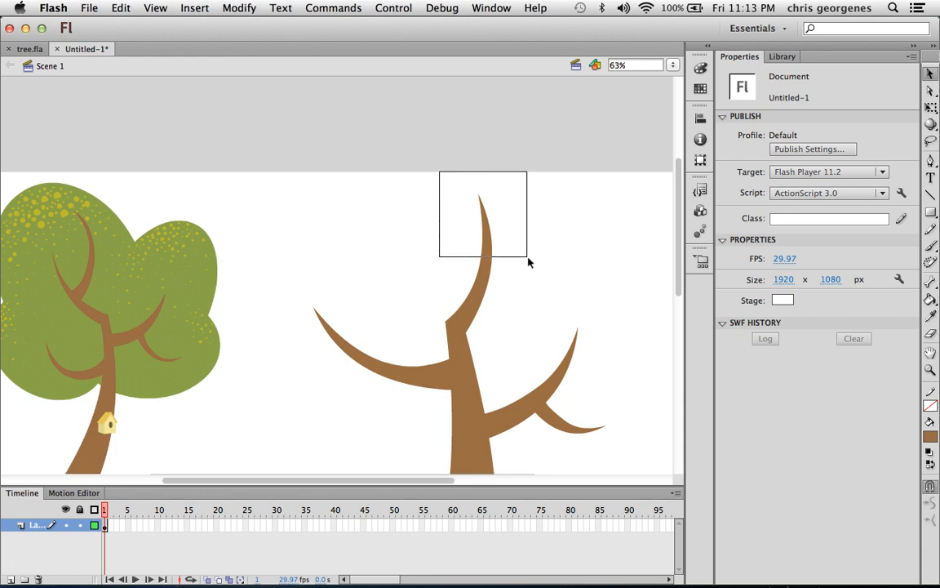
Step: Flip the small piece above the trunk horizontally via Modify > Transform
{"action": "left_click", "coordinate": [444, 221]}
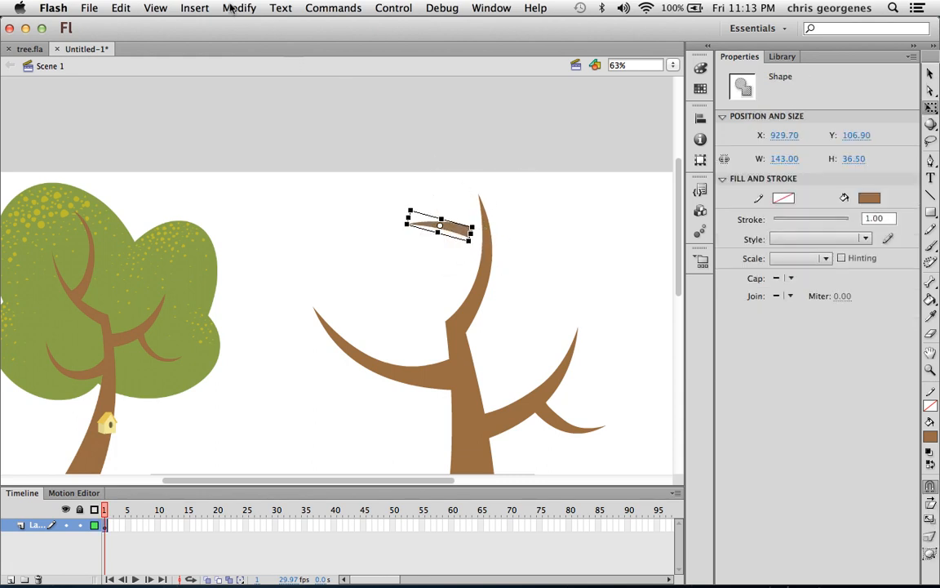
{"action": "left_click", "coordinate": [238, 6]}
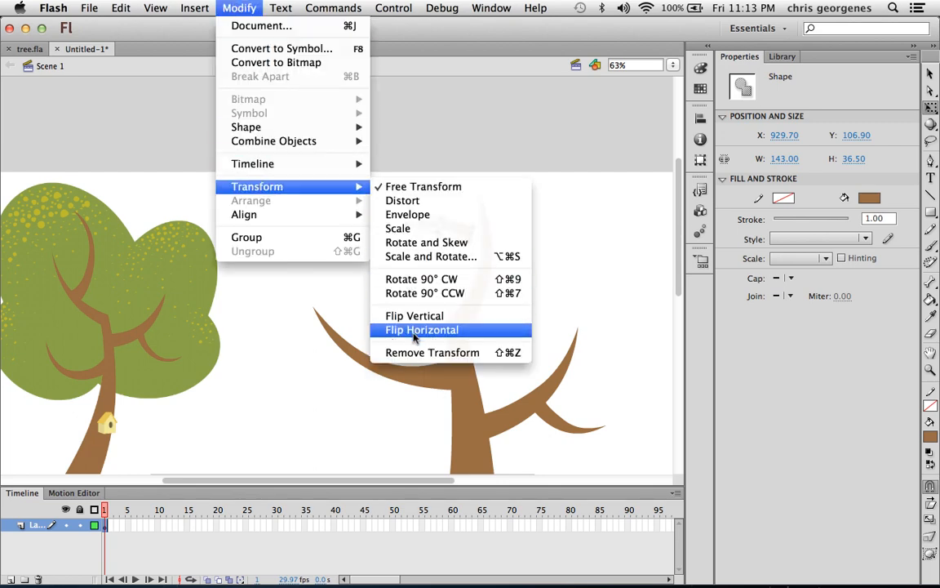
{"action": "left_click", "coordinate": [421, 330]}
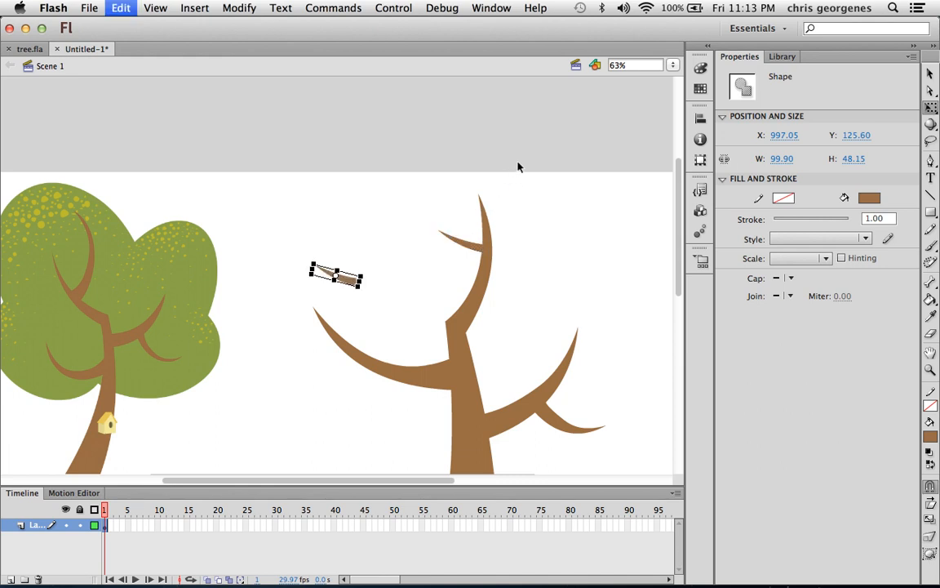
Step: Rotate the small twig to lean along the left branch and deselect it
{"action": "left_click", "coordinate": [239, 7]}
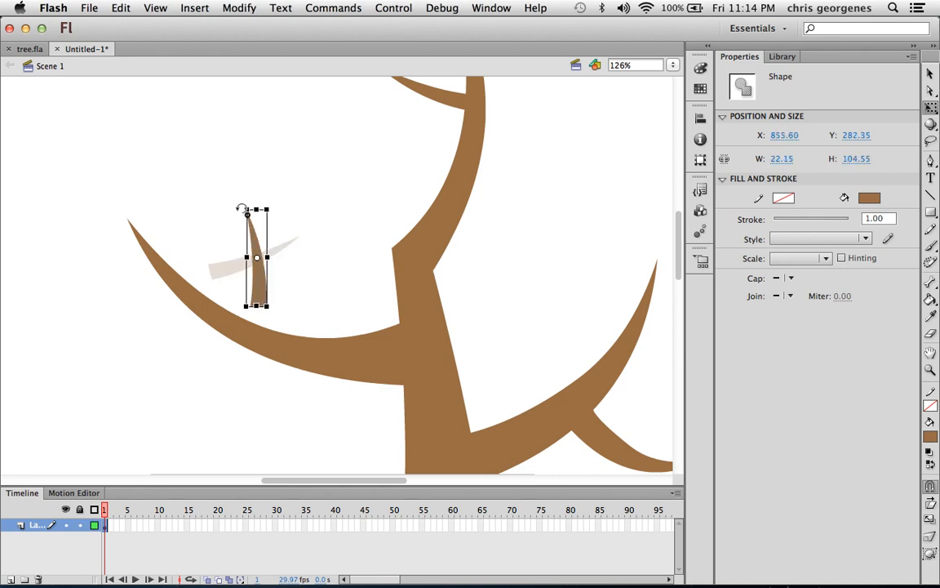
{"action": "left_click", "coordinate": [238, 7]}
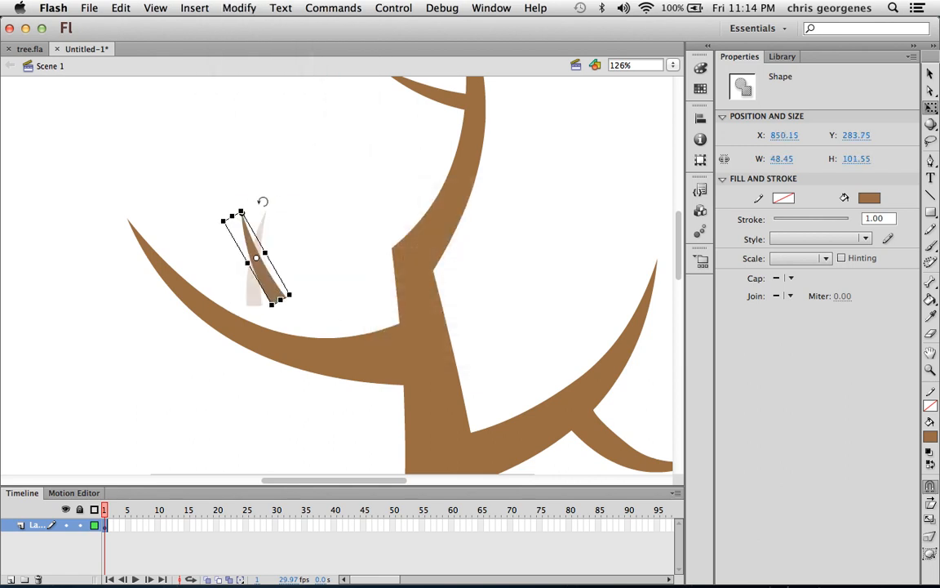
{"action": "left_click_drag", "start_coordinate": [257, 258], "coordinate": [139, 297]}
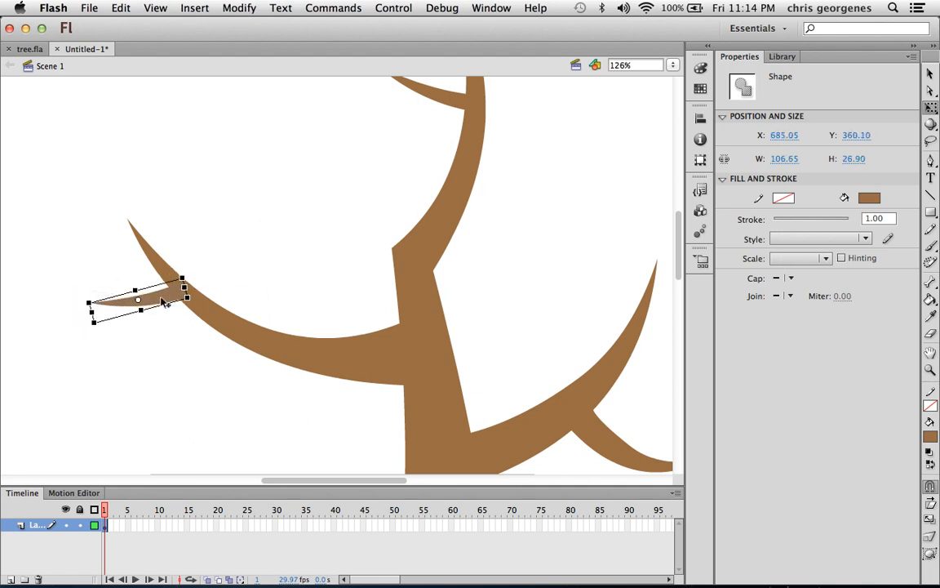
{"action": "left_click", "coordinate": [391, 314]}
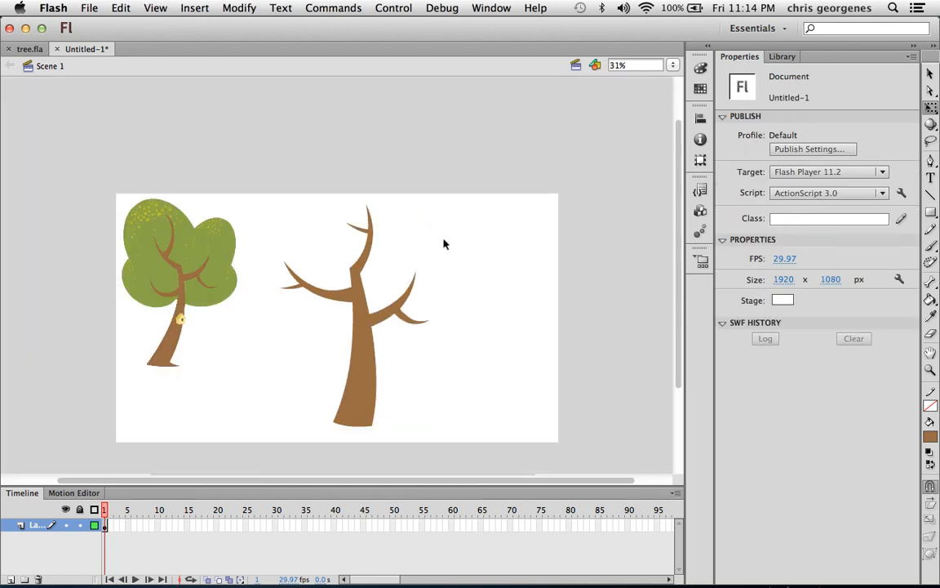
{"action": "mouse_move", "coordinate": [366, 292]}
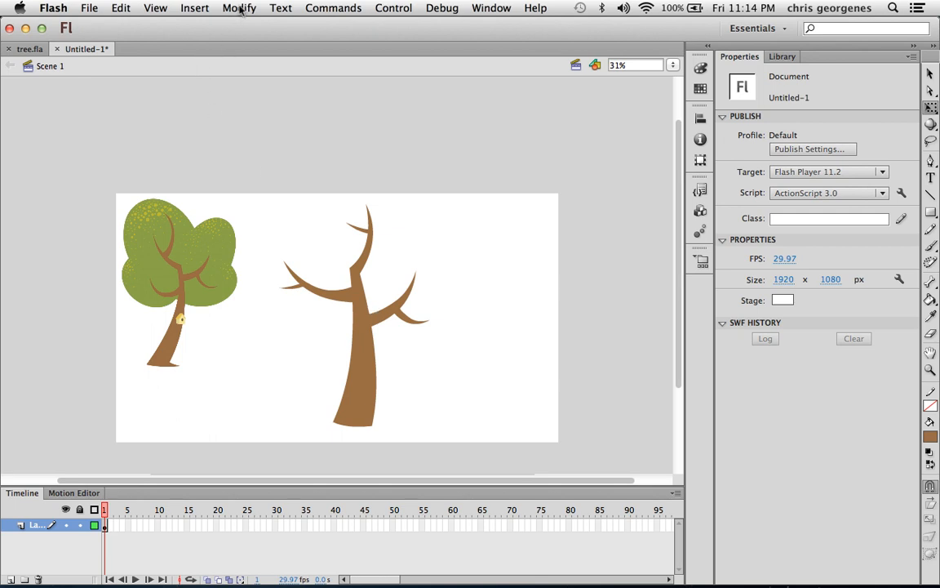
{"action": "left_click", "coordinate": [239, 6]}
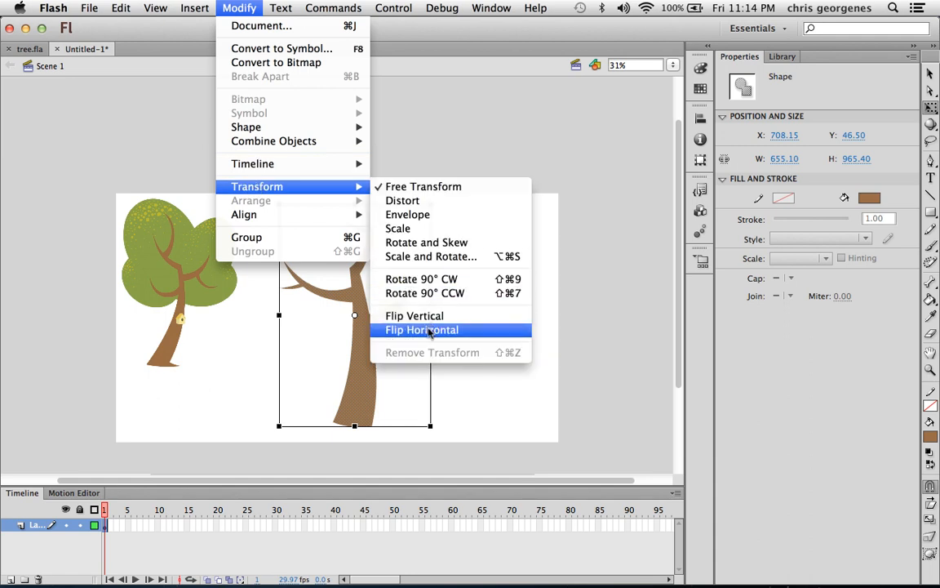
{"action": "left_click", "coordinate": [421, 329]}
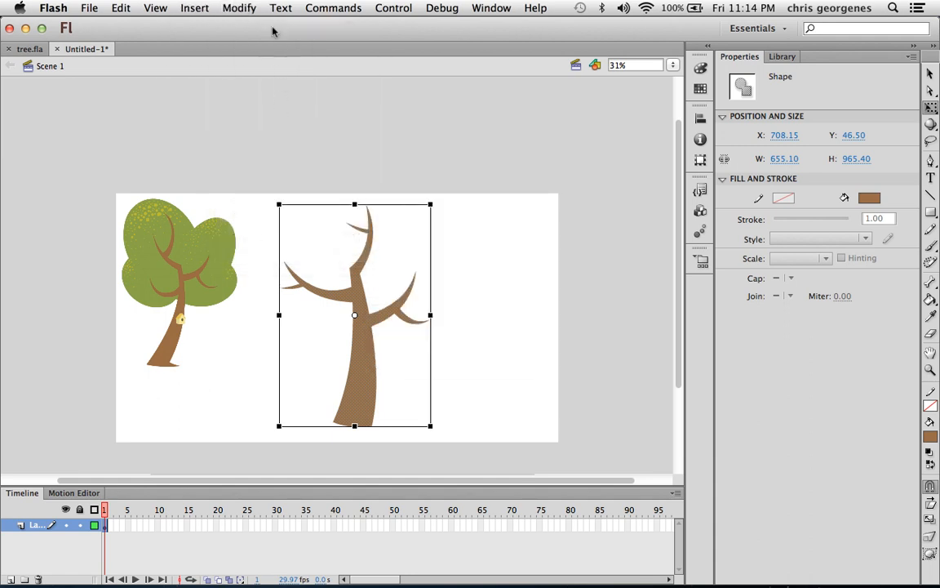
{"action": "left_click", "coordinate": [238, 7]}
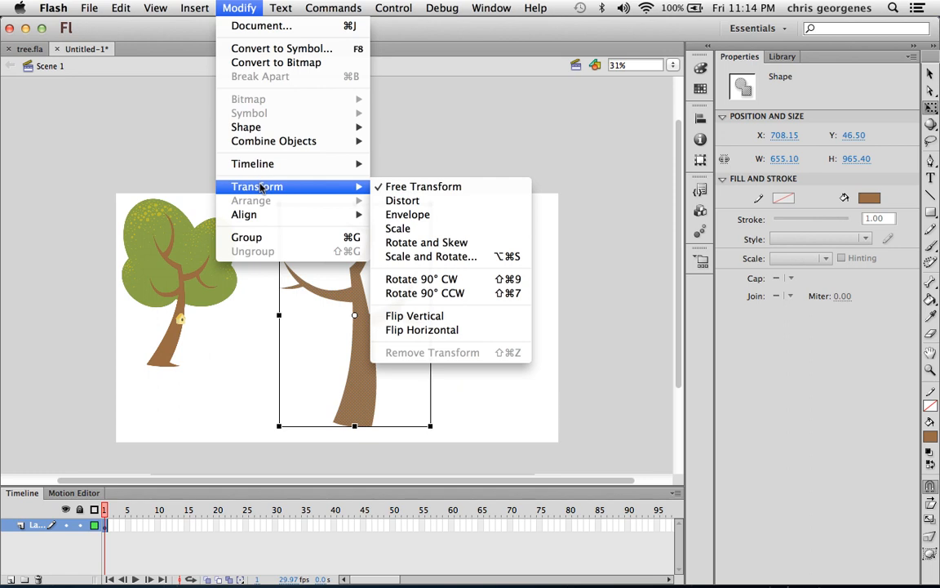
{"action": "mouse_move", "coordinate": [421, 330]}
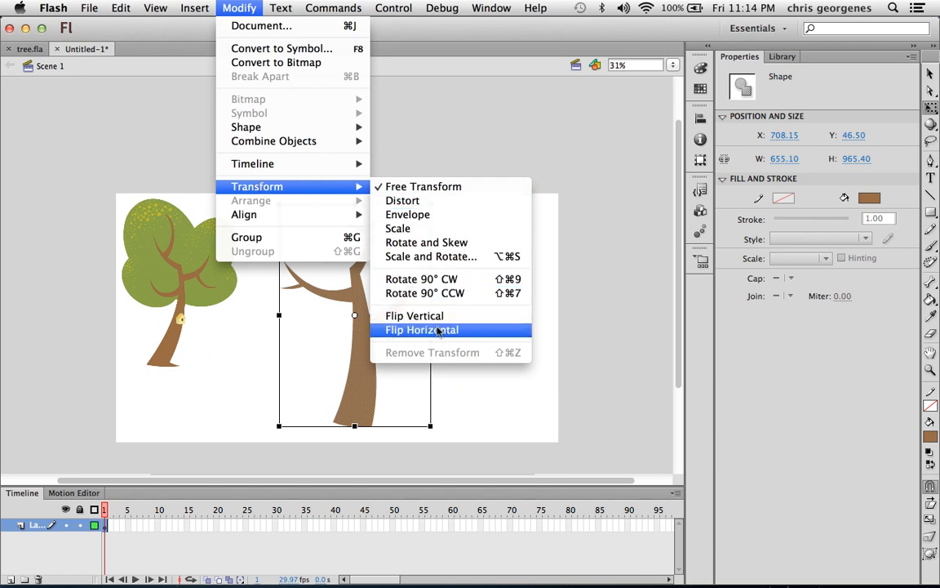
{"action": "mouse_move", "coordinate": [434, 334]}
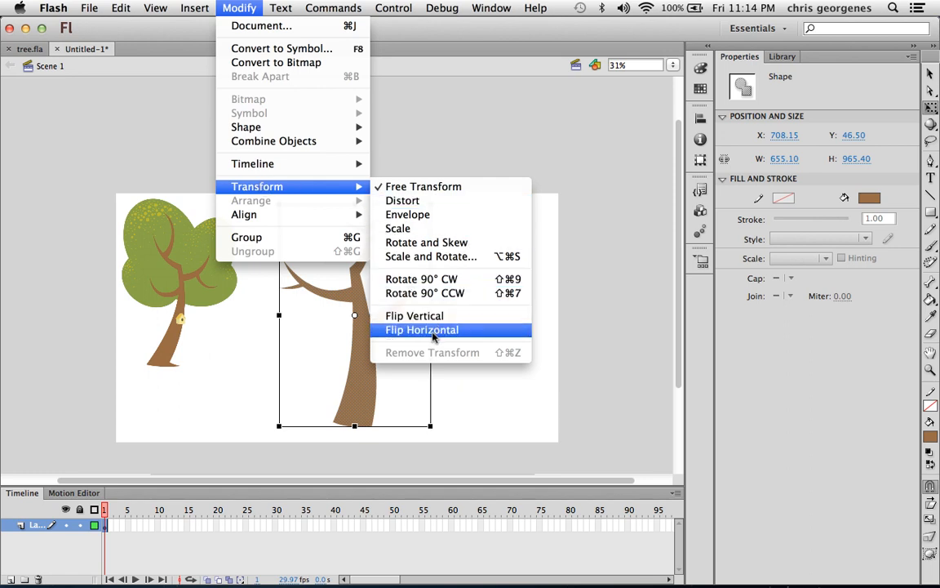
{"action": "mouse_move", "coordinate": [424, 329]}
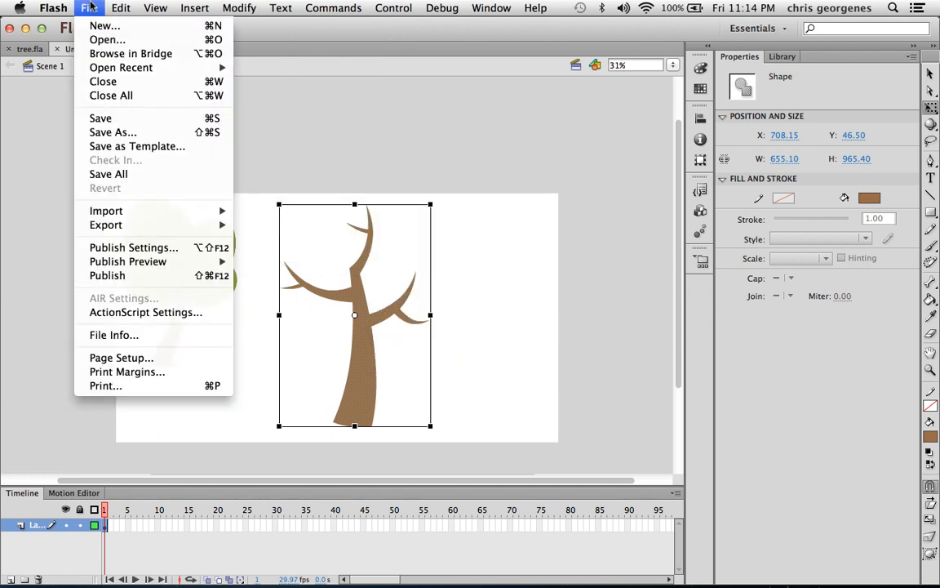
Step: Duplicate the standard keyboard shortcut set in the Keyboard Shortcuts dialog
{"action": "left_click", "coordinate": [52, 7]}
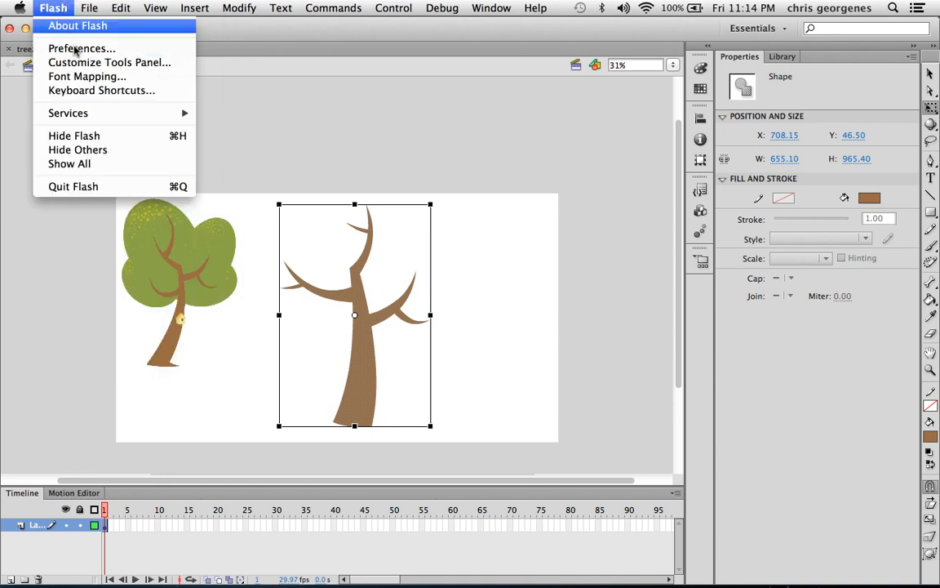
{"action": "mouse_move", "coordinate": [79, 90]}
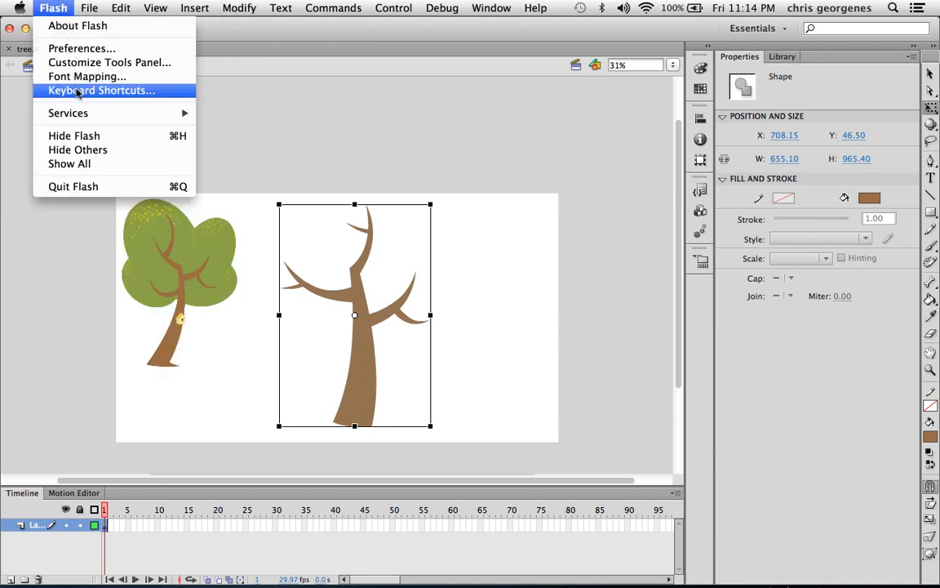
{"action": "left_click", "coordinate": [101, 90]}
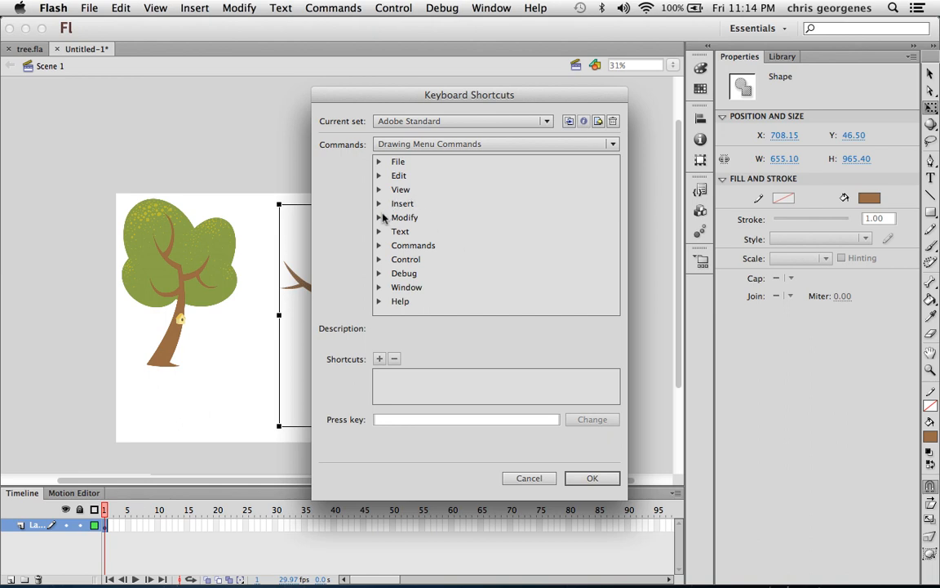
{"action": "left_click", "coordinate": [405, 217]}
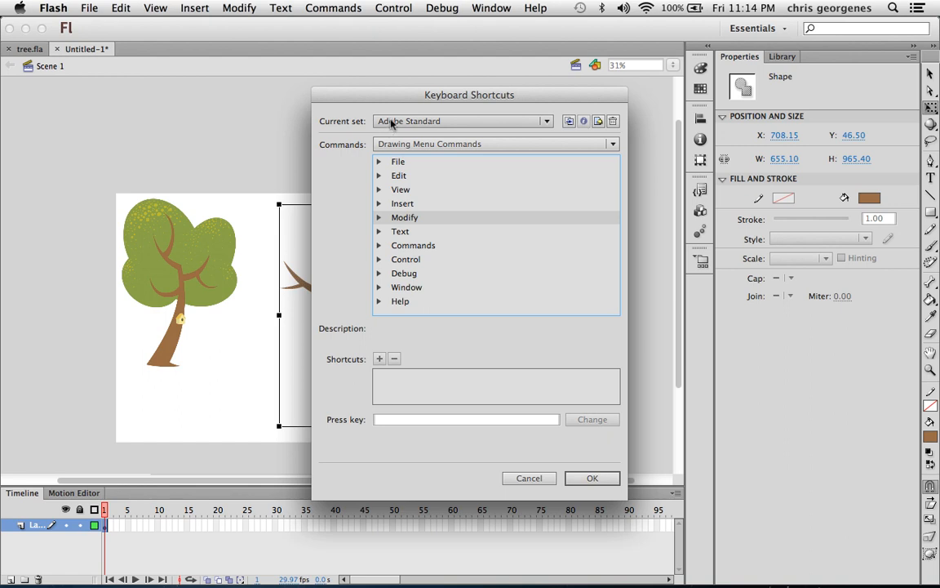
{"action": "left_click", "coordinate": [463, 120]}
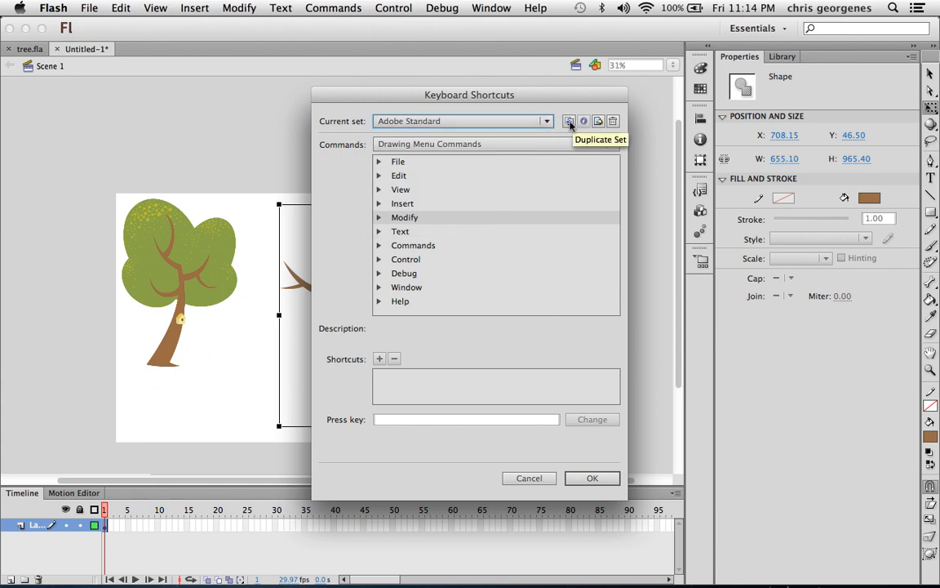
{"action": "left_click", "coordinate": [569, 121]}
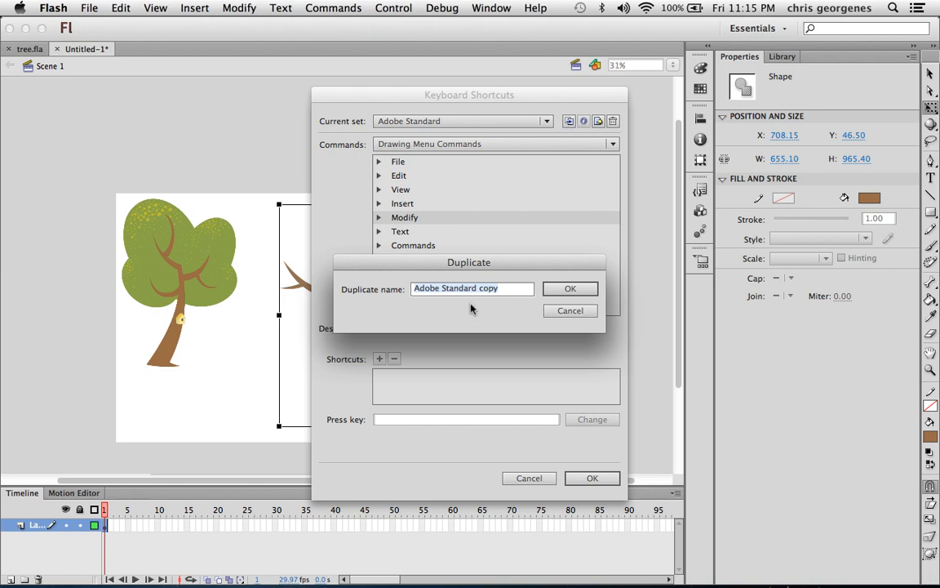
{"action": "left_click", "coordinate": [571, 288]}
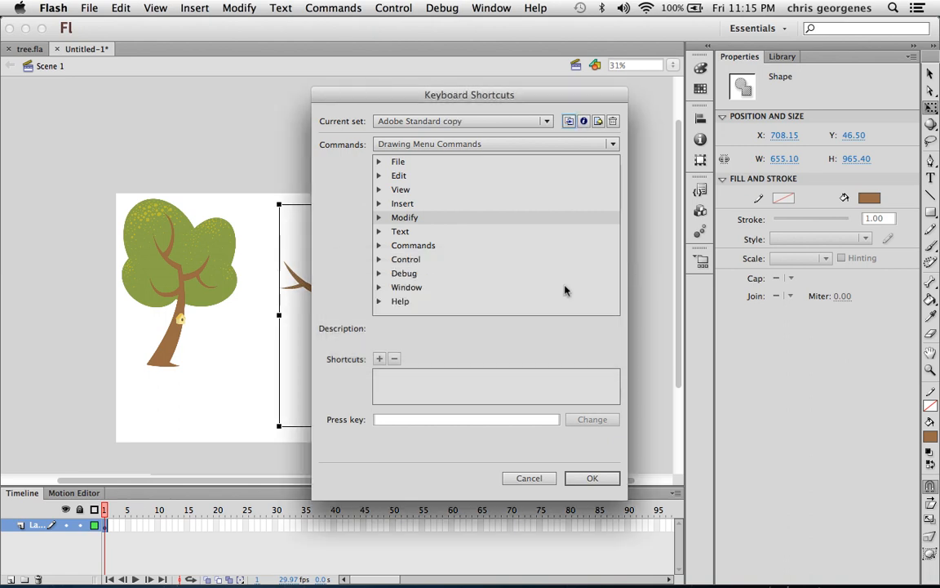
Step: Assign Cmd+F as a new shortcut to Modify > Transform > Flip Horizontal
{"action": "left_click", "coordinate": [379, 217]}
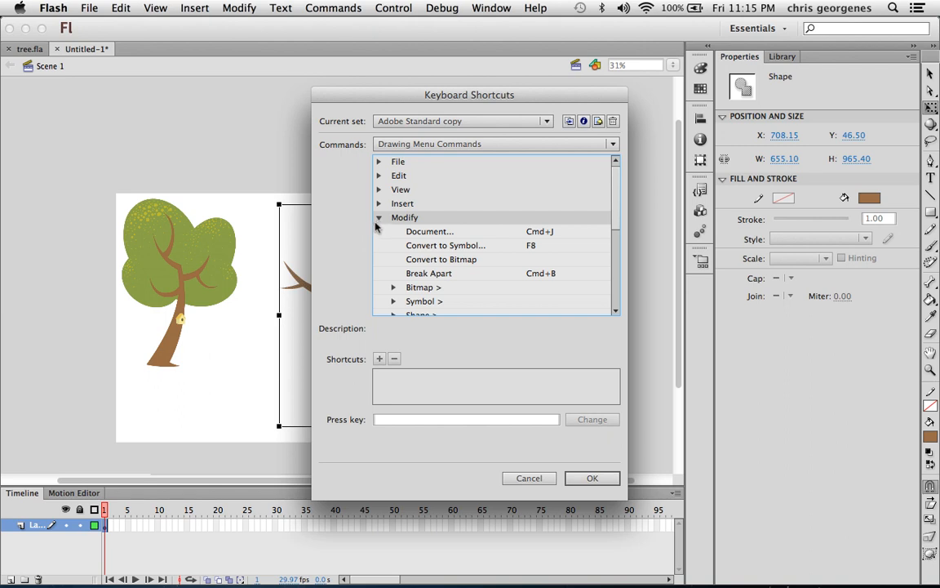
{"action": "scroll", "scroll_direction": "down", "scroll_amount": 3}
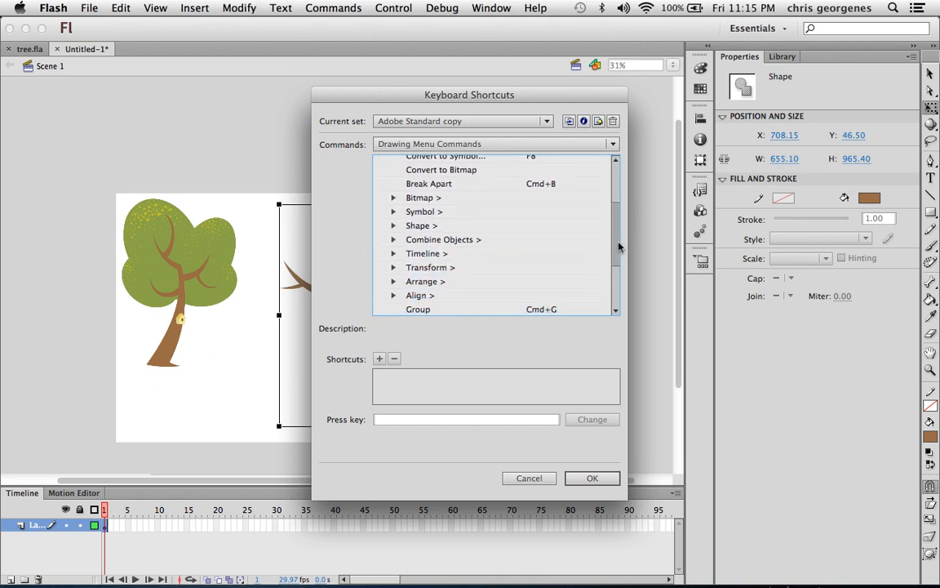
{"action": "left_click", "coordinate": [395, 262]}
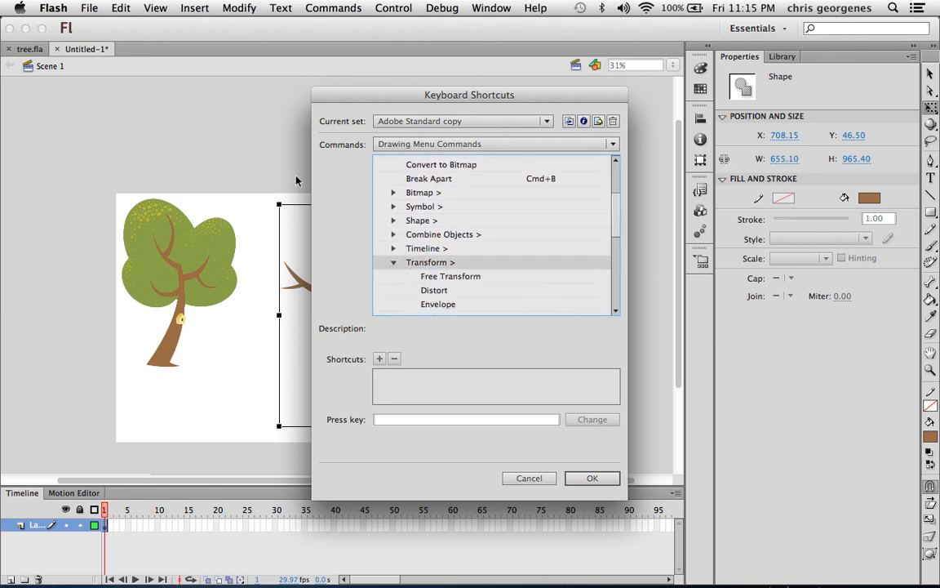
{"action": "scroll", "scroll_direction": "down", "scroll_amount": 3}
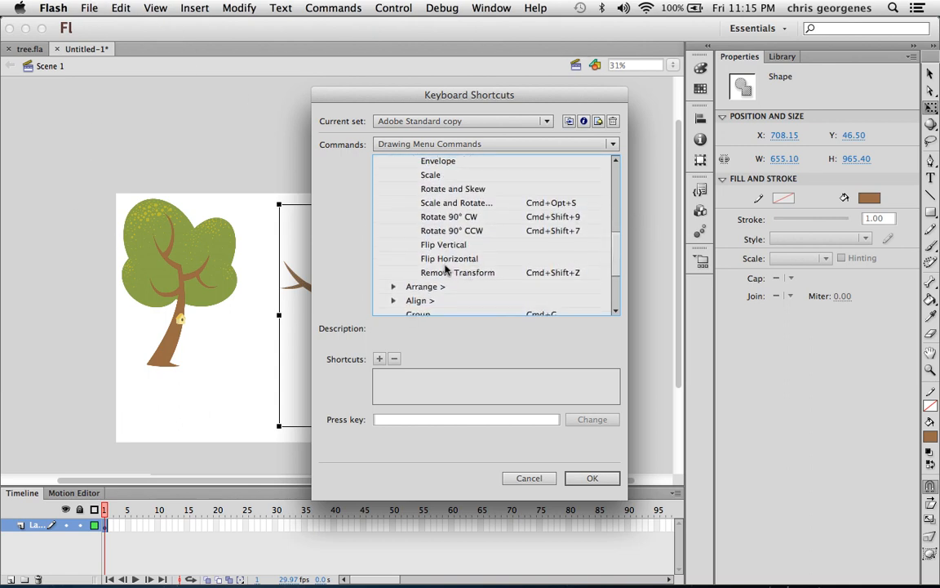
{"action": "left_click", "coordinate": [449, 258]}
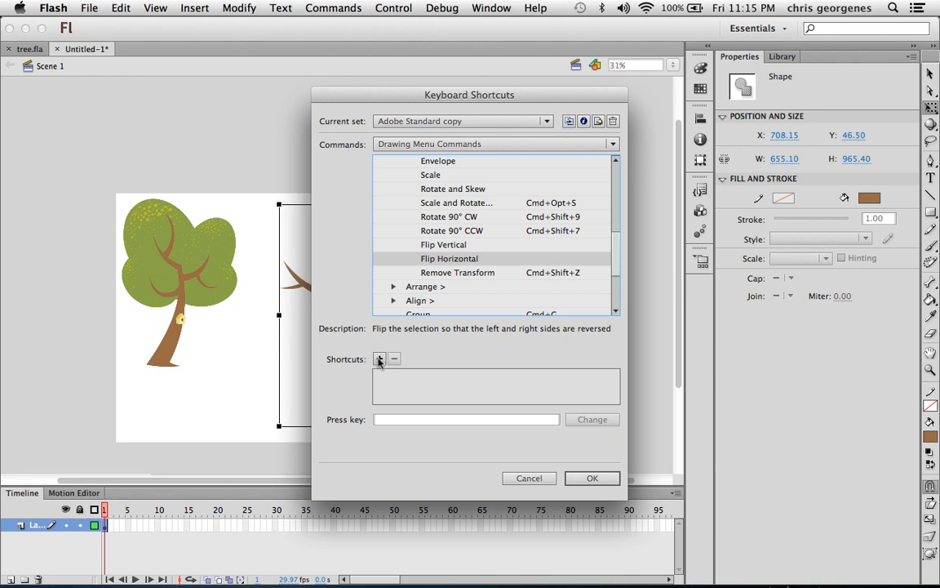
{"action": "left_click", "coordinate": [379, 359]}
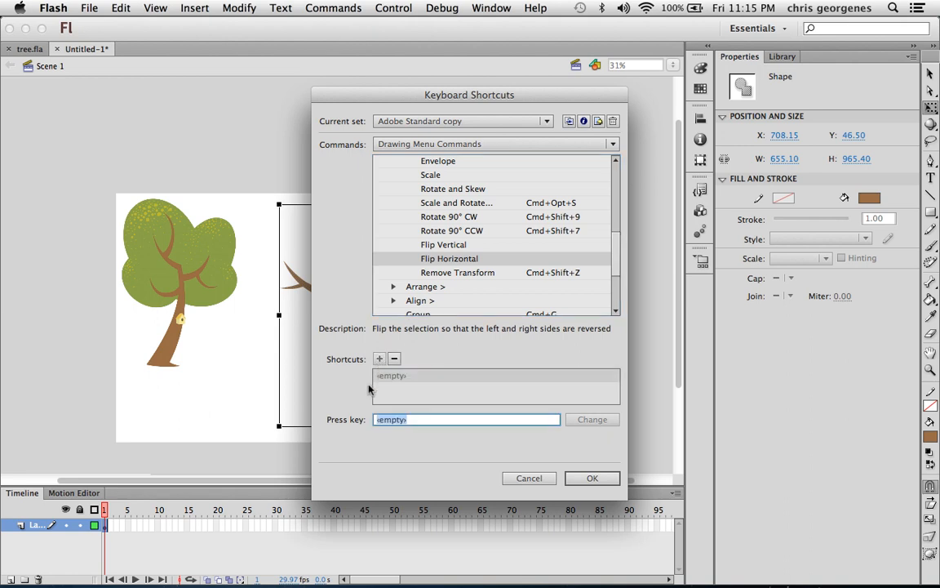
{"action": "mouse_move", "coordinate": [366, 392]}
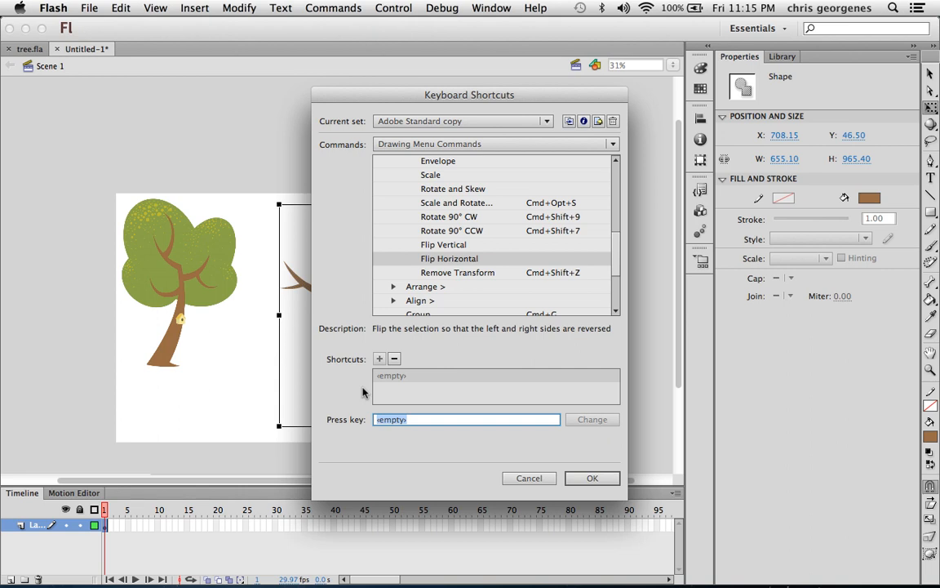
{"action": "type", "text": "Cmd+F"}
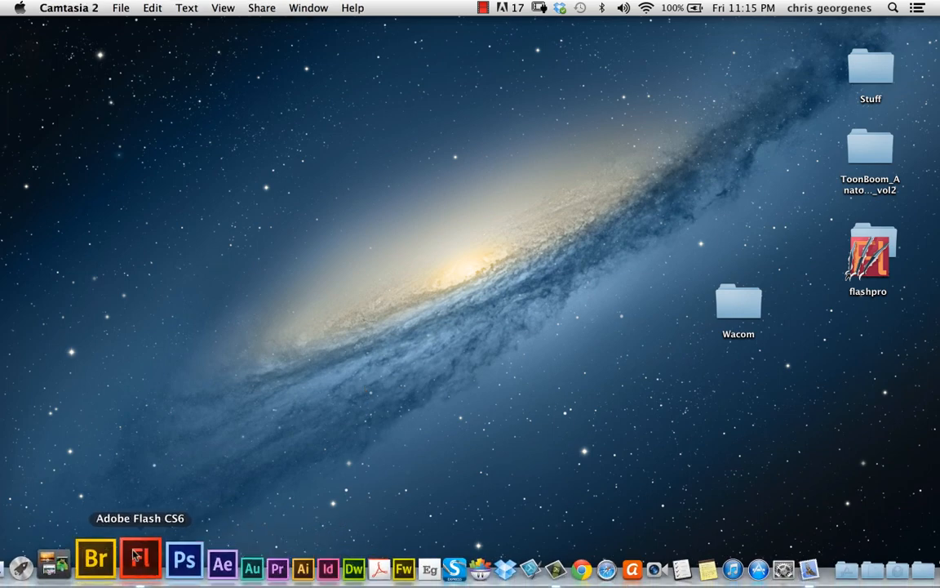
Step: Apply the Cmd+F shortcut, reassigning it away from Find and Replace
{"action": "left_click", "coordinate": [140, 559]}
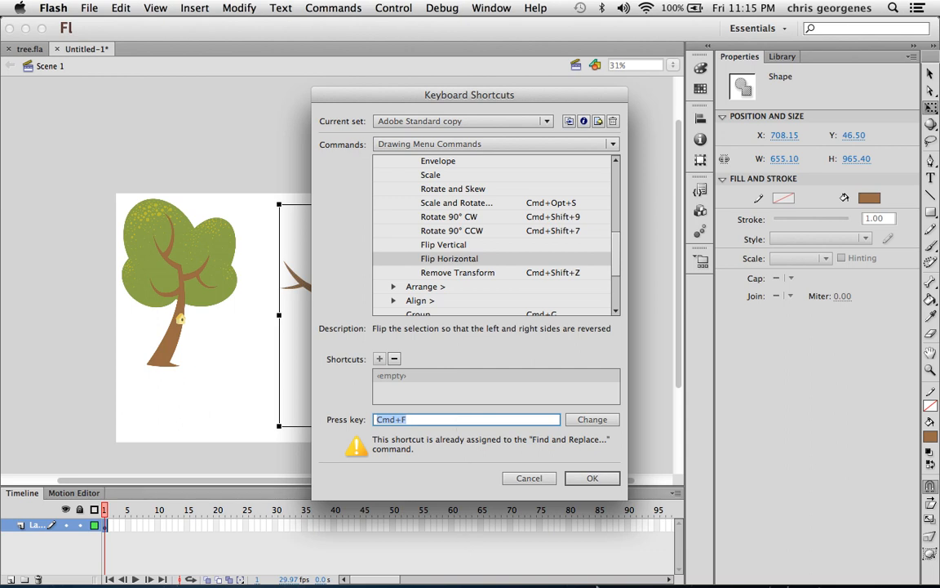
{"action": "mouse_move", "coordinate": [694, 343]}
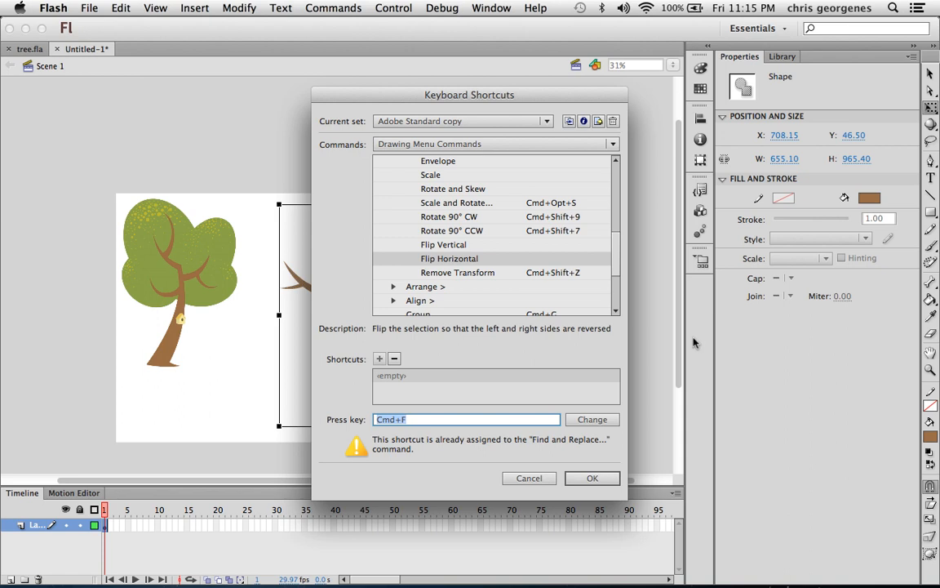
{"action": "mouse_move", "coordinate": [640, 393]}
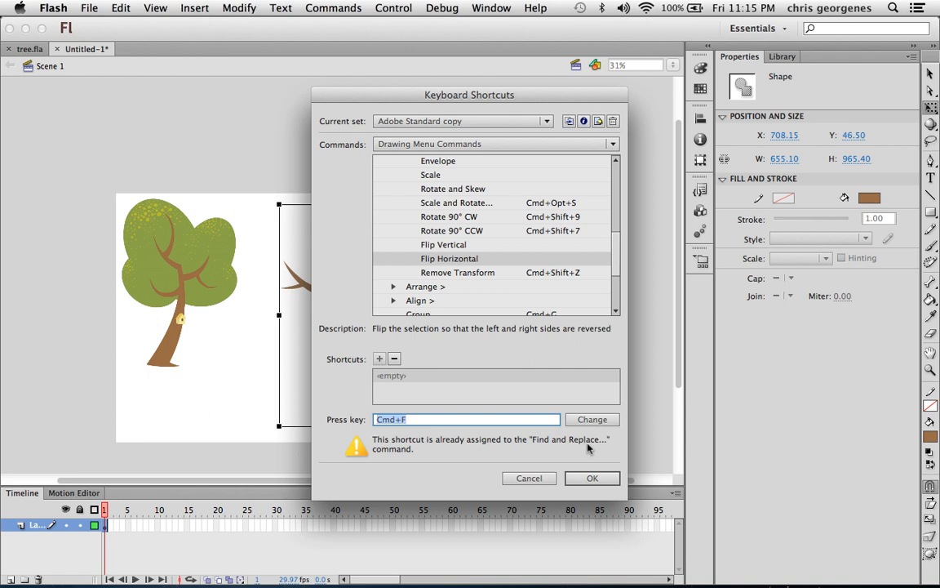
{"action": "mouse_move", "coordinate": [475, 437]}
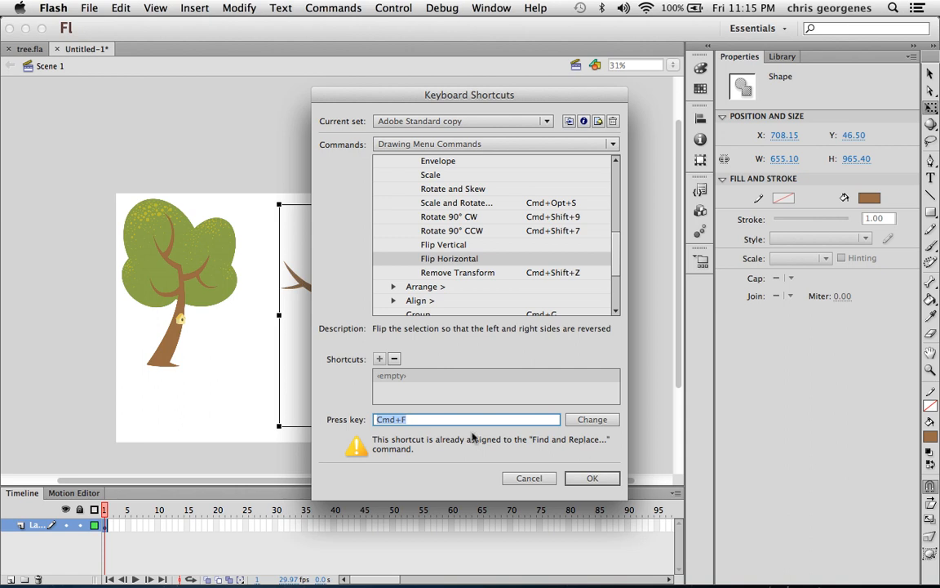
{"action": "left_click", "coordinate": [591, 418]}
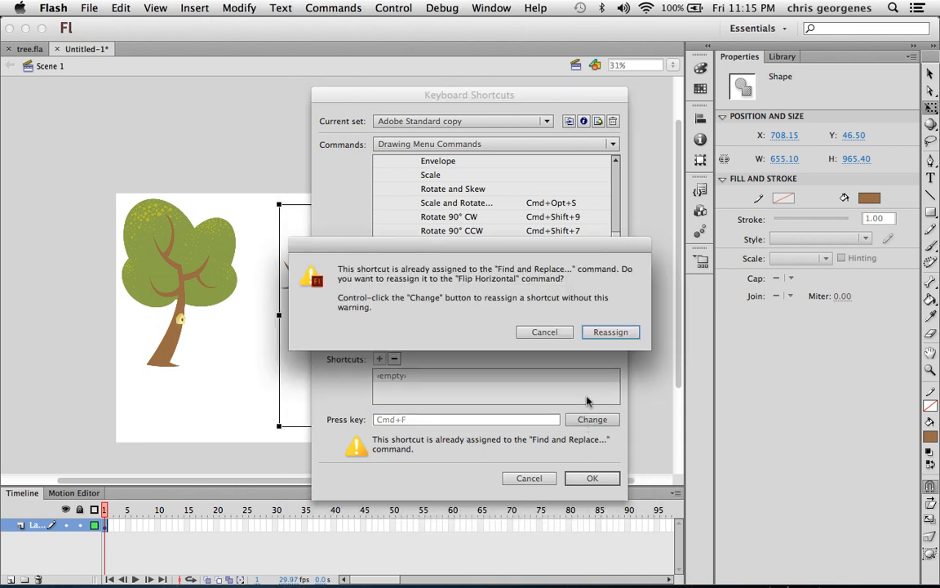
{"action": "left_click", "coordinate": [611, 331]}
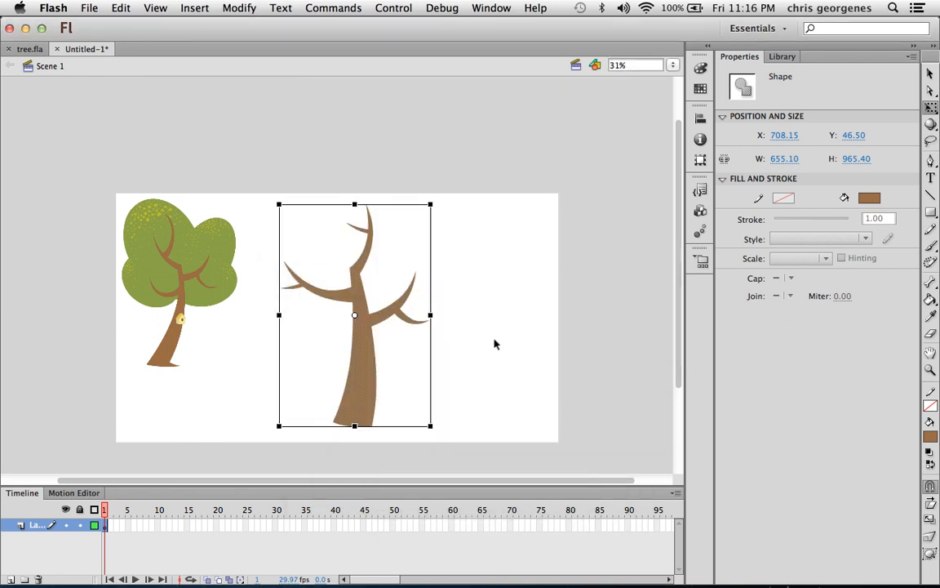
{"action": "mouse_move", "coordinate": [487, 332]}
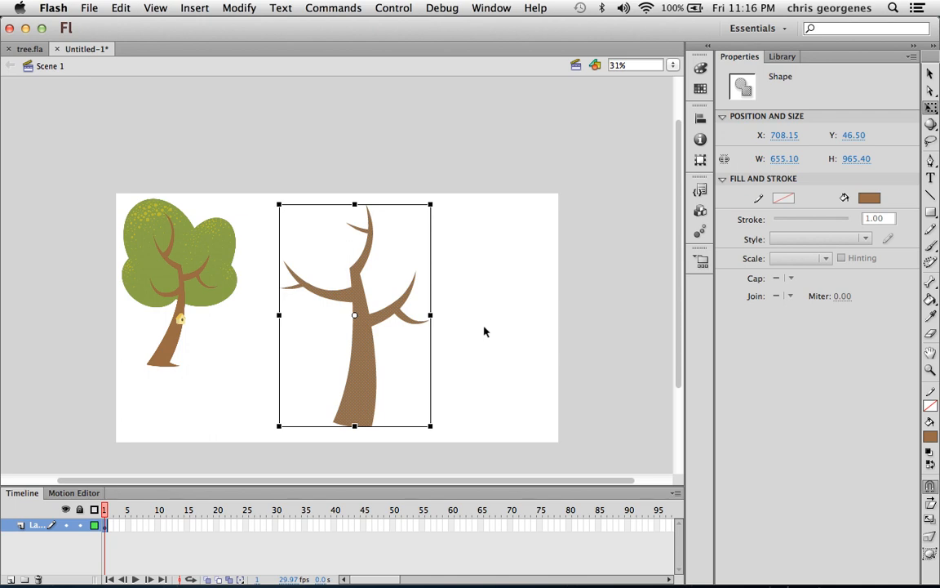
Step: Flip the bare trunk horizontally and join the small branch near its top
{"action": "left_click", "coordinate": [239, 7]}
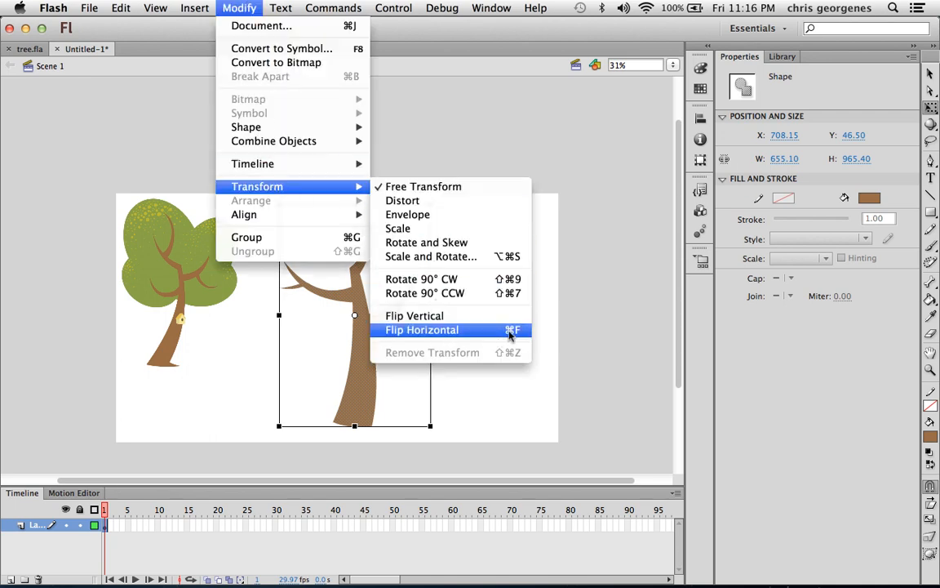
{"action": "left_click", "coordinate": [421, 330]}
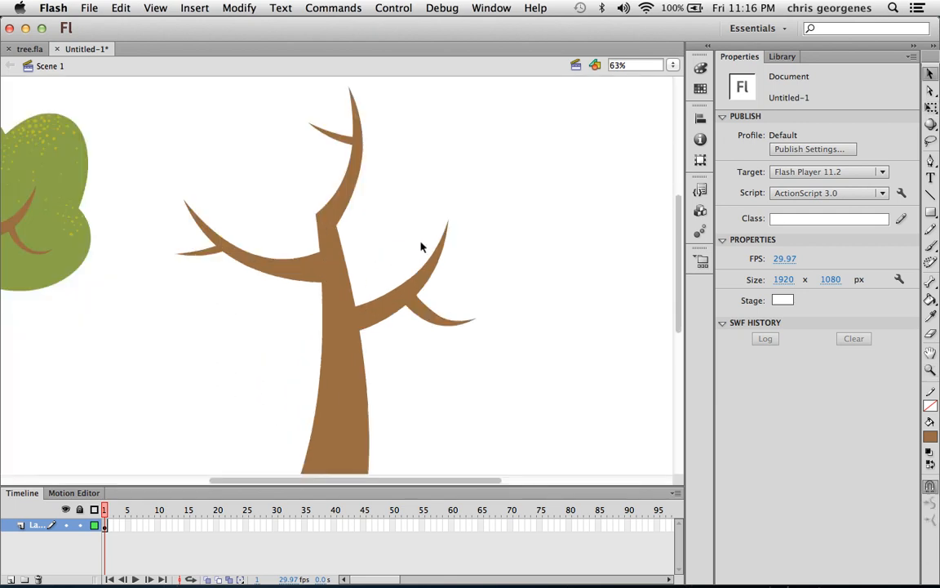
{"action": "mouse_move", "coordinate": [434, 235]}
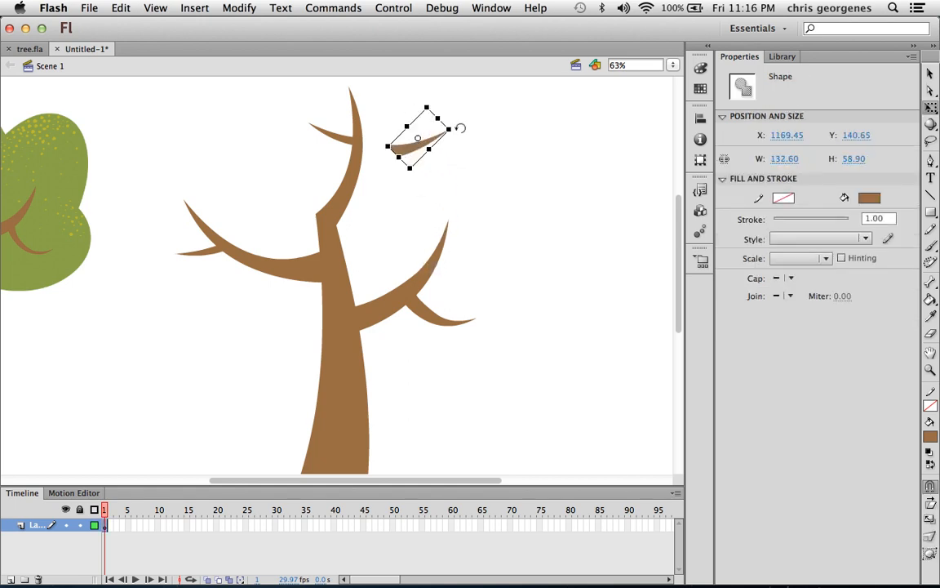
{"action": "left_click_drag", "start_coordinate": [421, 144], "coordinate": [379, 150]}
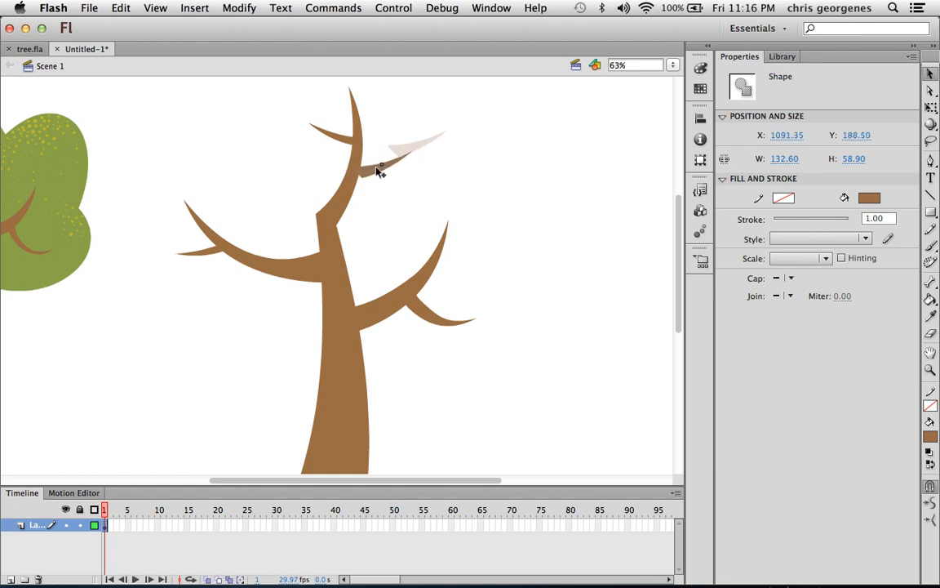
{"action": "left_click", "coordinate": [411, 163]}
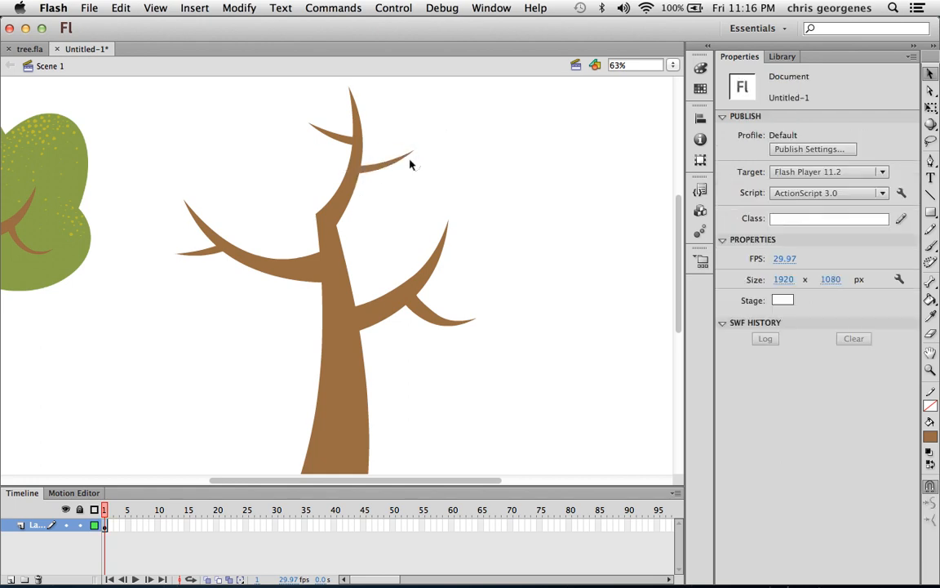
{"action": "mouse_move", "coordinate": [457, 183]}
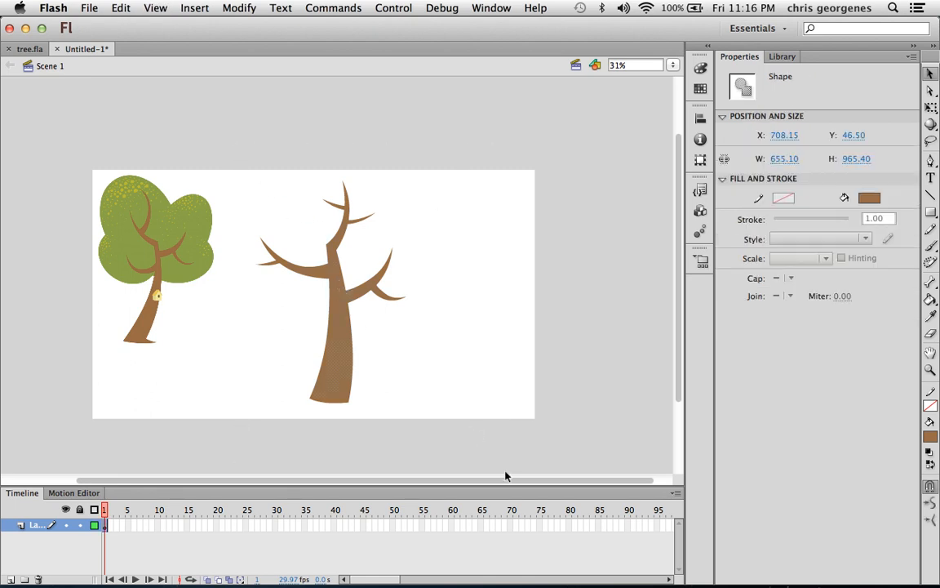
{"action": "mouse_move", "coordinate": [448, 330]}
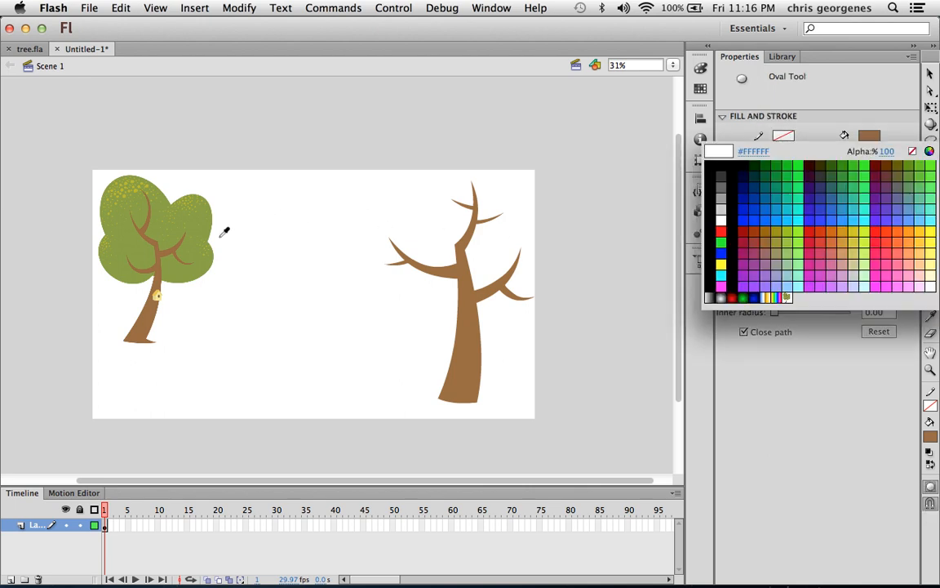
Step: Draw a green circle between the trees using the sampled canopy green fill
{"action": "left_click", "coordinate": [868, 136]}
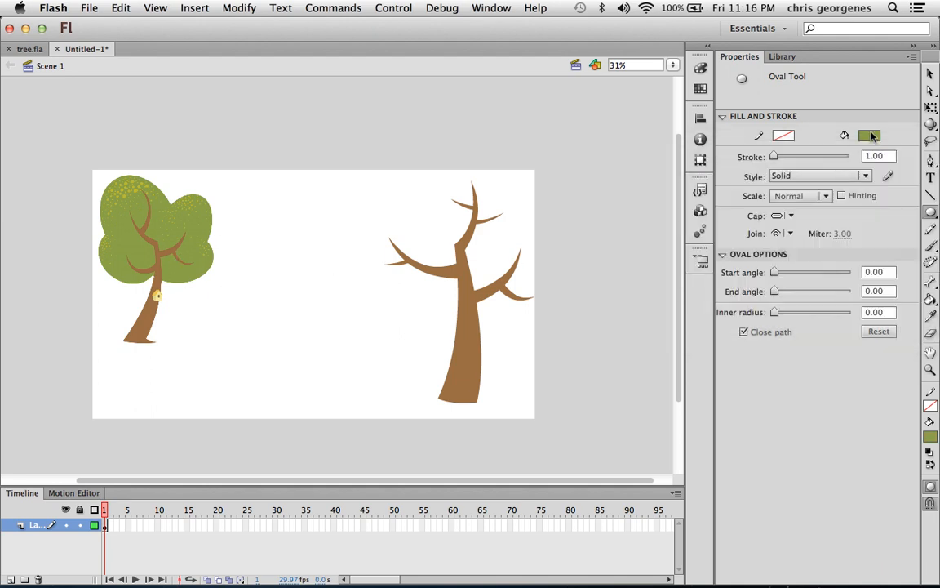
{"action": "left_click", "coordinate": [869, 135]}
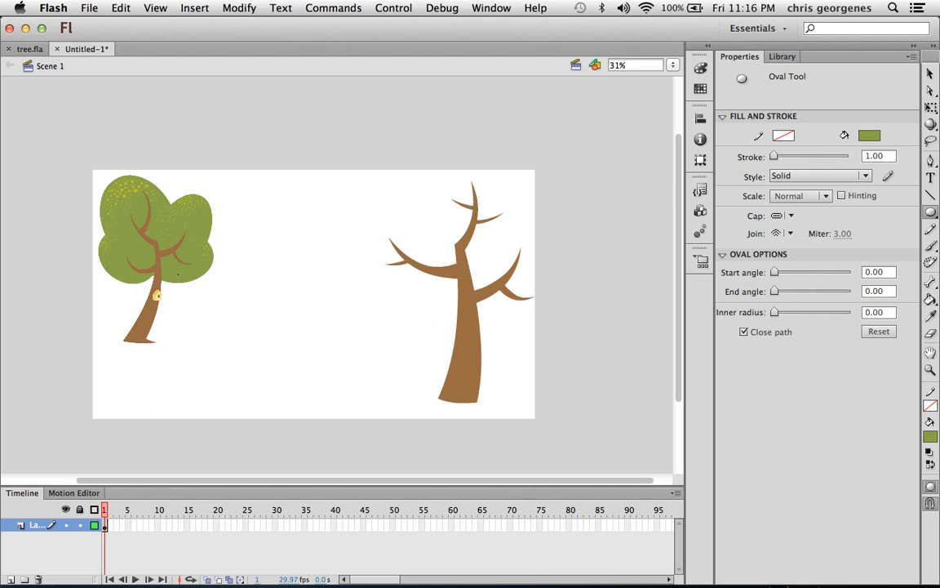
{"action": "mouse_move", "coordinate": [293, 263]}
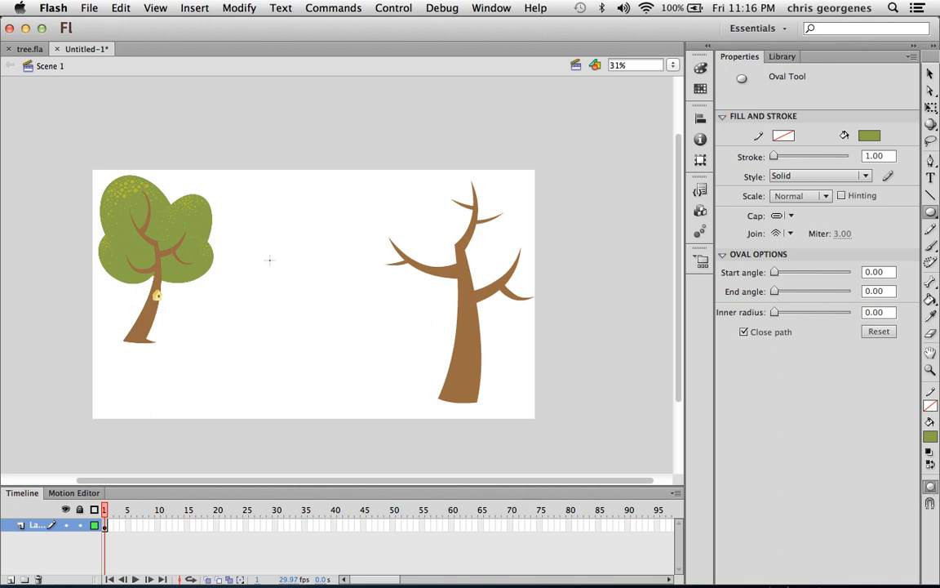
{"action": "left_click_drag", "start_coordinate": [271, 261], "coordinate": [369, 349]}
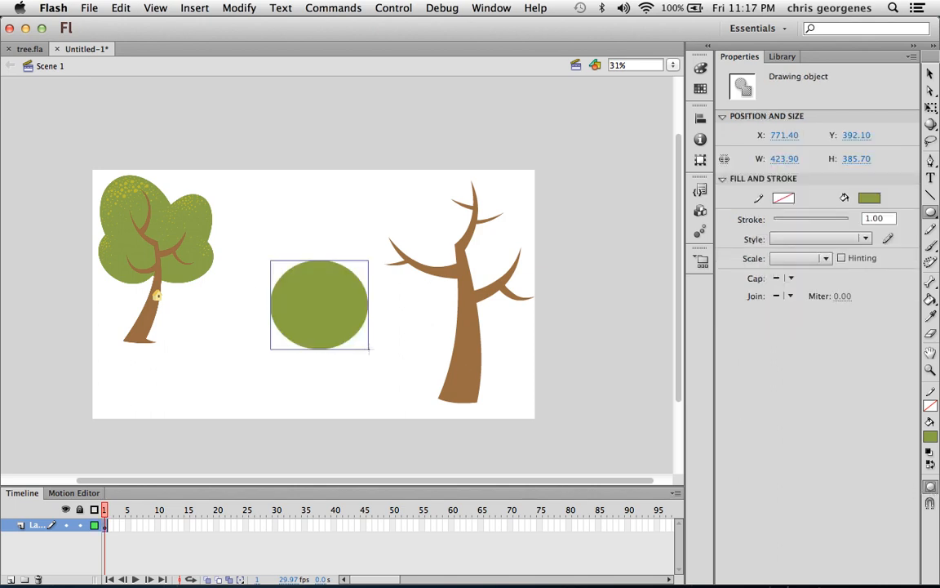
{"action": "left_click", "coordinate": [362, 333]}
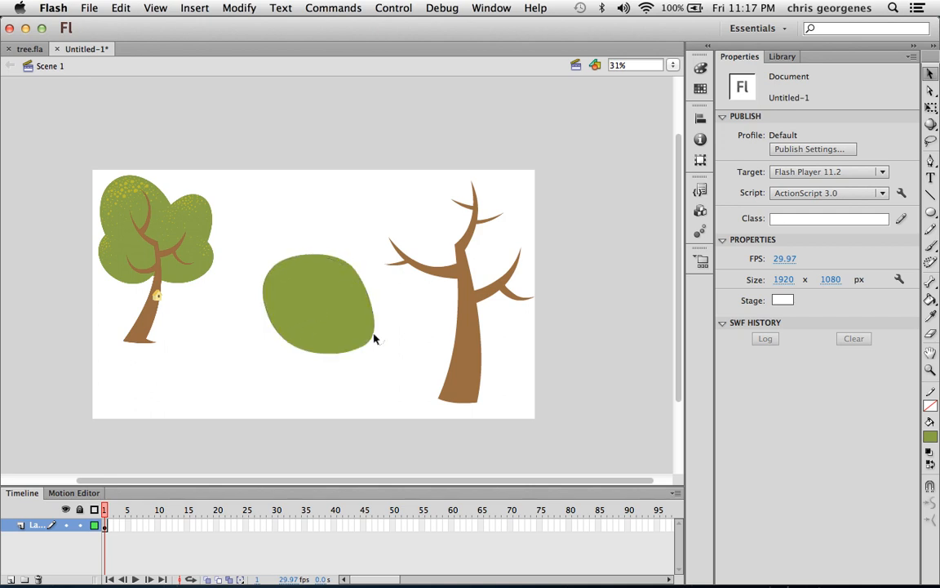
Step: Alt-drag a copy of the blob below, then shrink and tilt it
{"action": "left_click", "coordinate": [318, 302]}
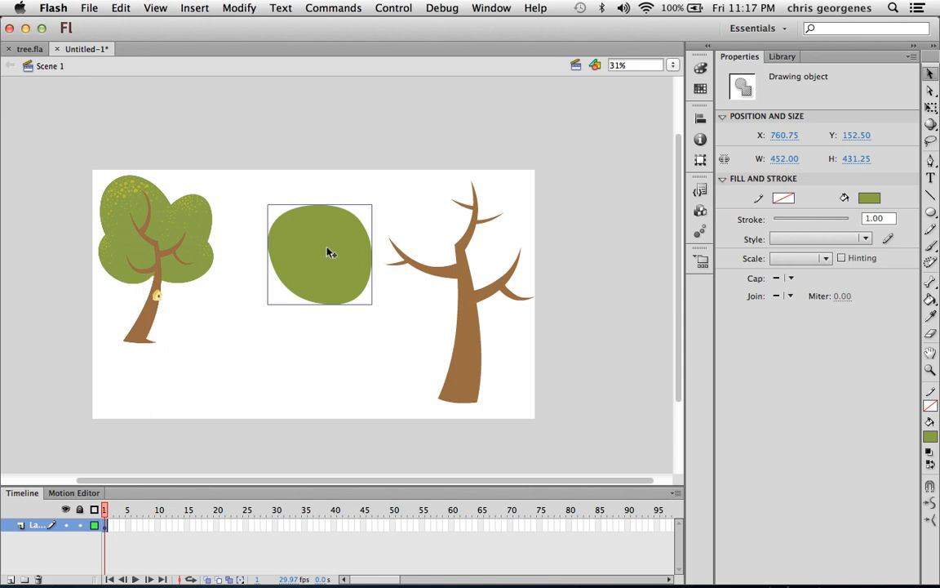
{"action": "mouse_move", "coordinate": [340, 238]}
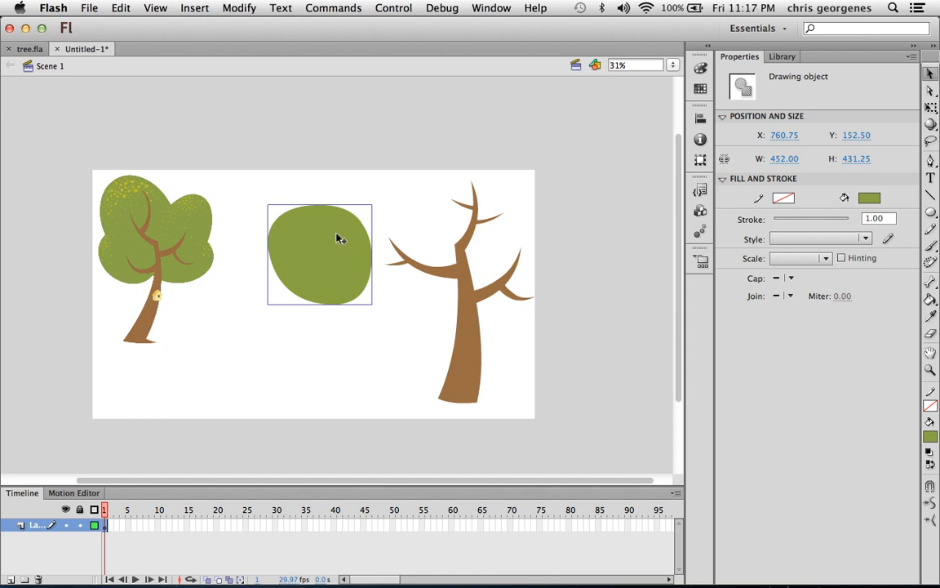
{"action": "left_click_drag", "start_coordinate": [319, 254], "coordinate": [297, 359]}
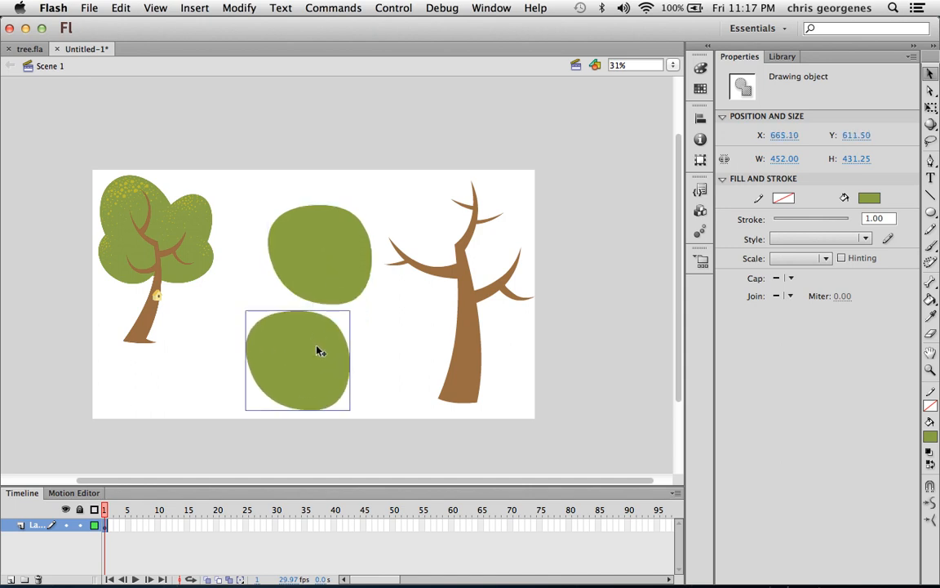
{"action": "left_click", "coordinate": [297, 359]}
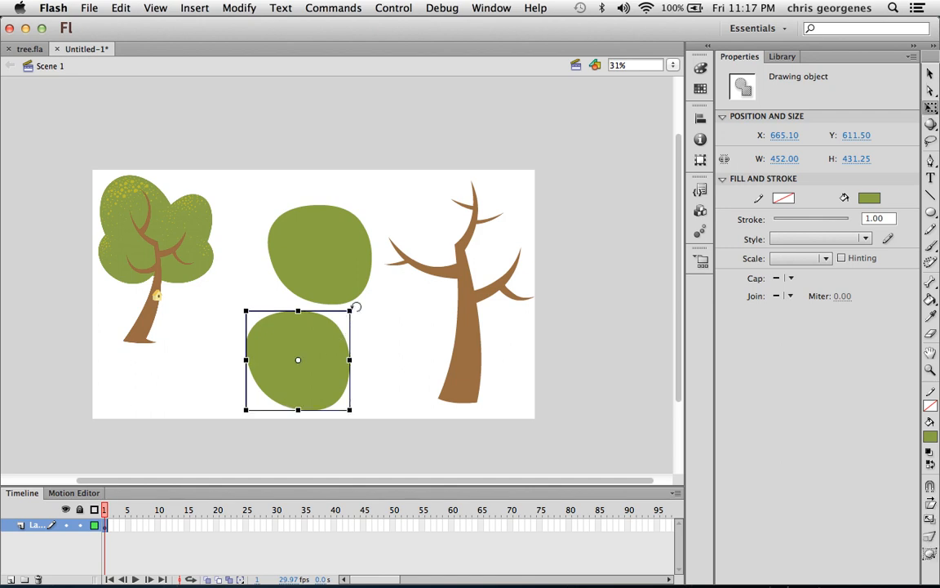
{"action": "left_click_drag", "start_coordinate": [356, 309], "coordinate": [329, 391]}
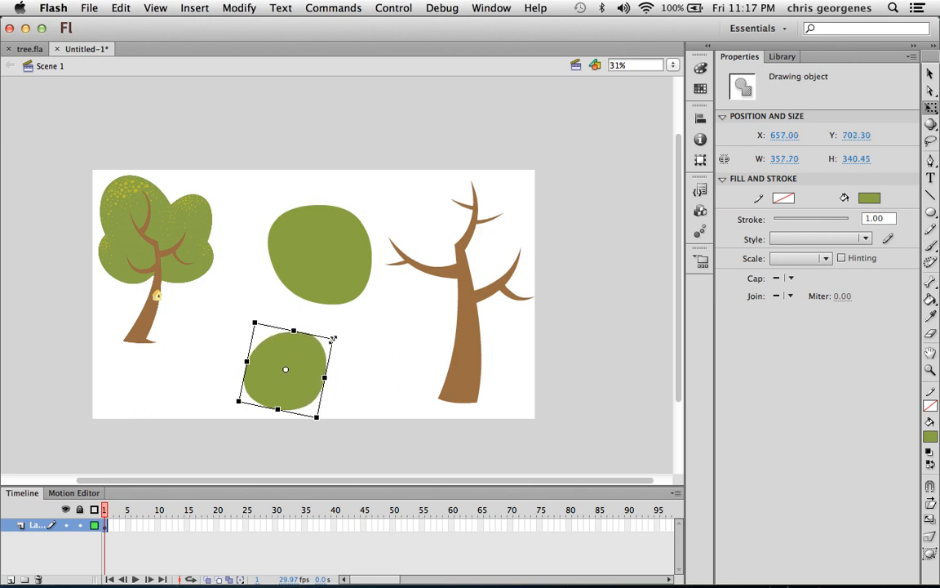
{"action": "left_click_drag", "start_coordinate": [285, 369], "coordinate": [353, 238]}
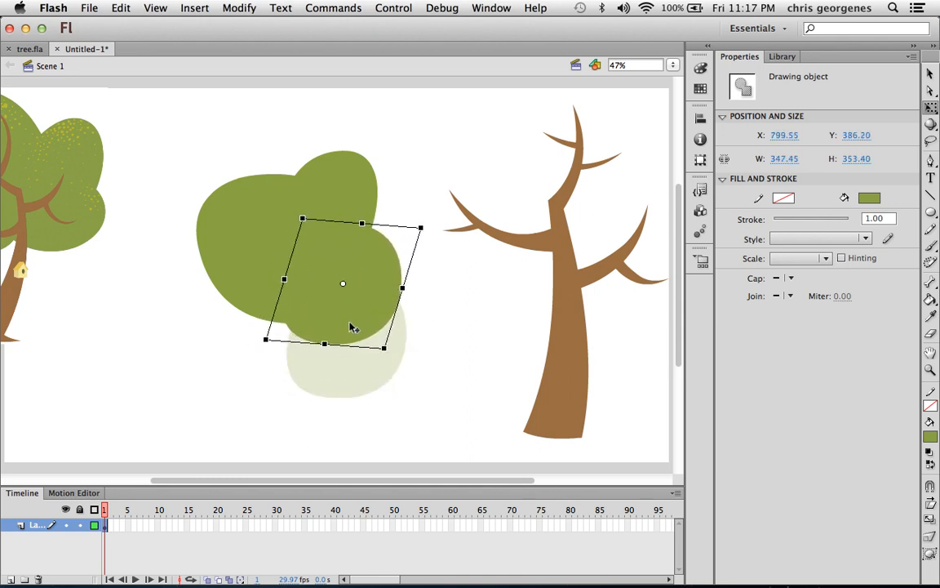
Step: Arrange the smaller blobs against the main one to form a lumpy canopy
{"action": "left_click_drag", "start_coordinate": [343, 327], "coordinate": [353, 281]}
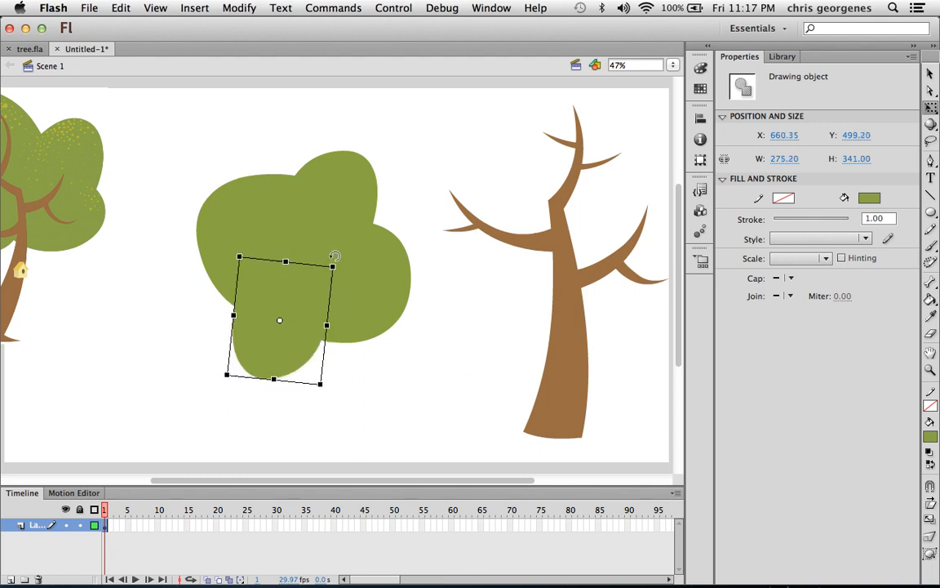
{"action": "left_click_drag", "start_coordinate": [335, 255], "coordinate": [285, 355]}
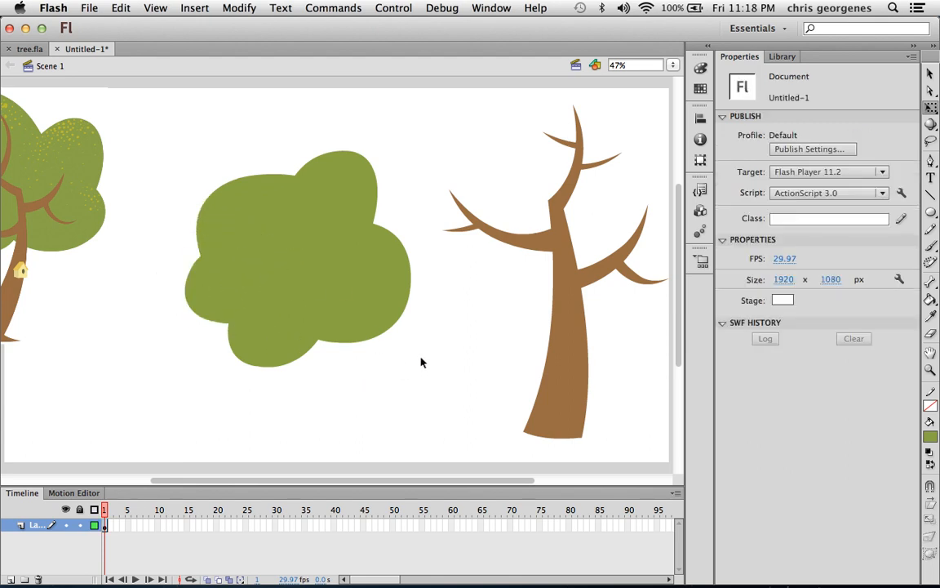
Step: Bring the trunk group to the front so its branches show over the canopy
{"action": "left_click", "coordinate": [297, 269]}
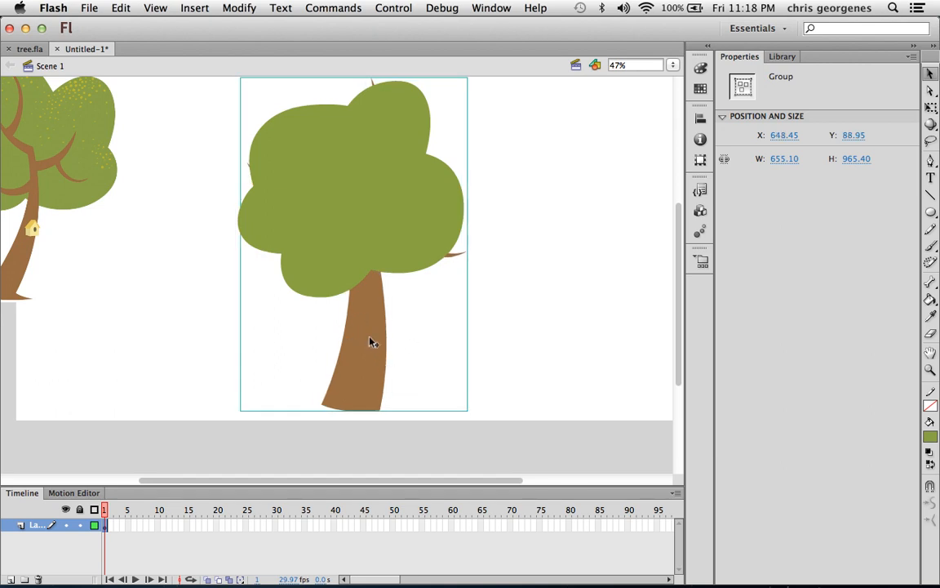
{"action": "right_click", "coordinate": [373, 343]}
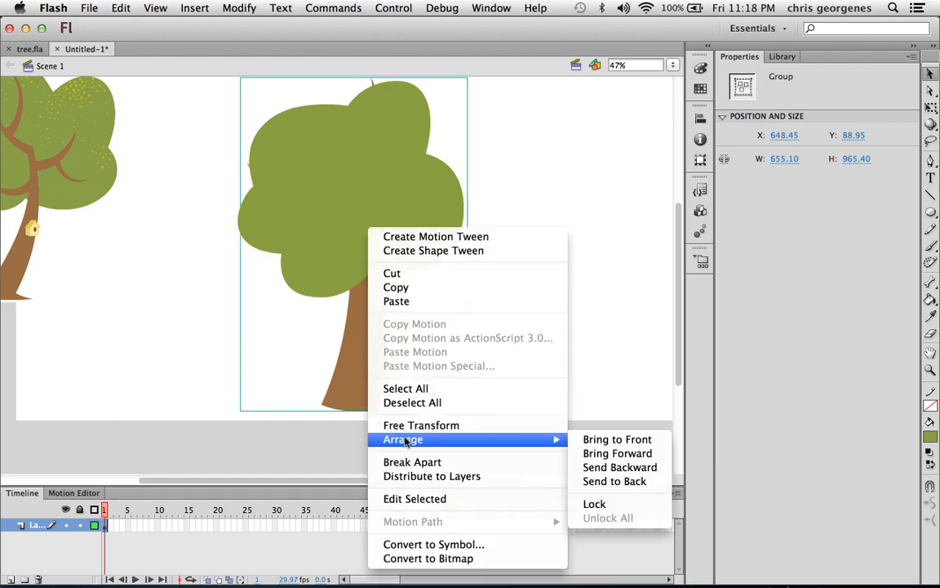
{"action": "mouse_move", "coordinate": [617, 439]}
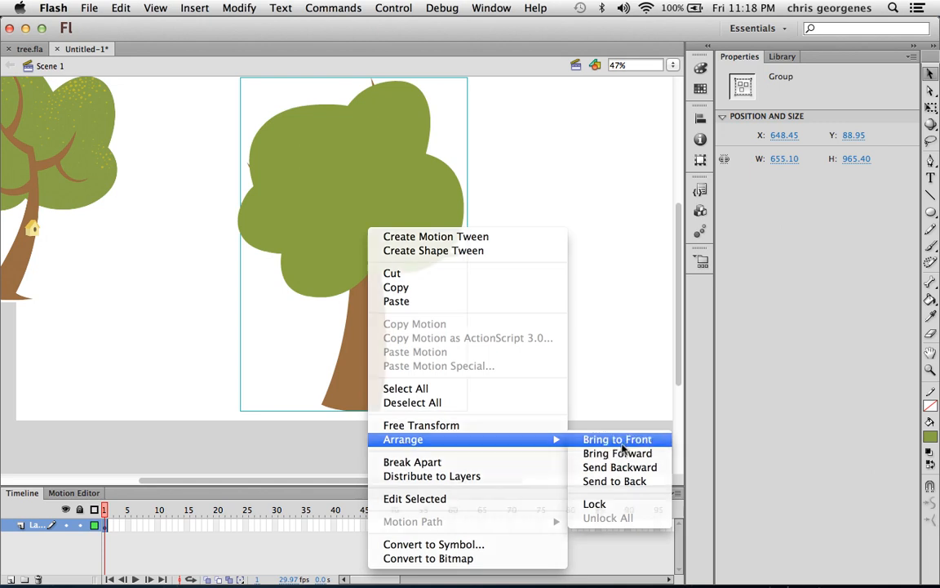
{"action": "left_click", "coordinate": [617, 439]}
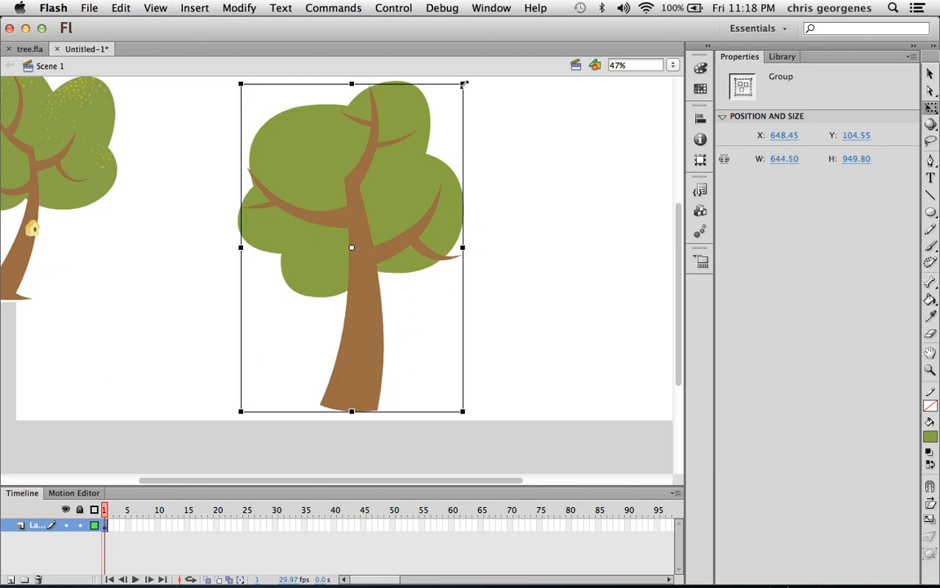
{"action": "left_click_drag", "start_coordinate": [464, 411], "coordinate": [439, 382]}
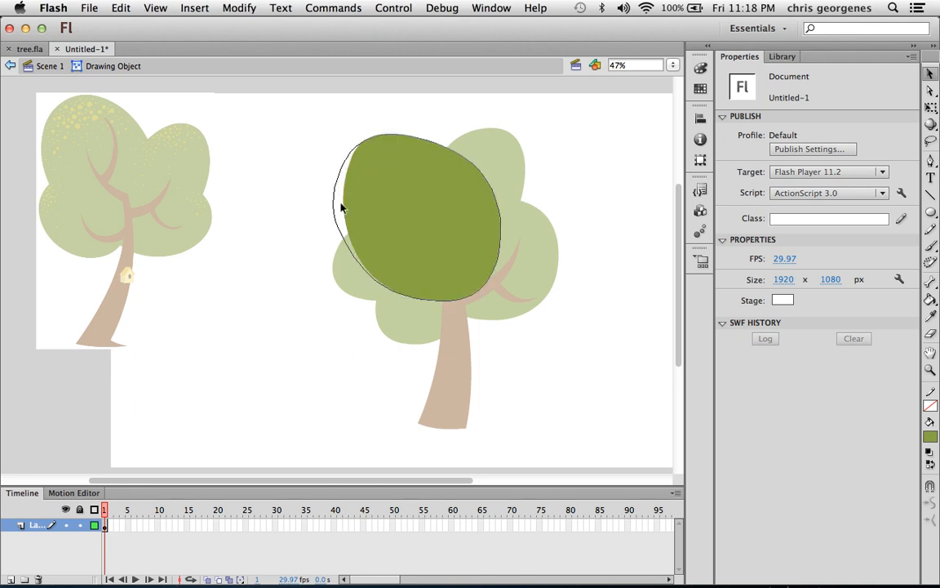
Step: Return from the canopy drawing object to Scene 1
{"action": "left_click", "coordinate": [388, 204]}
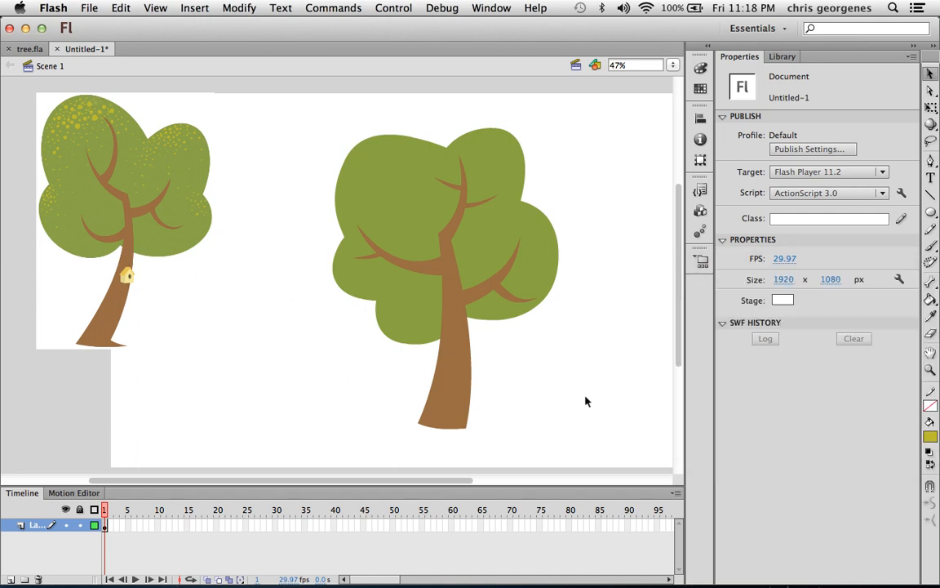
{"action": "mouse_move", "coordinate": [388, 171]}
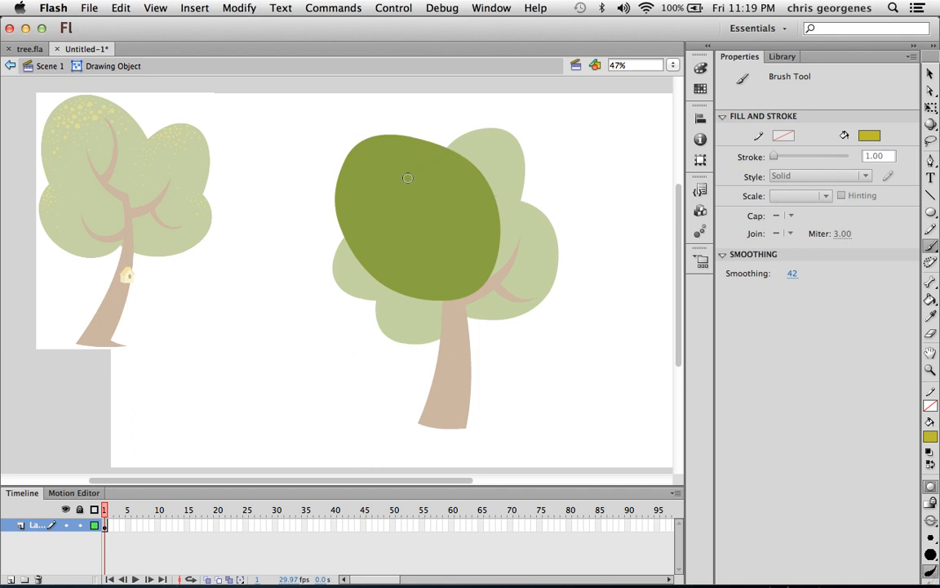
{"action": "mouse_move", "coordinate": [402, 183]}
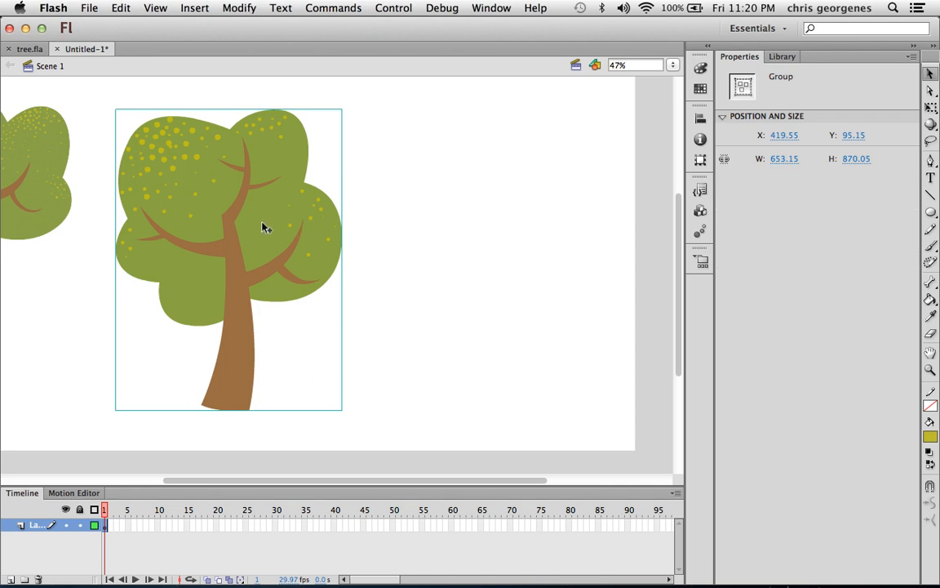
Step: Scale the duplicate tree down and send it behind the big tree
{"action": "left_click_drag", "start_coordinate": [265, 227], "coordinate": [400, 239]}
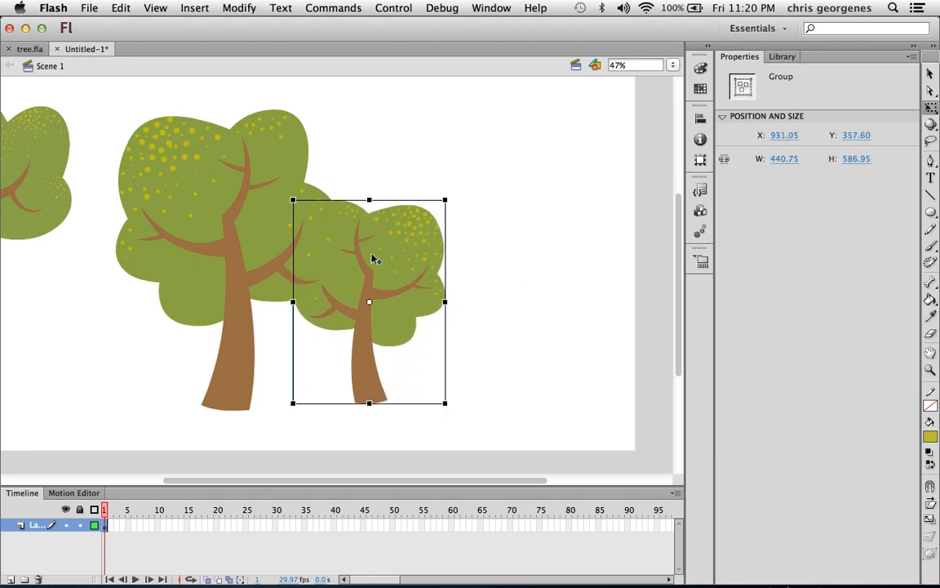
{"action": "right_click", "coordinate": [372, 260]}
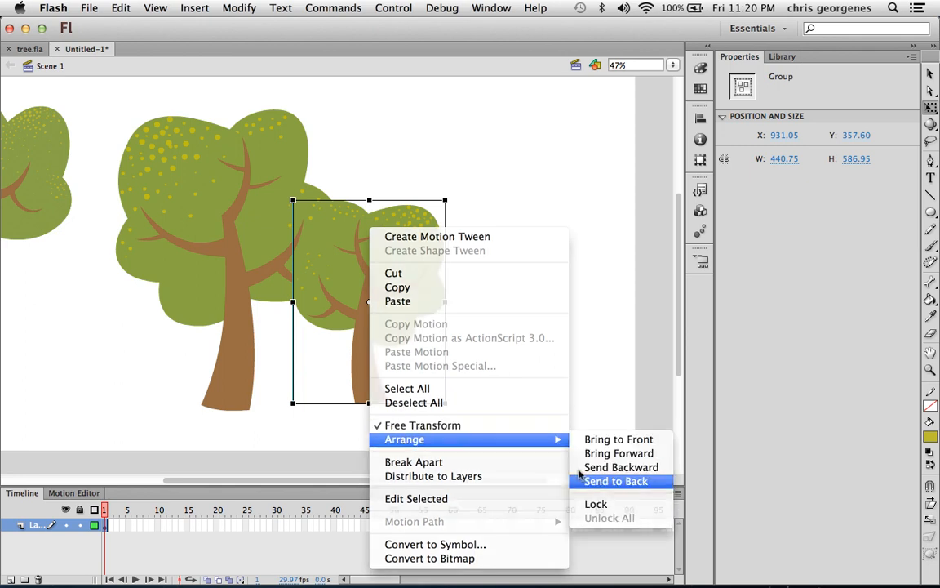
{"action": "left_click", "coordinate": [618, 480]}
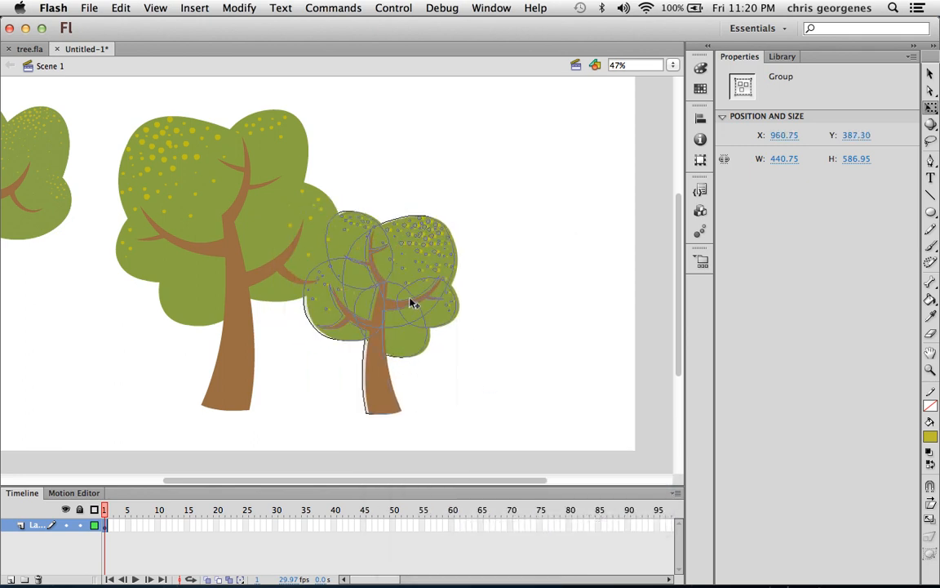
Step: Reposition the trees into an overlapping cluster and switch back to tree.fla
{"action": "left_click_drag", "start_coordinate": [408, 302], "coordinate": [424, 303]}
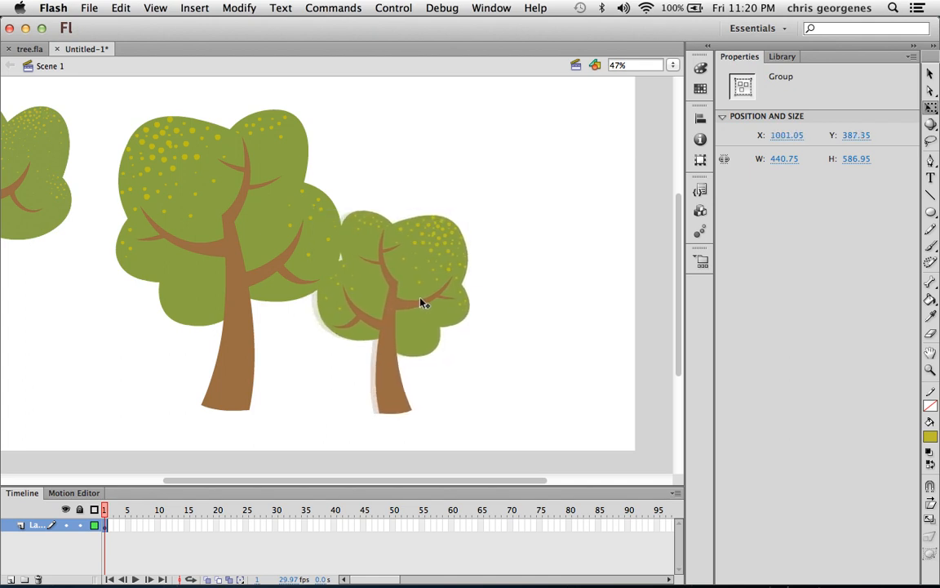
{"action": "left_click_drag", "start_coordinate": [422, 303], "coordinate": [408, 299]}
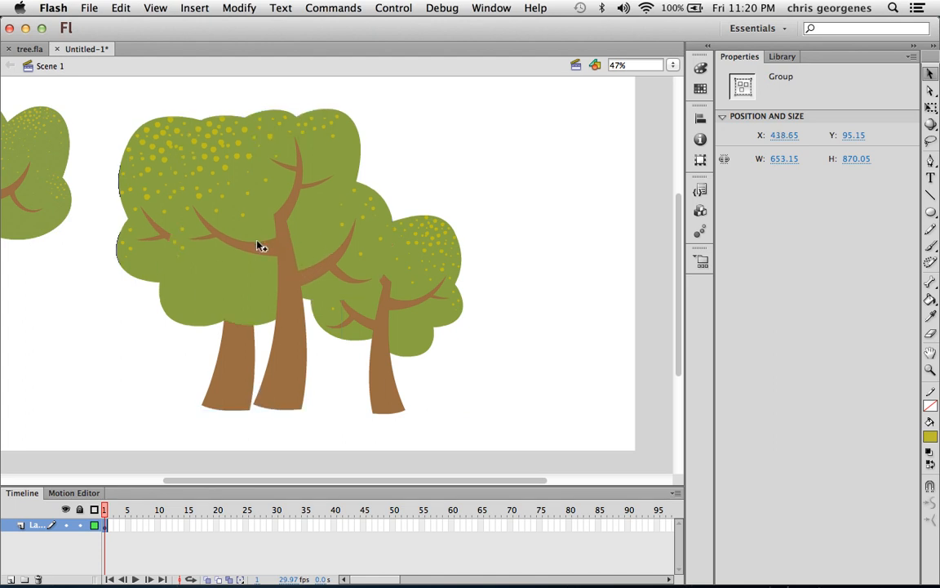
{"action": "left_click_drag", "start_coordinate": [261, 246], "coordinate": [492, 247]}
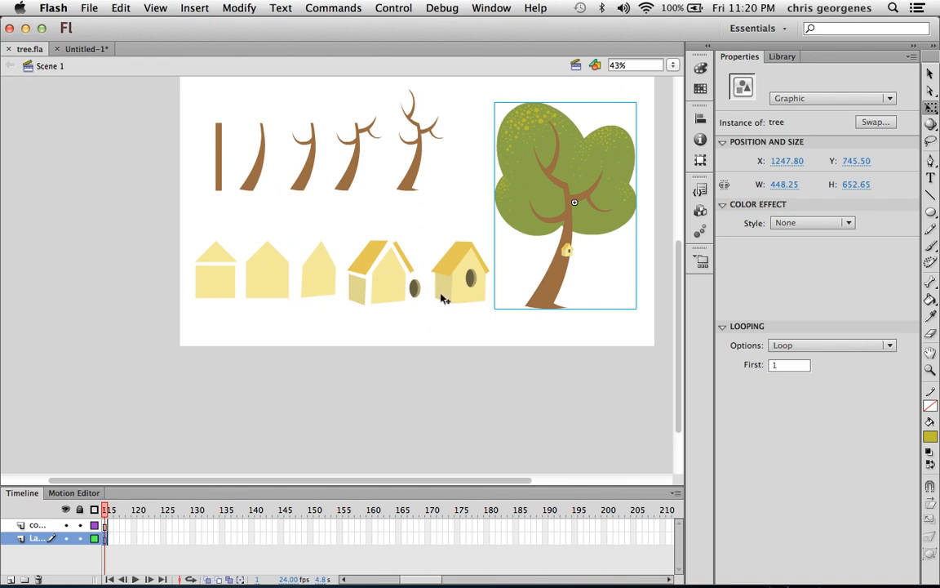
Step: Copy the finished yellow birdhouse group for the new document
{"action": "left_click", "coordinate": [461, 271]}
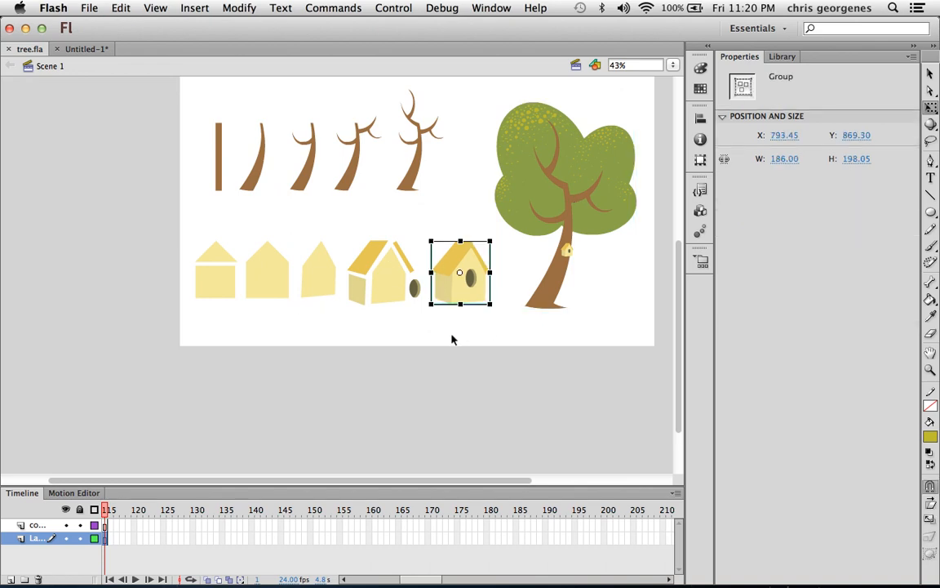
{"action": "left_click", "coordinate": [89, 7]}
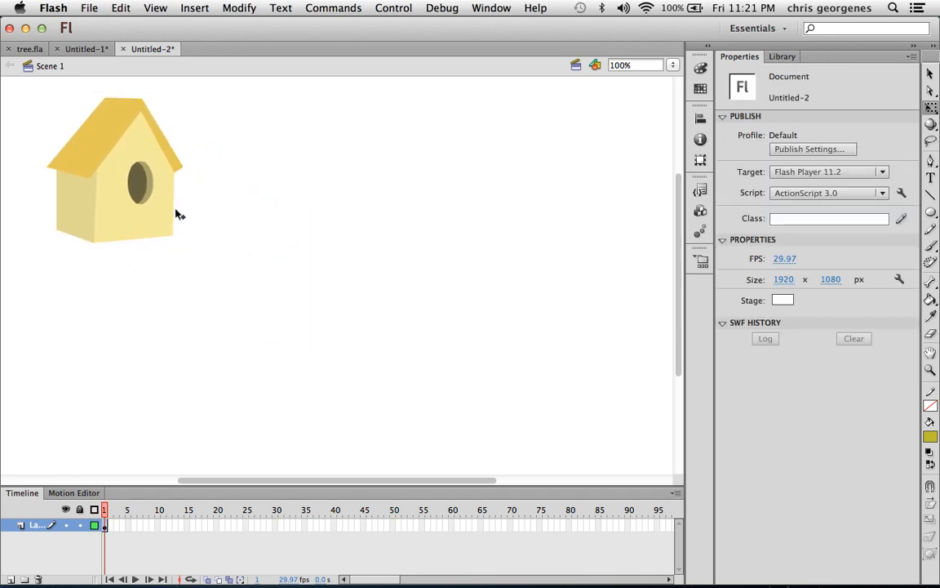
{"action": "mouse_move", "coordinate": [720, 182]}
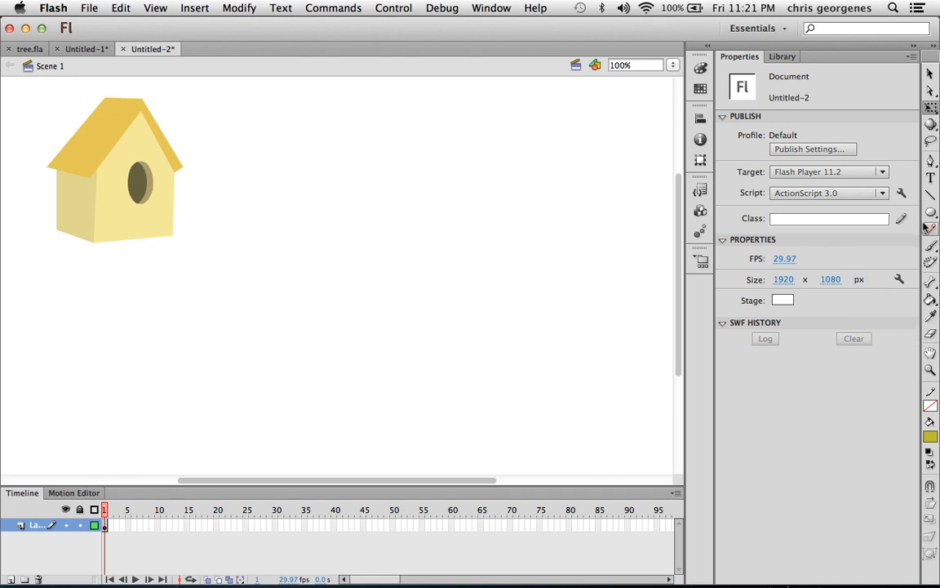
Step: Draw a plain blue rectangle with square corners beside the pasted birdhouse
{"action": "left_click", "coordinate": [930, 107]}
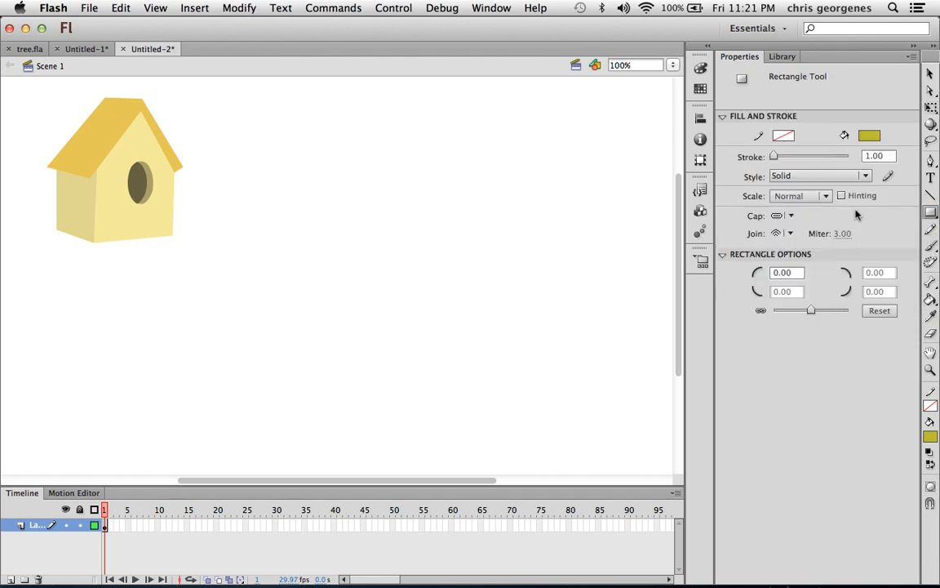
{"action": "left_click", "coordinate": [869, 134]}
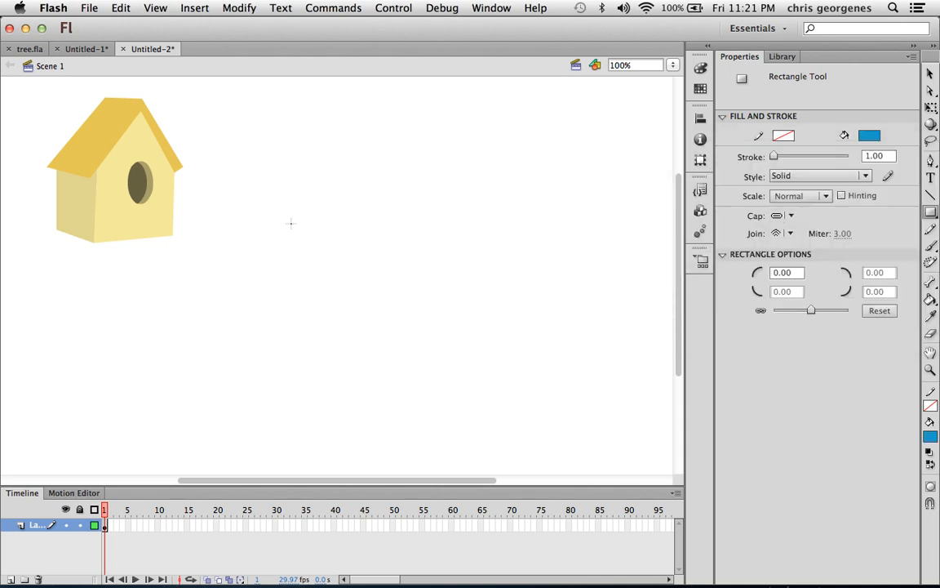
{"action": "left_click_drag", "start_coordinate": [323, 176], "coordinate": [457, 353]}
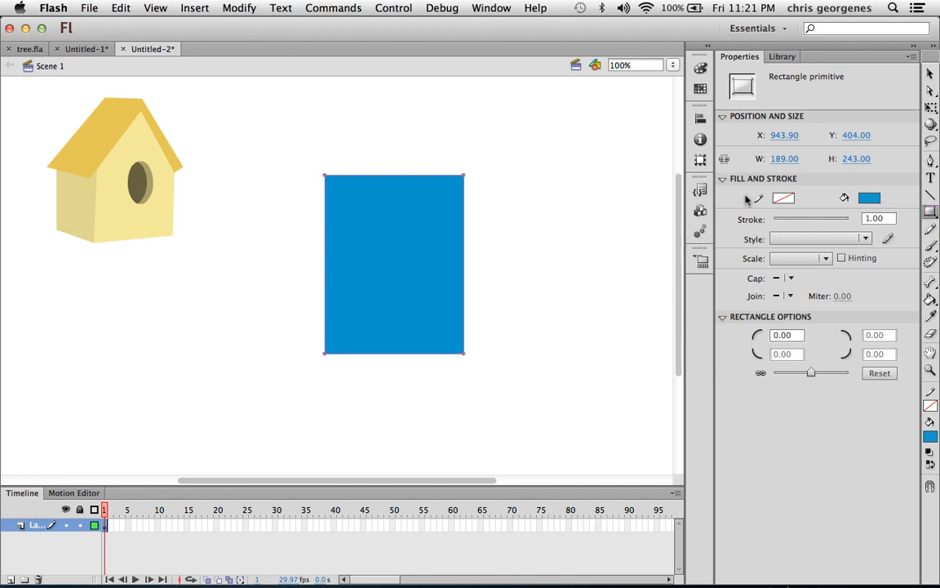
{"action": "left_click_drag", "start_coordinate": [809, 373], "coordinate": [800, 372]}
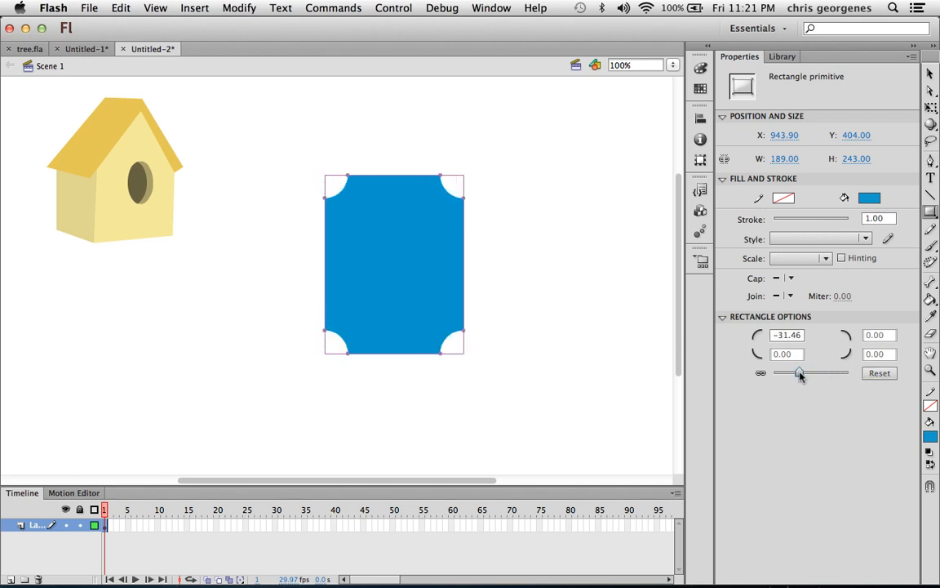
{"action": "left_click_drag", "start_coordinate": [799, 372], "coordinate": [823, 373]}
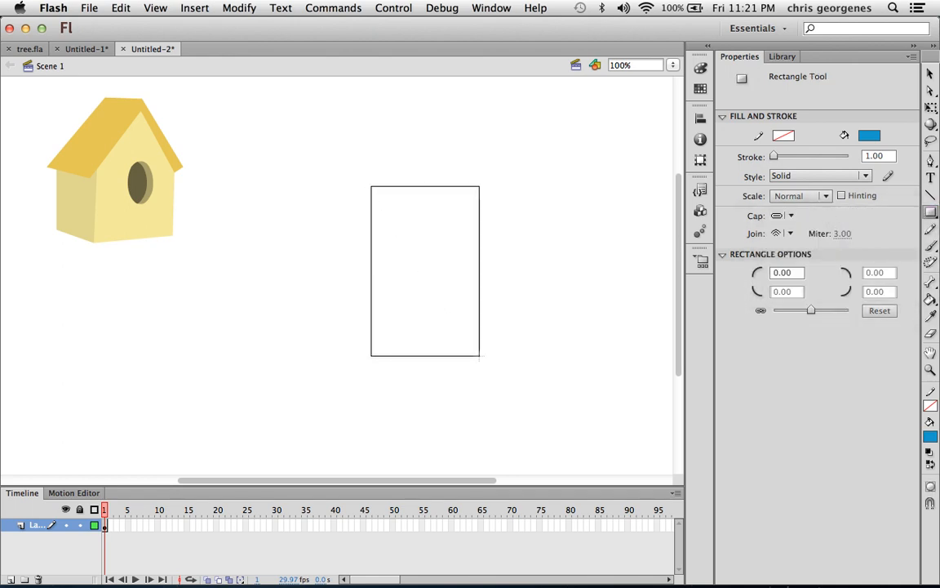
{"action": "left_click", "coordinate": [424, 271]}
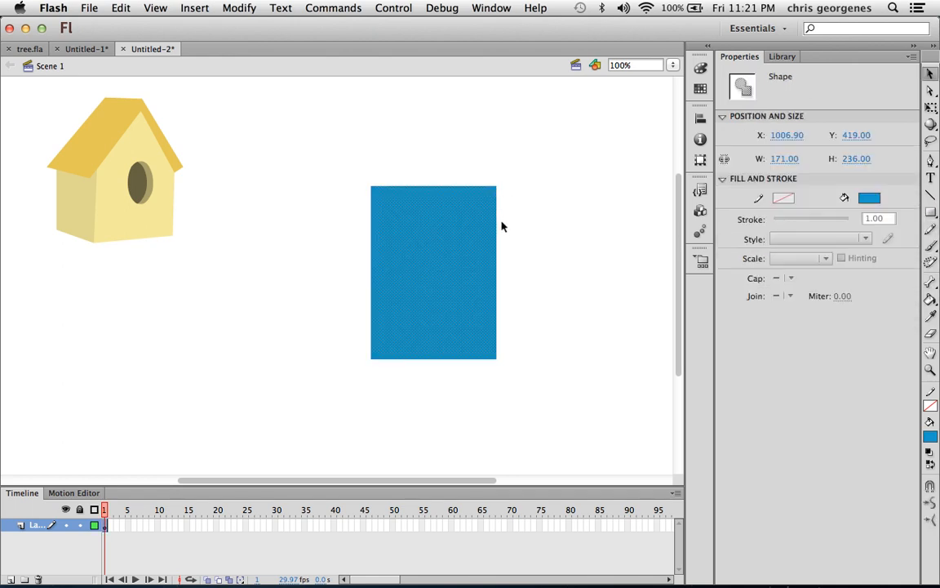
Step: Skew the blue rectangle and reshape the notch in its top edge
{"action": "left_click", "coordinate": [373, 198]}
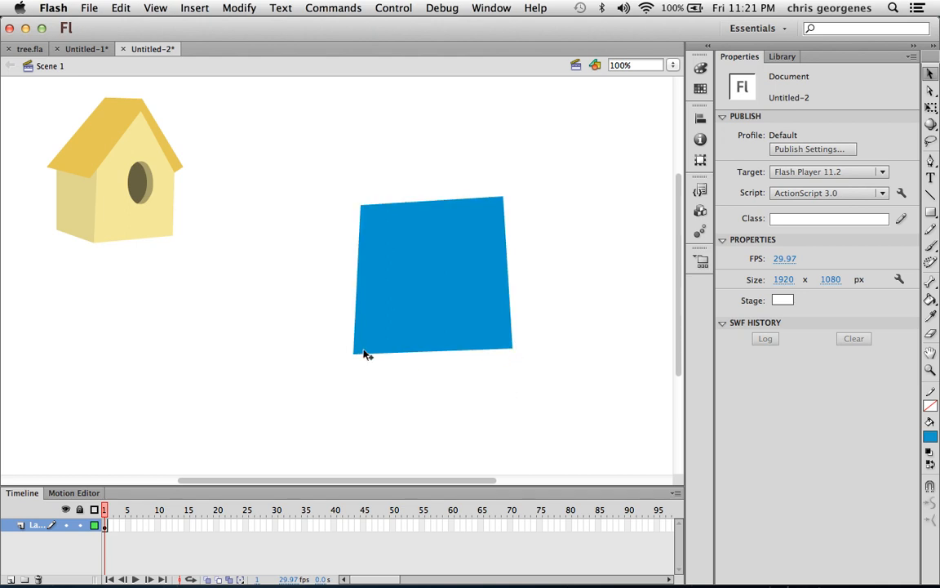
{"action": "mouse_move", "coordinate": [395, 134]}
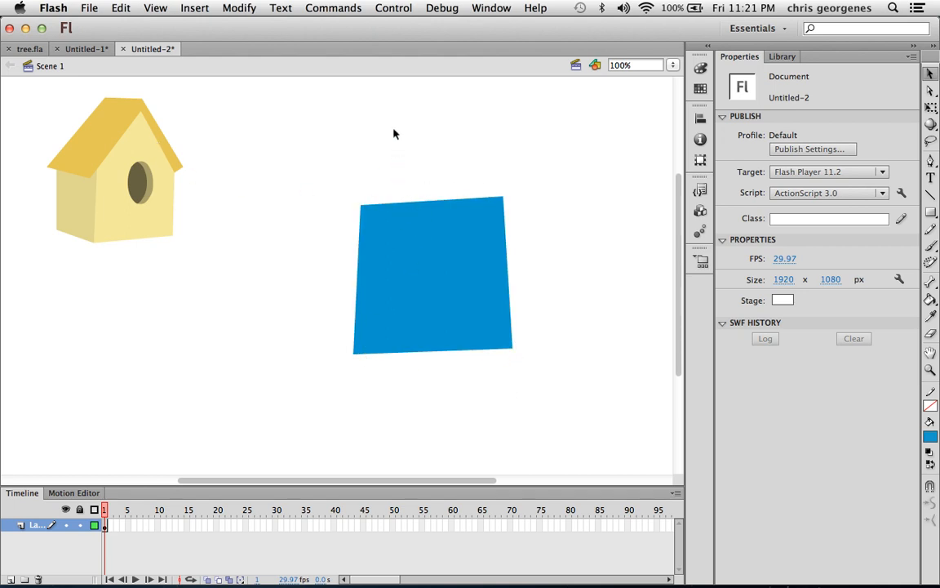
{"action": "mouse_move", "coordinate": [425, 147]}
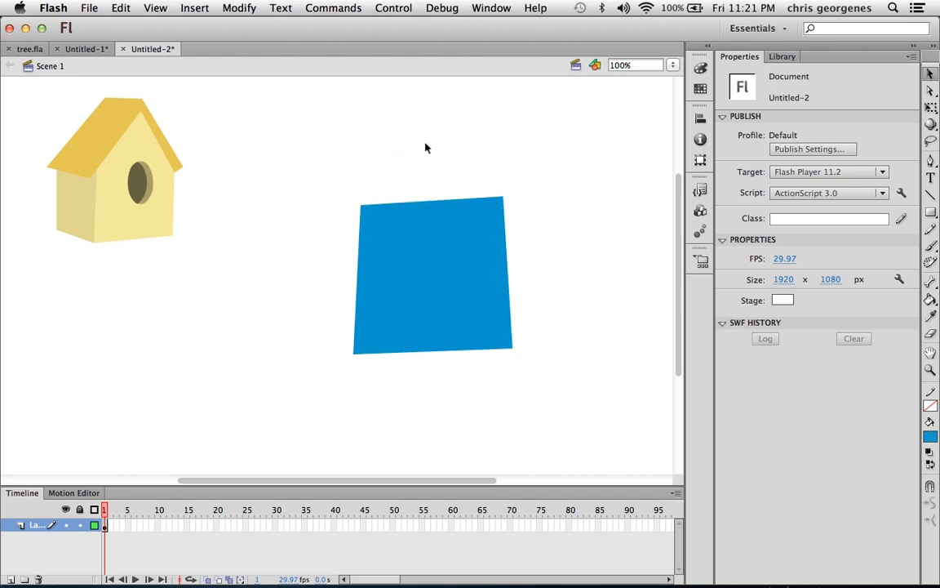
{"action": "mouse_move", "coordinate": [428, 186]}
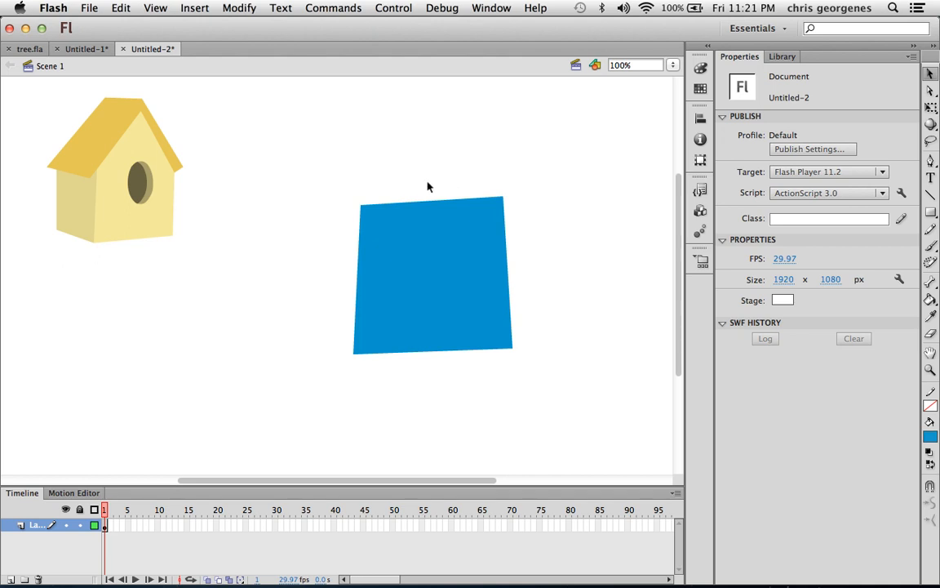
{"action": "left_click", "coordinate": [433, 206]}
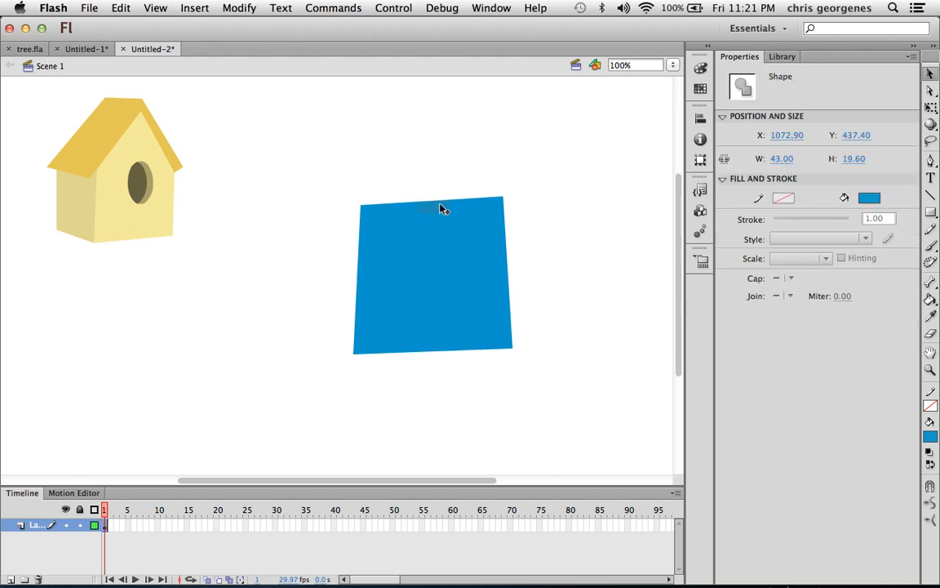
{"action": "mouse_move", "coordinate": [434, 202]}
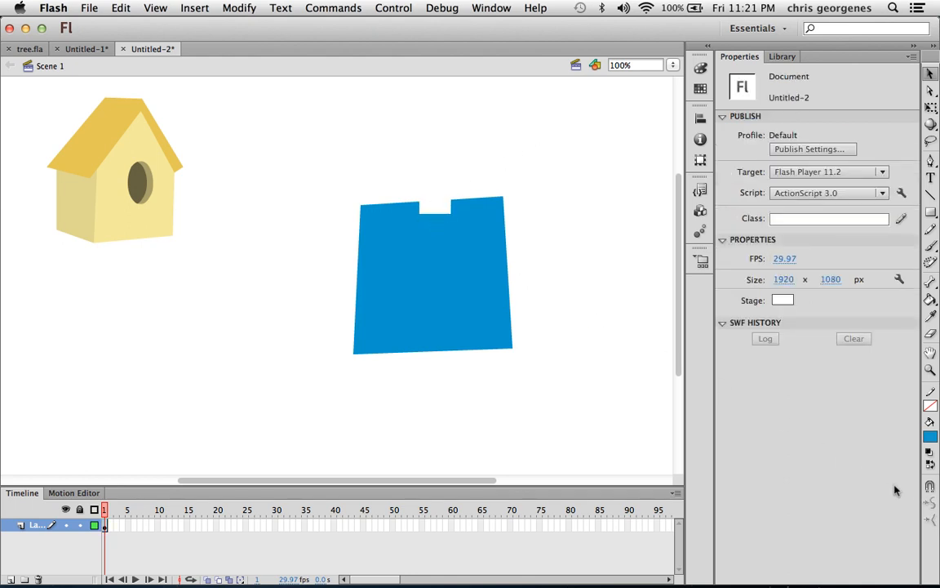
{"action": "mouse_move", "coordinate": [453, 219]}
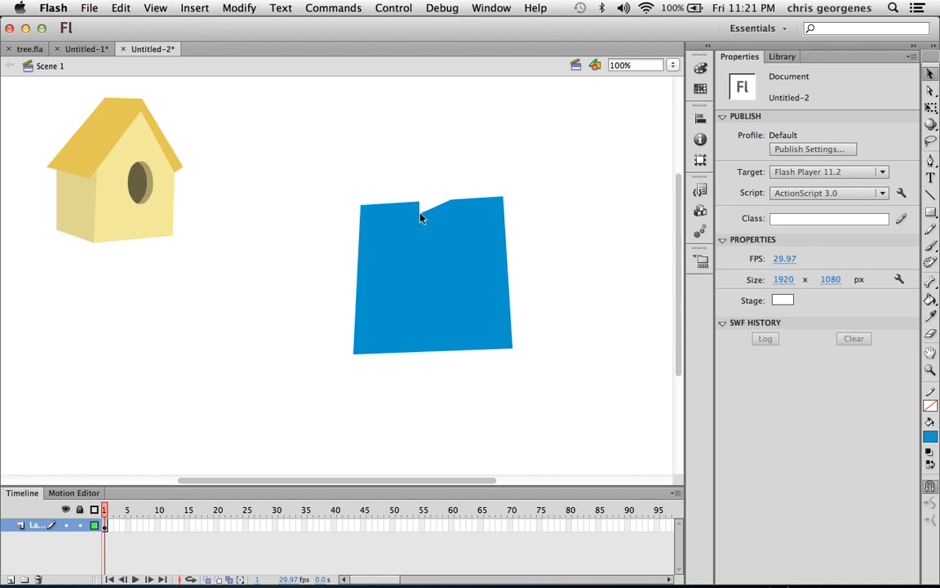
{"action": "left_click_drag", "start_coordinate": [422, 215], "coordinate": [433, 155]}
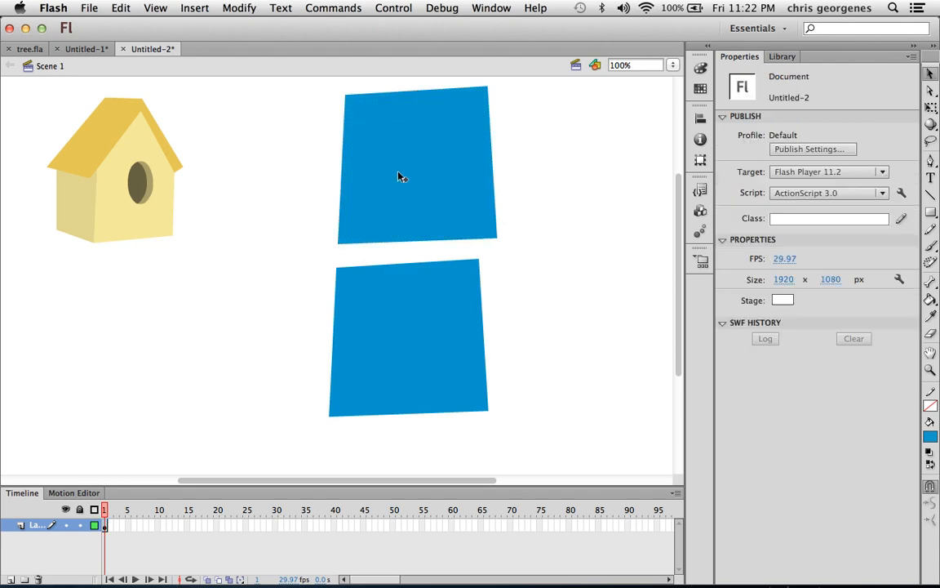
Step: Pull the upper quad into a triangular roof and set it on the wall
{"action": "left_click_drag", "start_coordinate": [342, 238], "coordinate": [488, 84]}
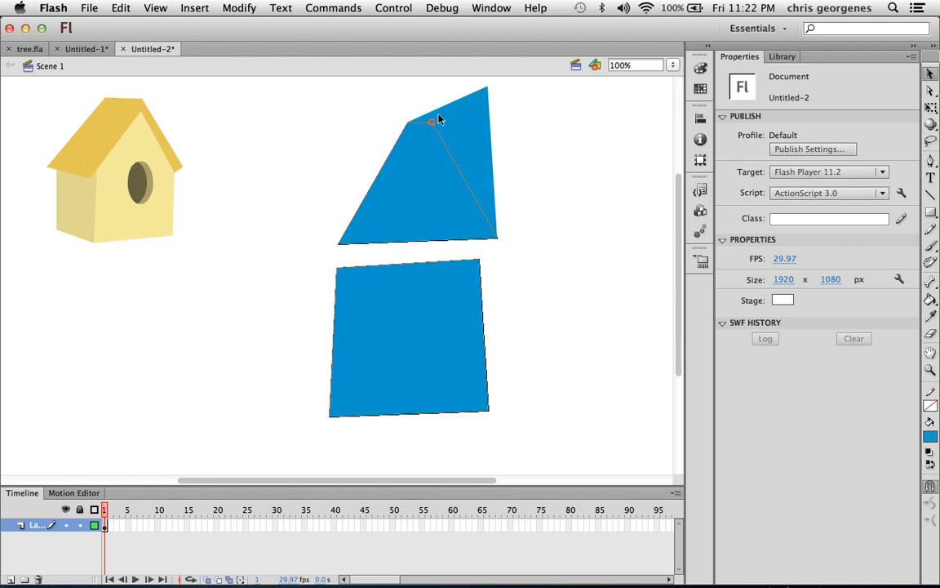
{"action": "left_click_drag", "start_coordinate": [431, 121], "coordinate": [340, 248]}
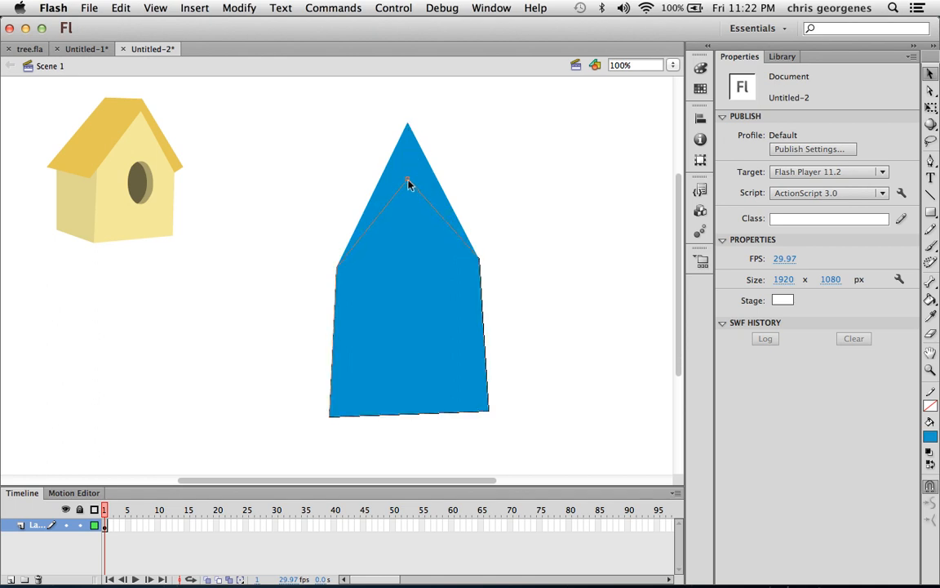
{"action": "left_click_drag", "start_coordinate": [408, 183], "coordinate": [408, 242]}
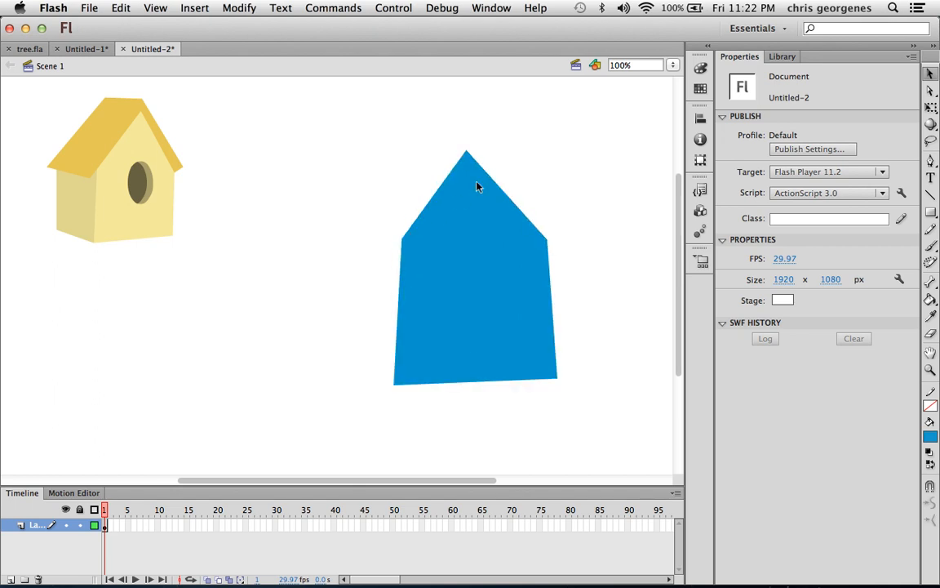
{"action": "mouse_move", "coordinate": [458, 204]}
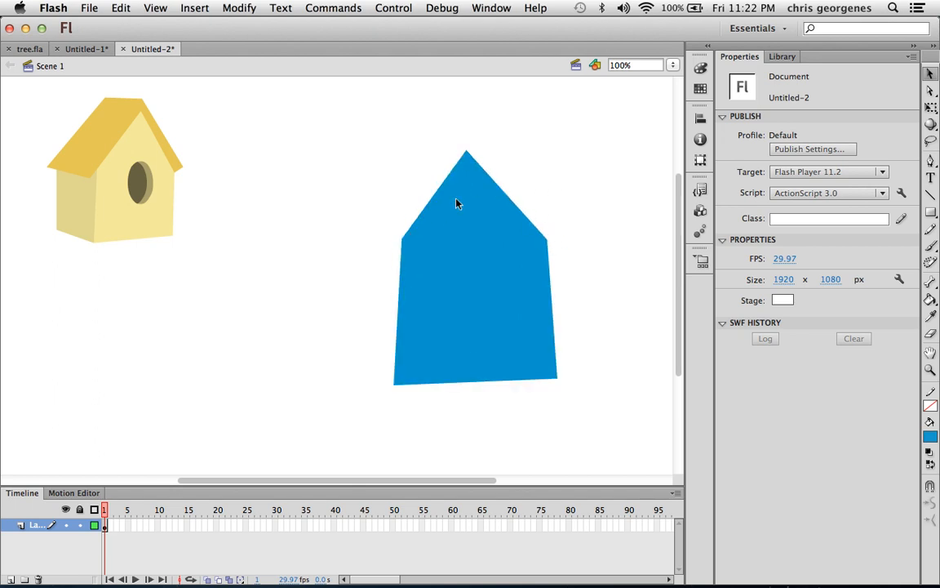
{"action": "mouse_move", "coordinate": [836, 448]}
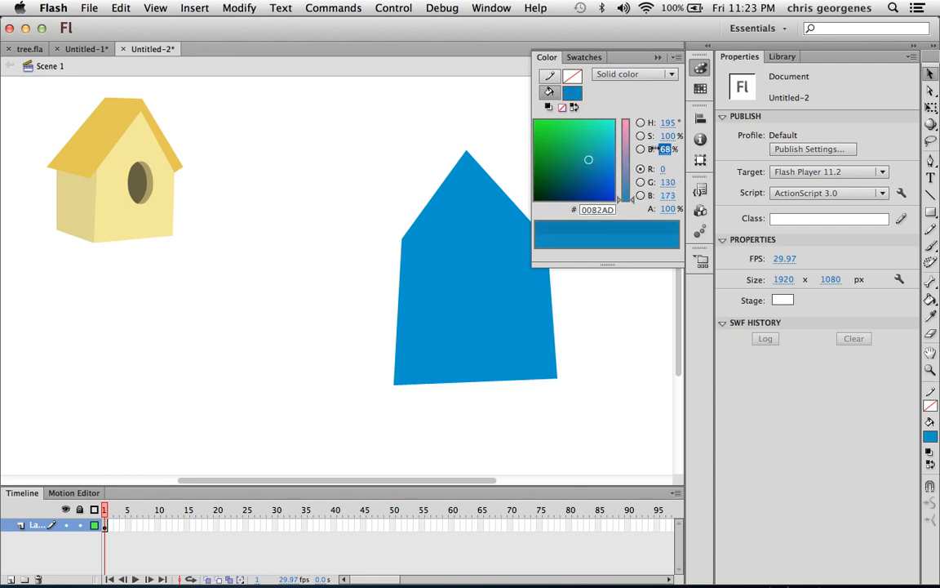
Step: Save the blue as a swatch and draw the darker blue side wall left of the house front
{"action": "left_click", "coordinate": [676, 58]}
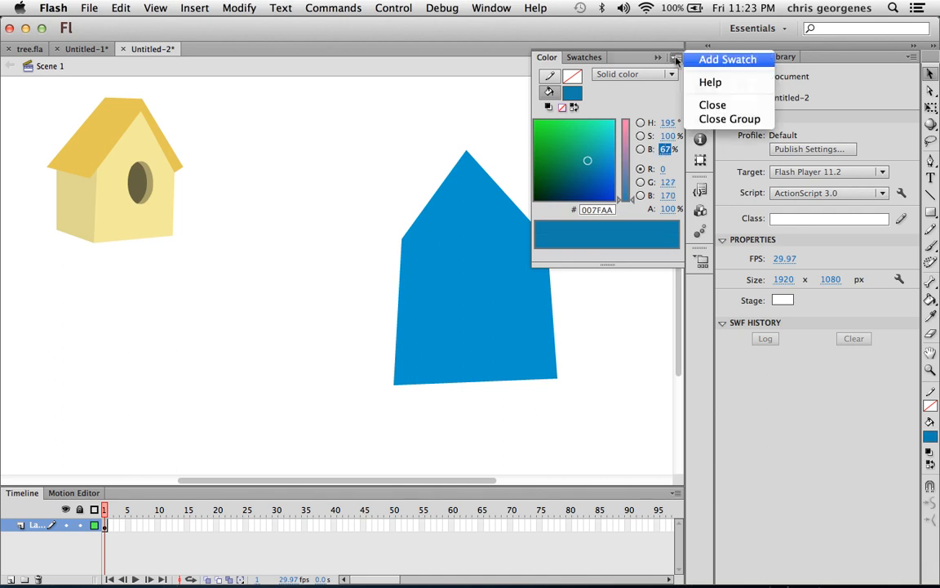
{"action": "left_click", "coordinate": [712, 104]}
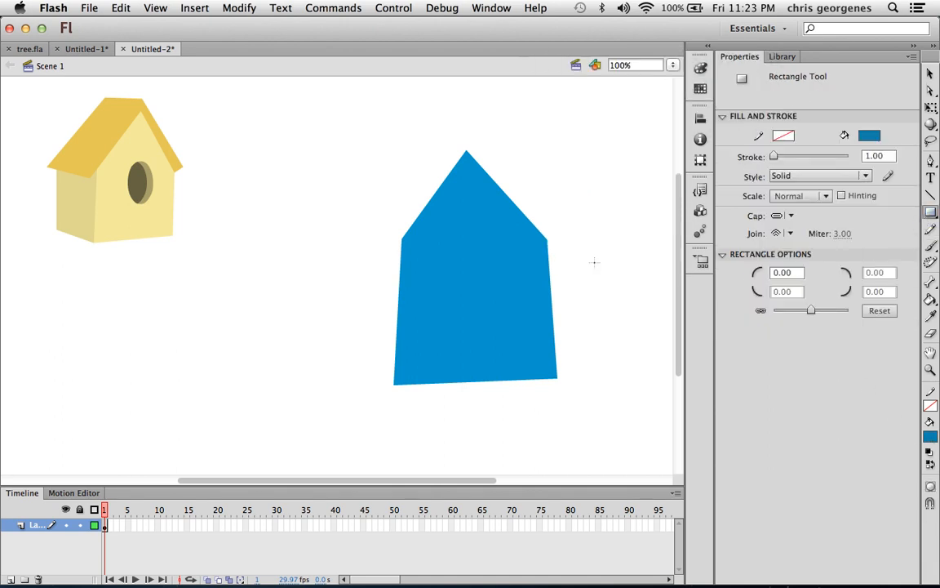
{"action": "left_click_drag", "start_coordinate": [308, 255], "coordinate": [366, 353]}
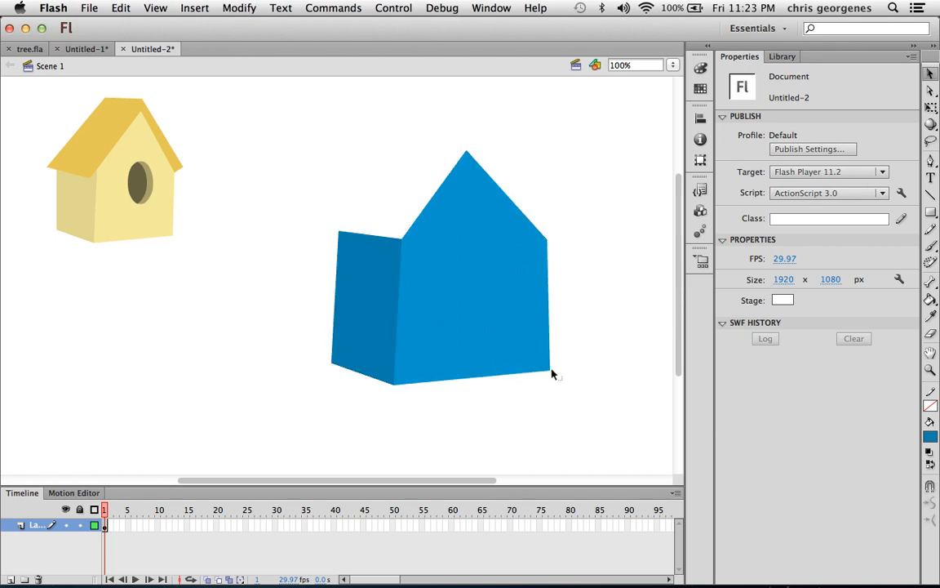
{"action": "left_click", "coordinate": [481, 300]}
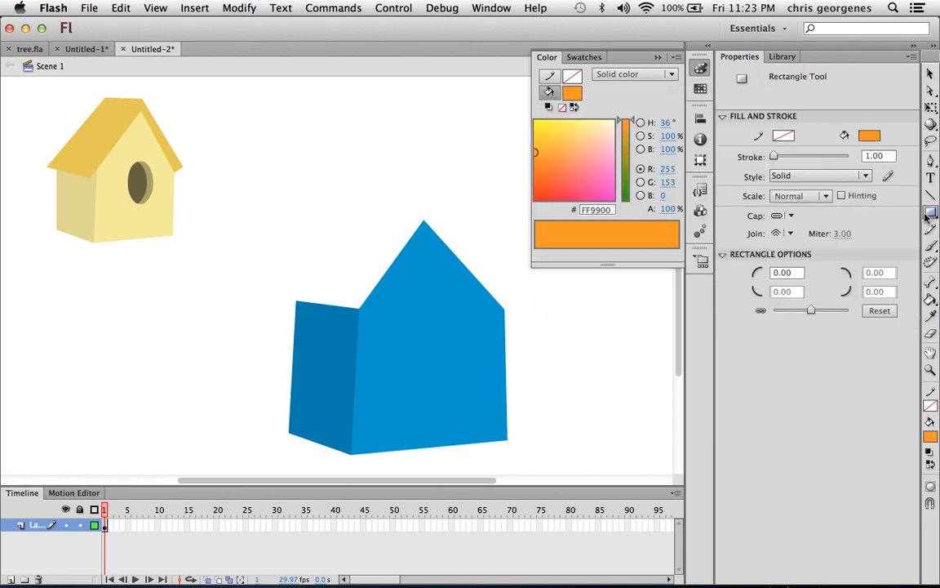
Step: Draw two orange rectangles as roof panels, group them and move them above the house
{"action": "left_click_drag", "start_coordinate": [297, 127], "coordinate": [377, 225]}
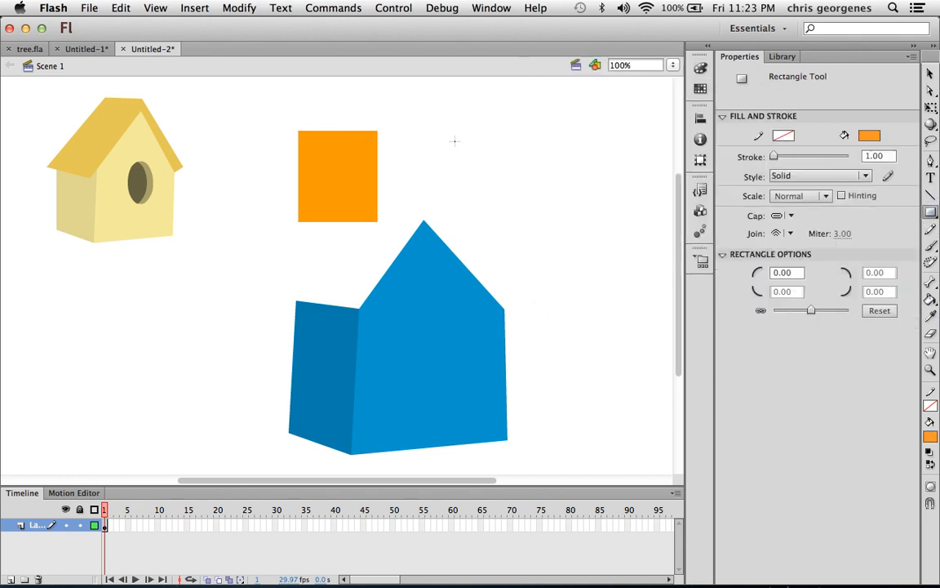
{"action": "left_click_drag", "start_coordinate": [456, 140], "coordinate": [497, 211]}
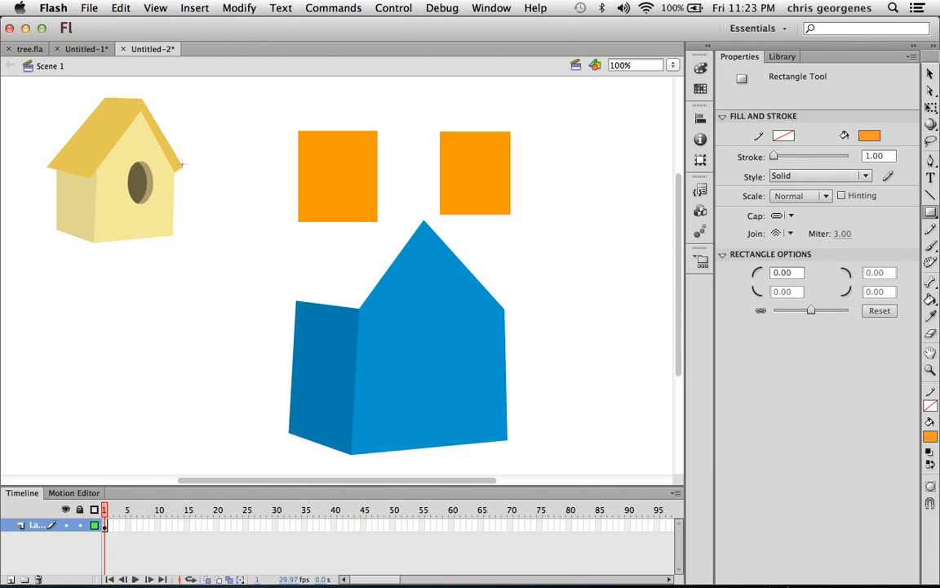
{"action": "mouse_move", "coordinate": [375, 199]}
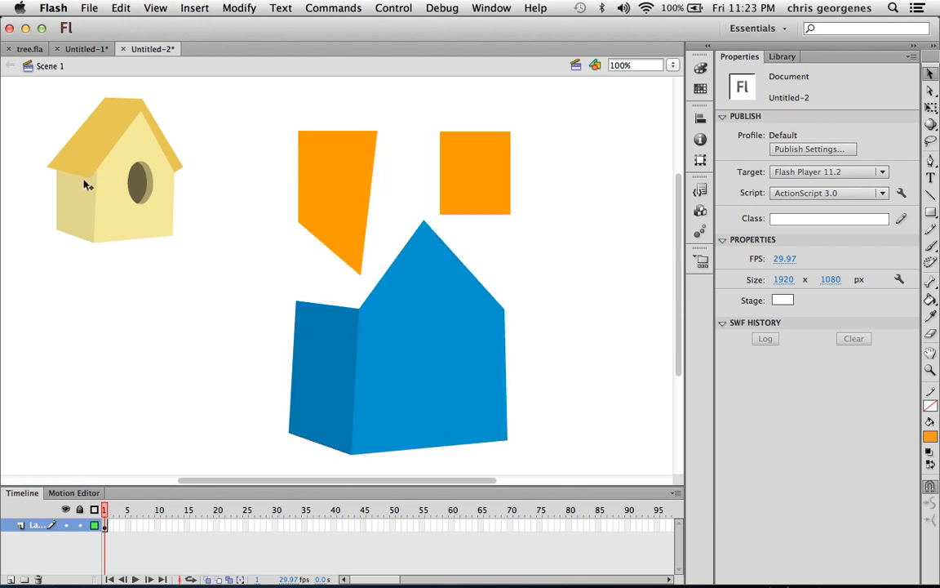
{"action": "mouse_move", "coordinate": [362, 280]}
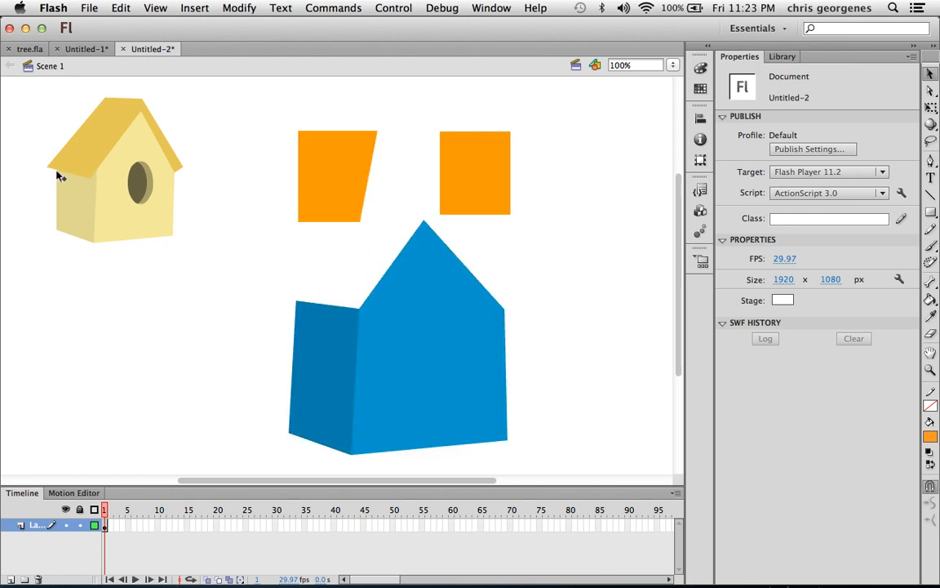
{"action": "mouse_move", "coordinate": [439, 222]}
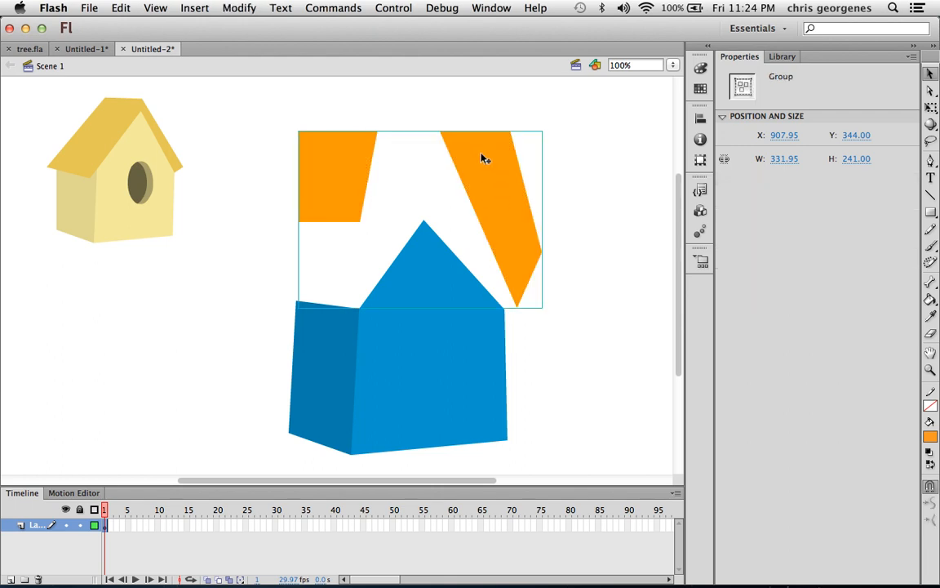
{"action": "left_click_drag", "start_coordinate": [482, 159], "coordinate": [463, 255]}
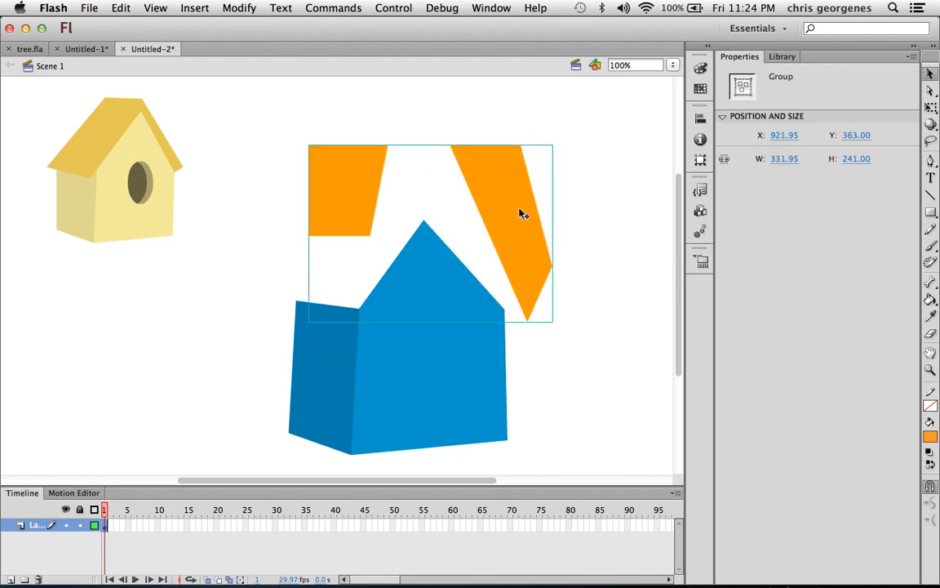
{"action": "mouse_move", "coordinate": [526, 202]}
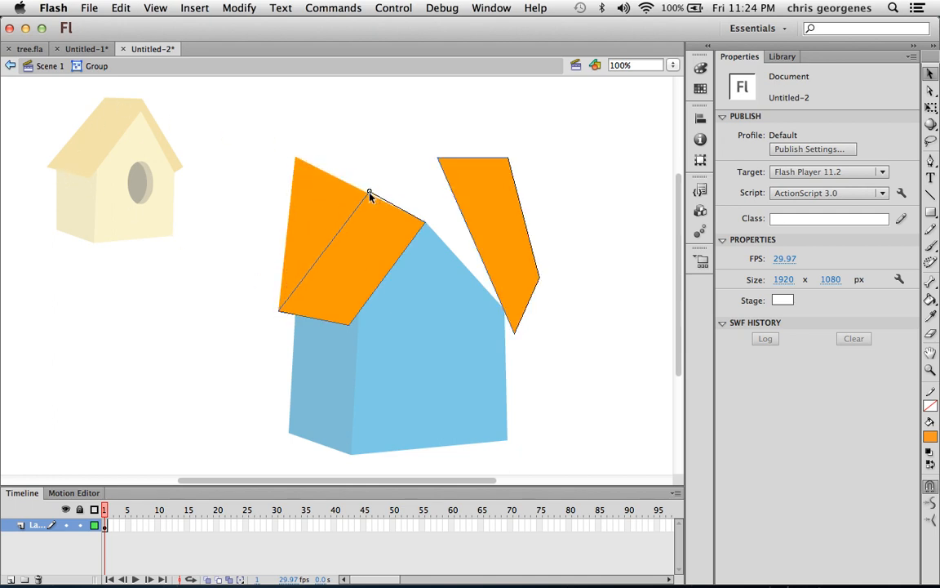
Step: Drag the left and right orange panels onto the house's roof slopes to form the peak
{"action": "left_click_drag", "start_coordinate": [369, 196], "coordinate": [434, 216]}
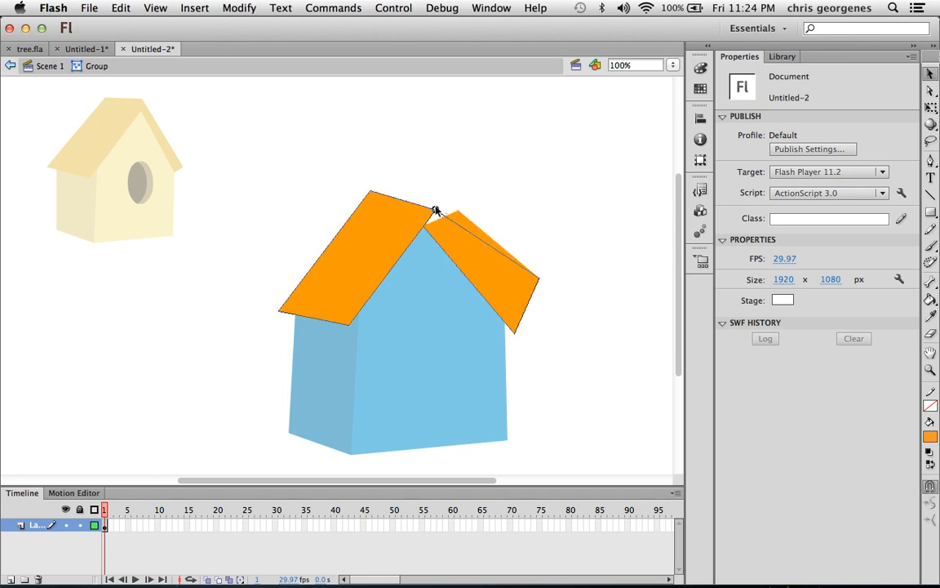
{"action": "left_click_drag", "start_coordinate": [438, 211], "coordinate": [523, 318]}
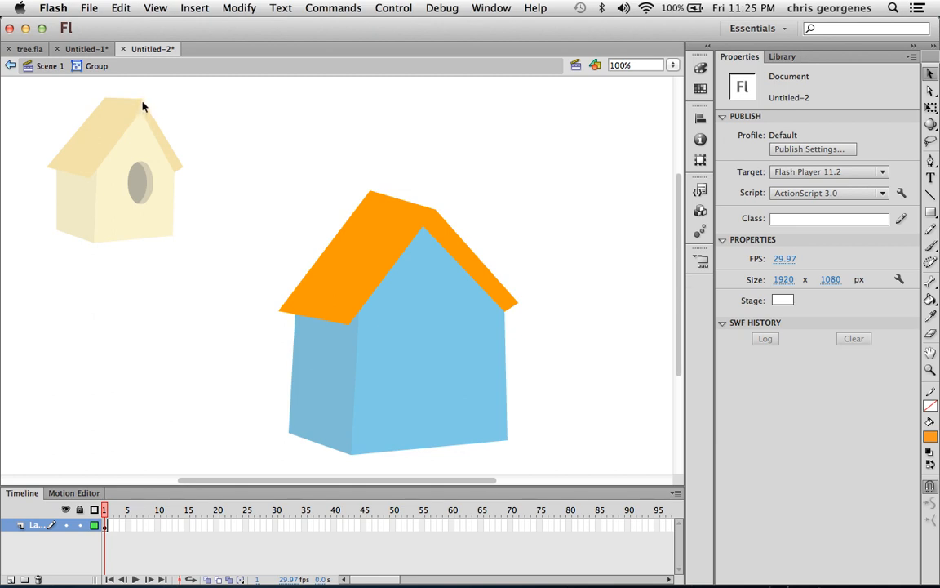
{"action": "mouse_move", "coordinate": [144, 118]}
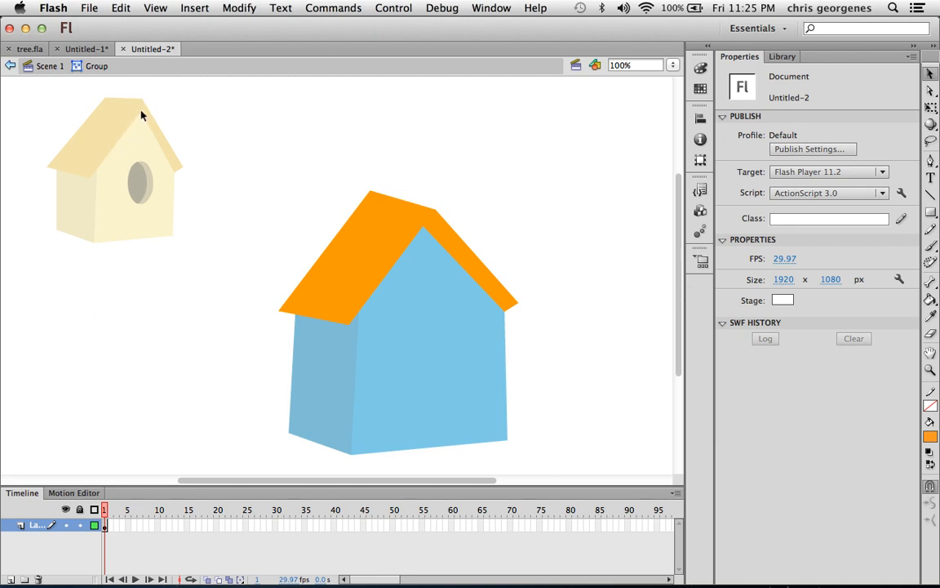
{"action": "mouse_move", "coordinate": [435, 209]}
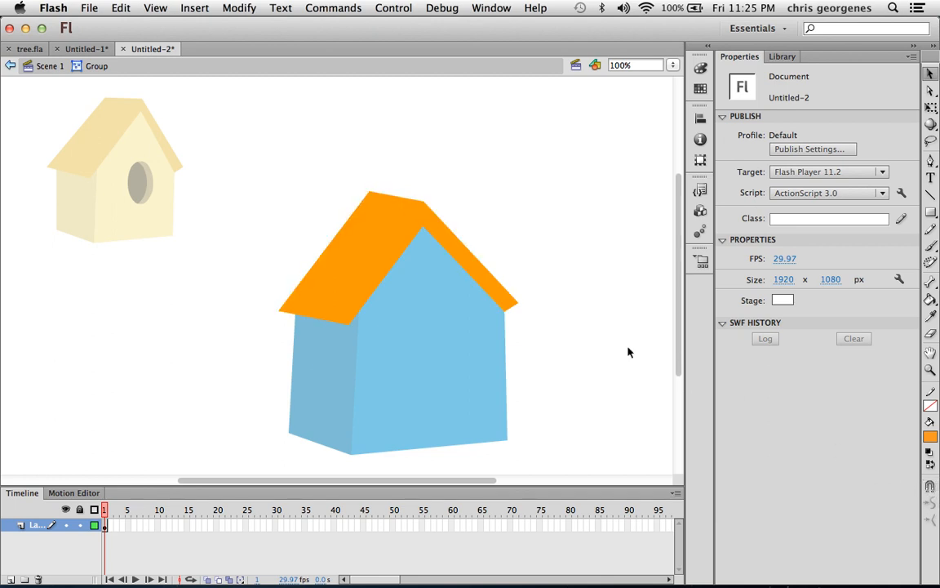
{"action": "mouse_move", "coordinate": [483, 203]}
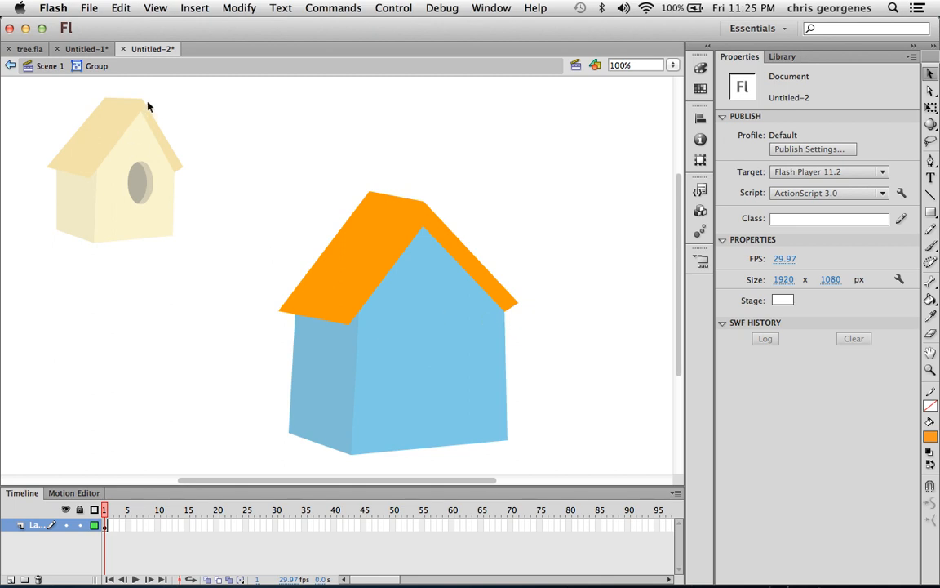
{"action": "mouse_move", "coordinate": [534, 359]}
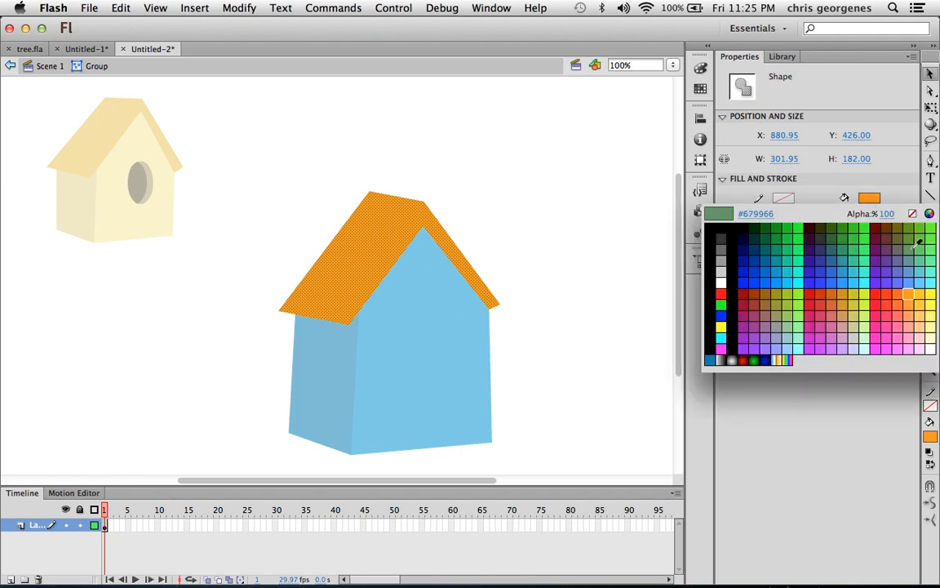
Step: Change the roof shapes' fill to dark blue
{"action": "left_click", "coordinate": [754, 245]}
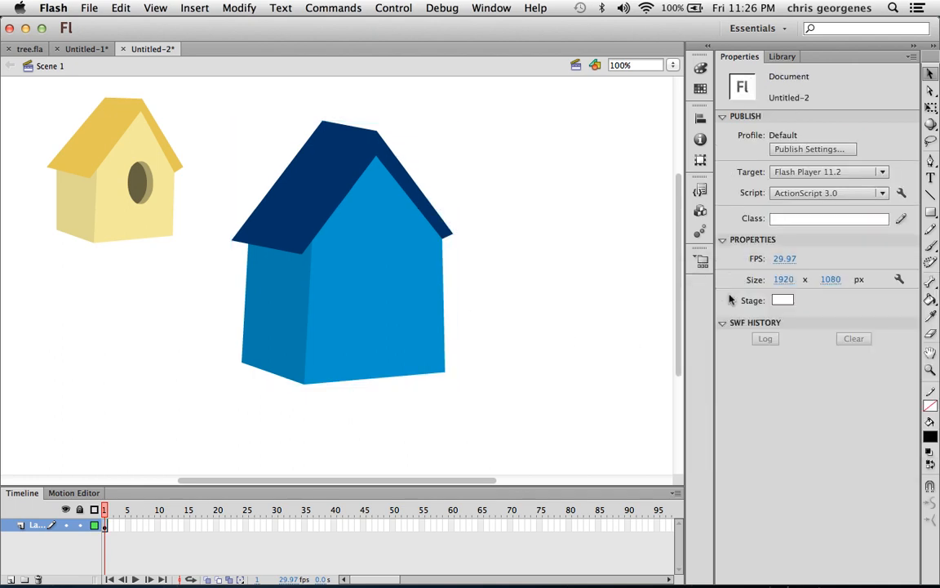
Step: Switch to the Oval tool and draw a black entrance hole on the front wall
{"action": "left_click", "coordinate": [930, 211]}
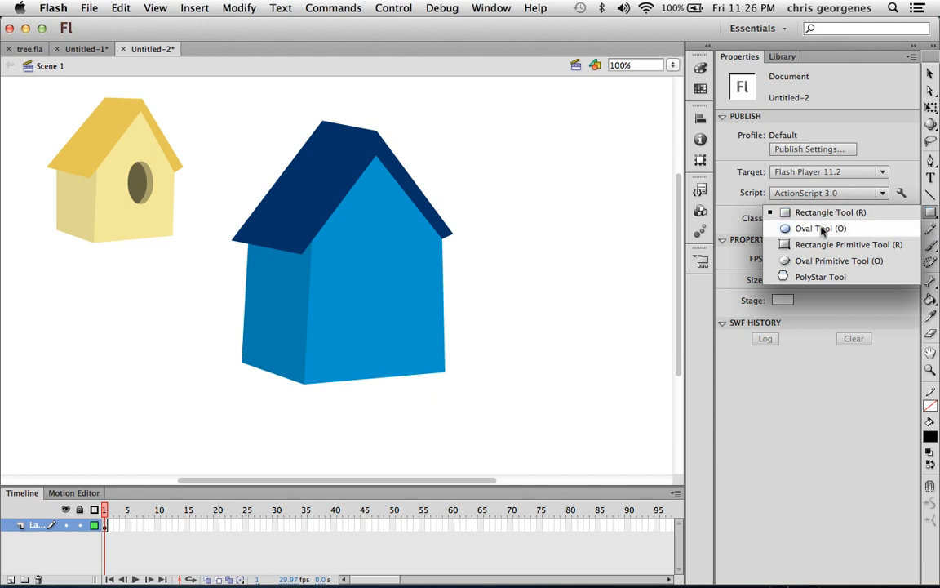
{"action": "left_click", "coordinate": [816, 229]}
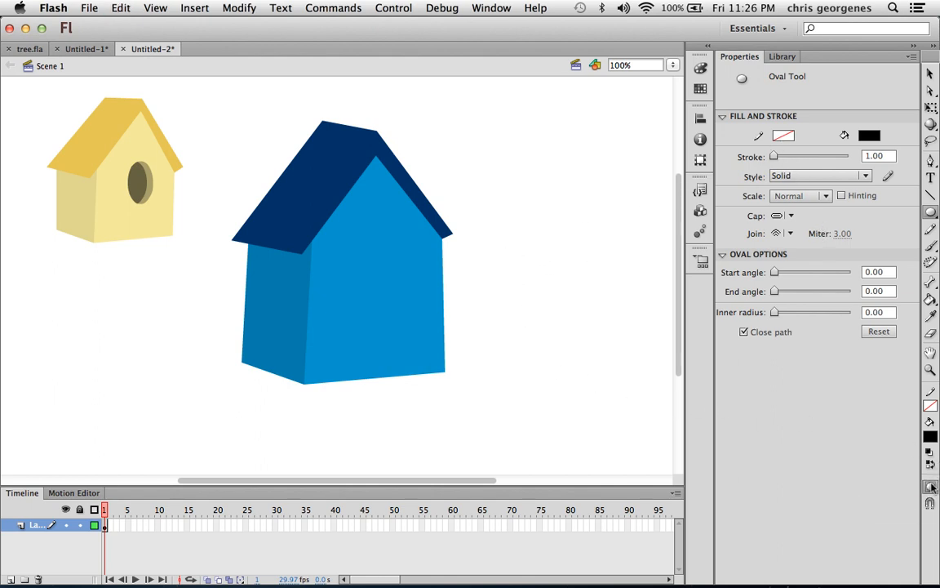
{"action": "left_click_drag", "start_coordinate": [368, 261], "coordinate": [408, 325]}
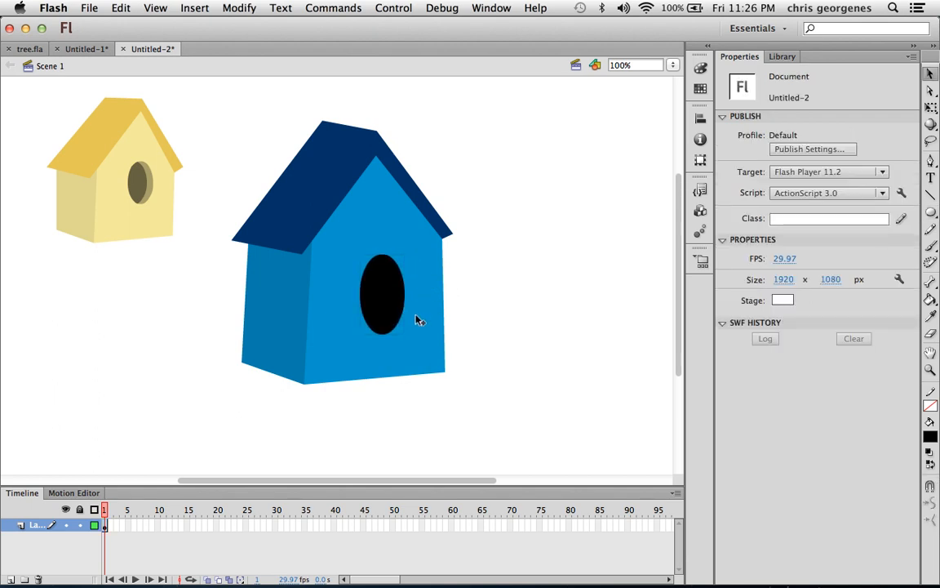
{"action": "mouse_move", "coordinate": [425, 261]}
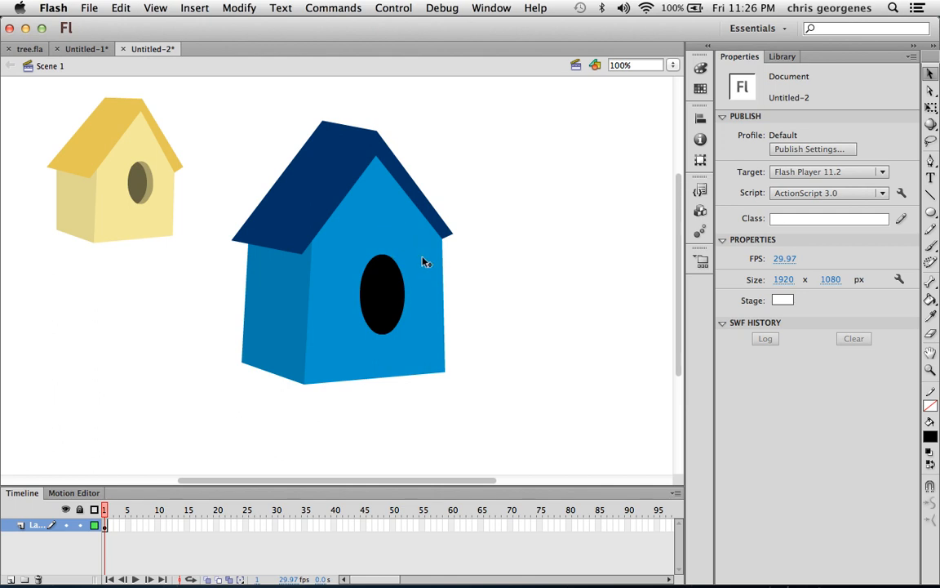
{"action": "mouse_move", "coordinate": [330, 375]}
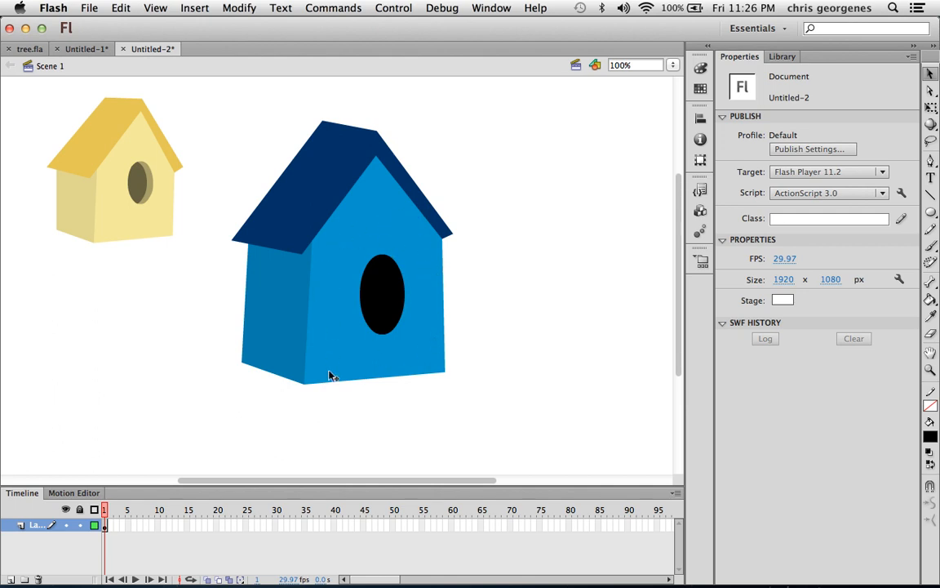
{"action": "mouse_move", "coordinate": [150, 204]}
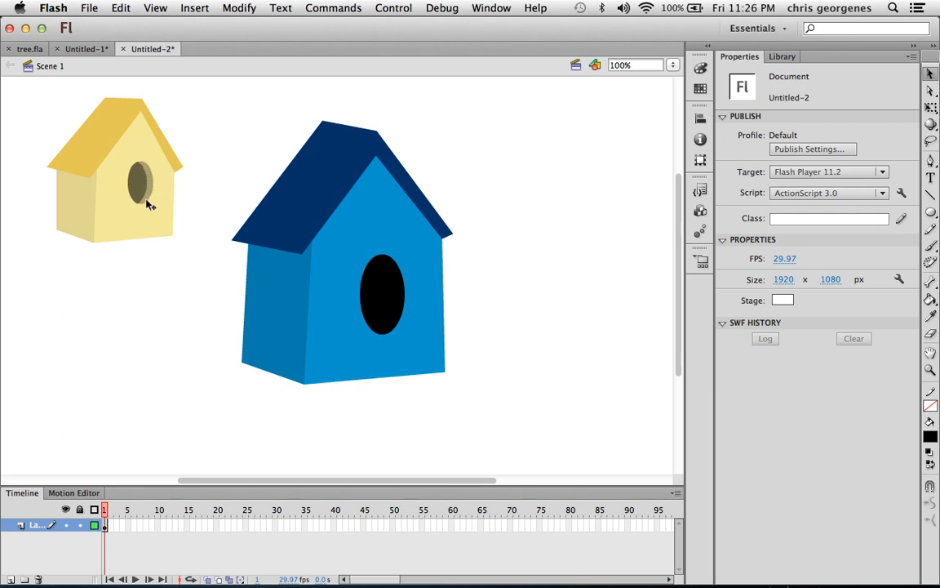
{"action": "mouse_move", "coordinate": [490, 400]}
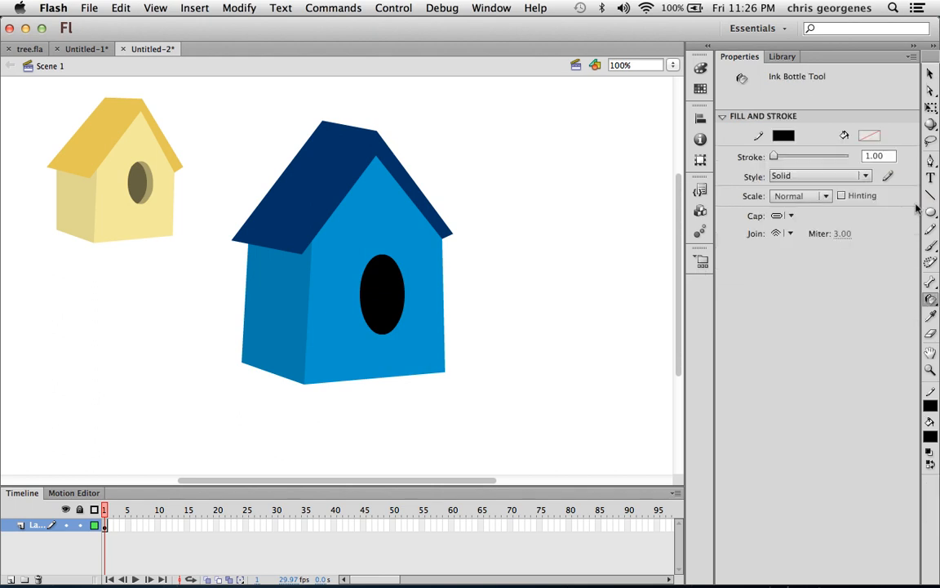
{"action": "mouse_move", "coordinate": [911, 297]}
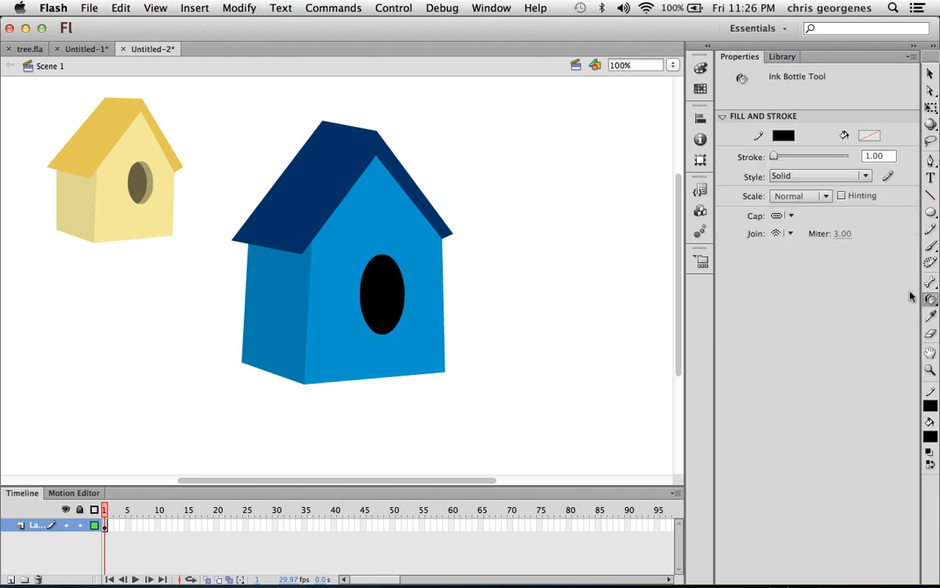
Step: Switch to the Ink Bottle tool and pick a white stroke colour for the hole's outline
{"action": "left_click", "coordinate": [931, 299]}
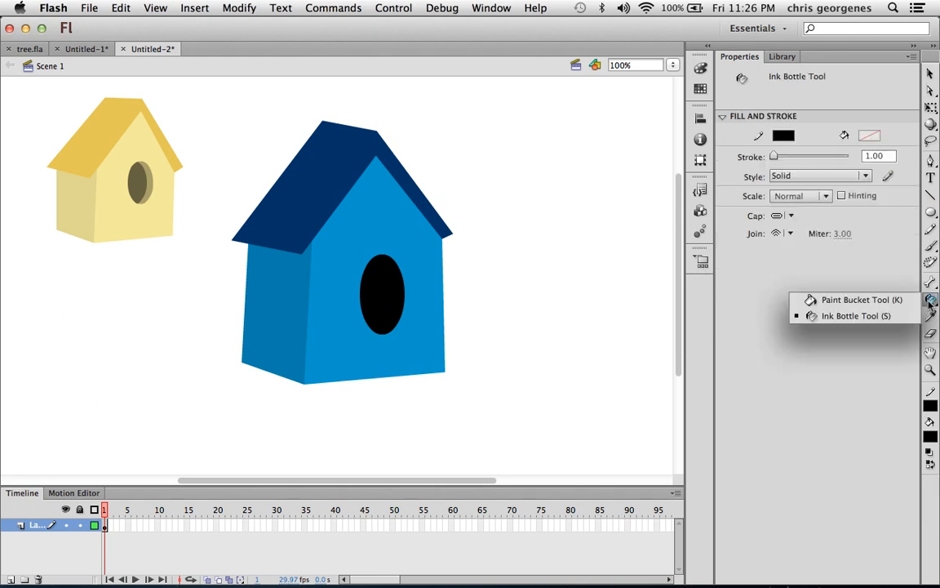
{"action": "left_click", "coordinate": [855, 317]}
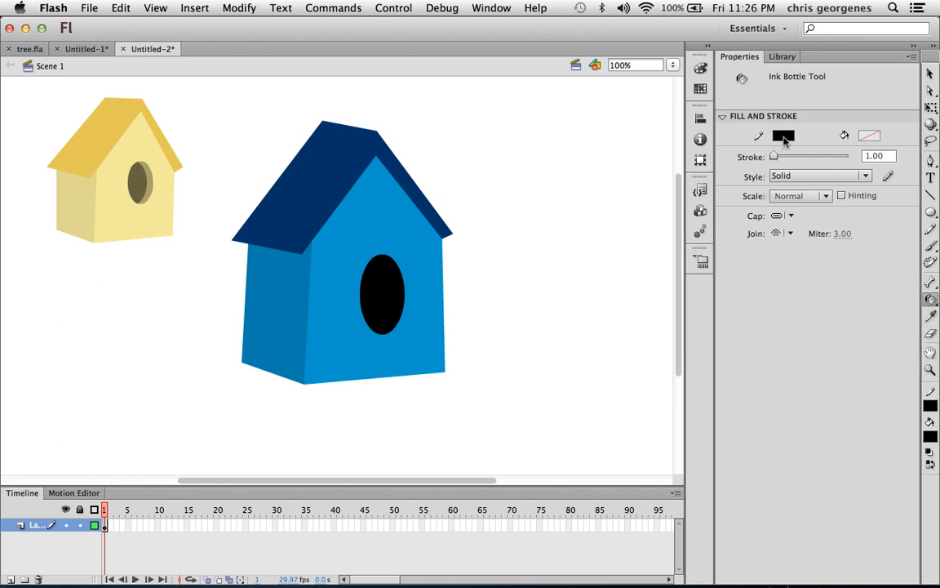
{"action": "left_click", "coordinate": [784, 135]}
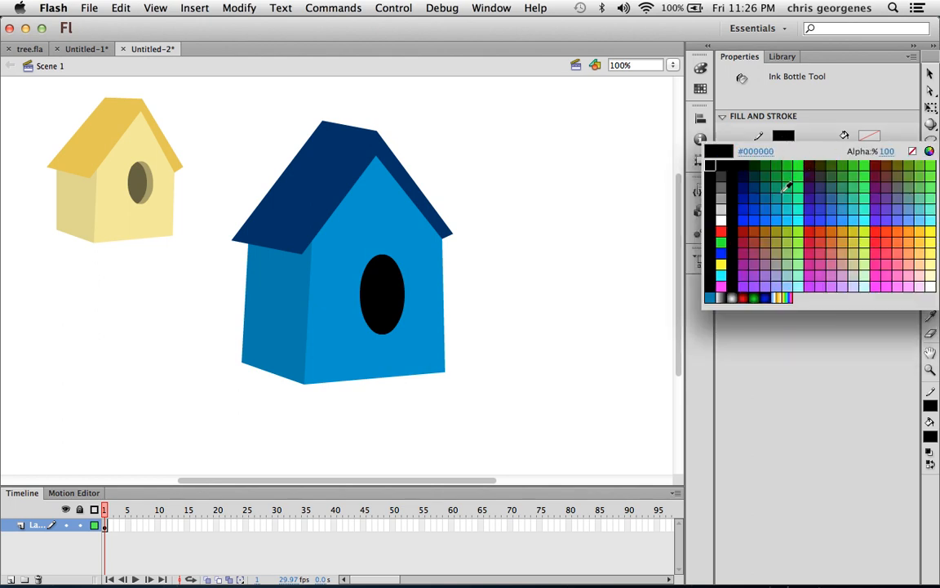
{"action": "left_click", "coordinate": [748, 204]}
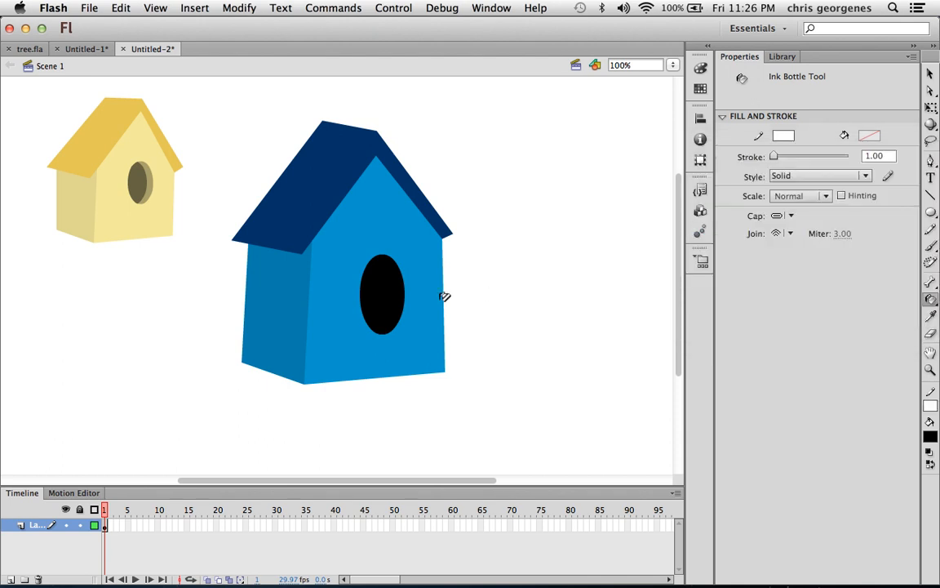
{"action": "mouse_move", "coordinate": [411, 290]}
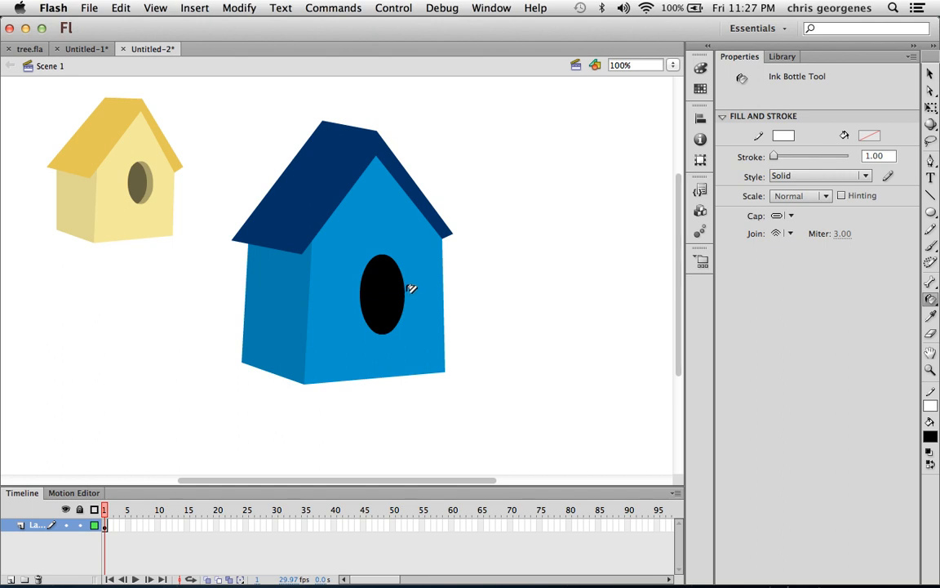
{"action": "mouse_move", "coordinate": [402, 274]}
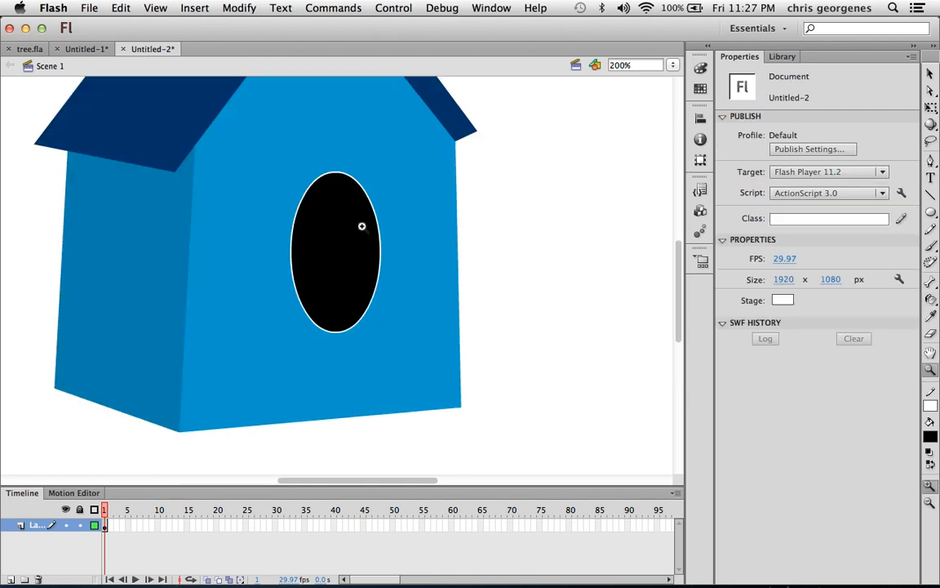
{"action": "mouse_move", "coordinate": [325, 215]}
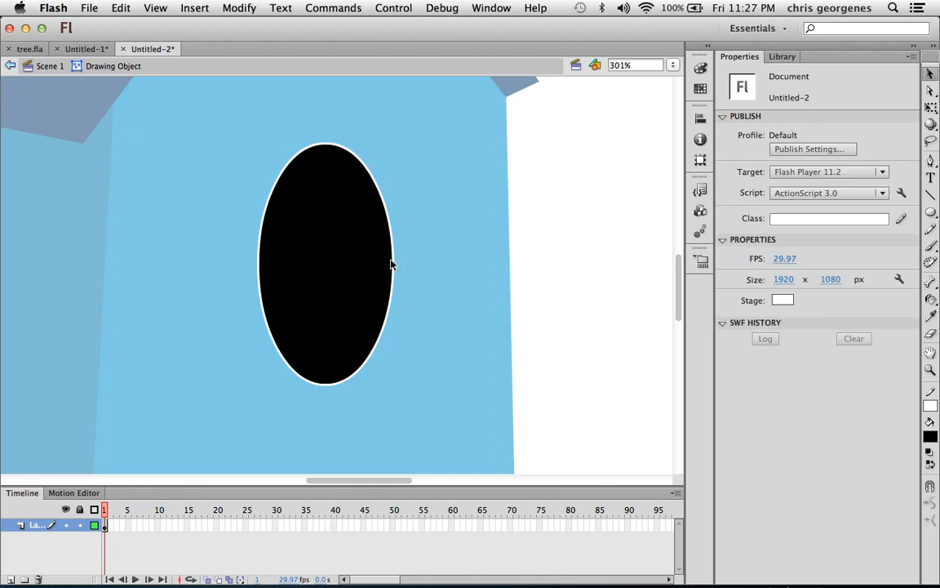
Step: Copy and offset the black hole as a rim and fill it with dark blue #003399
{"action": "left_click", "coordinate": [327, 261]}
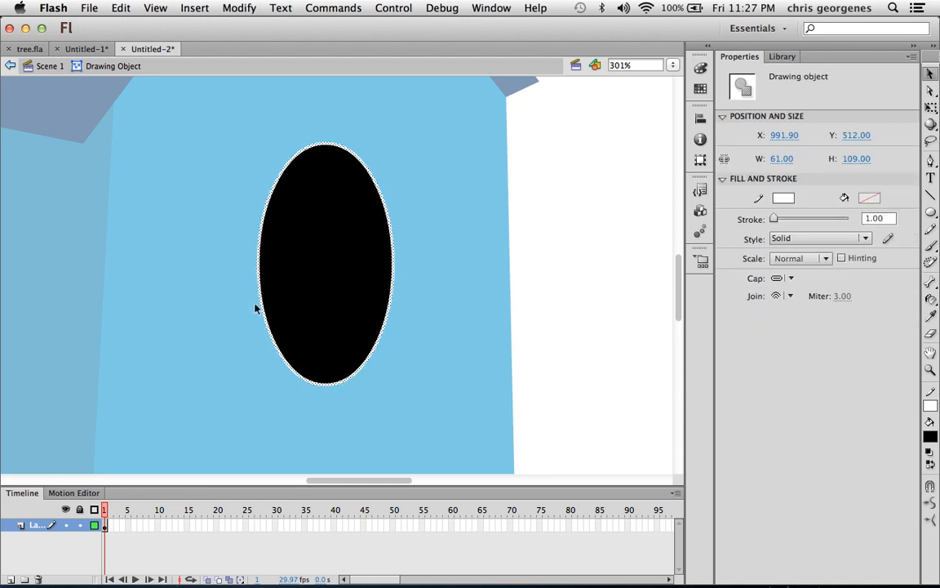
{"action": "mouse_move", "coordinate": [306, 238]}
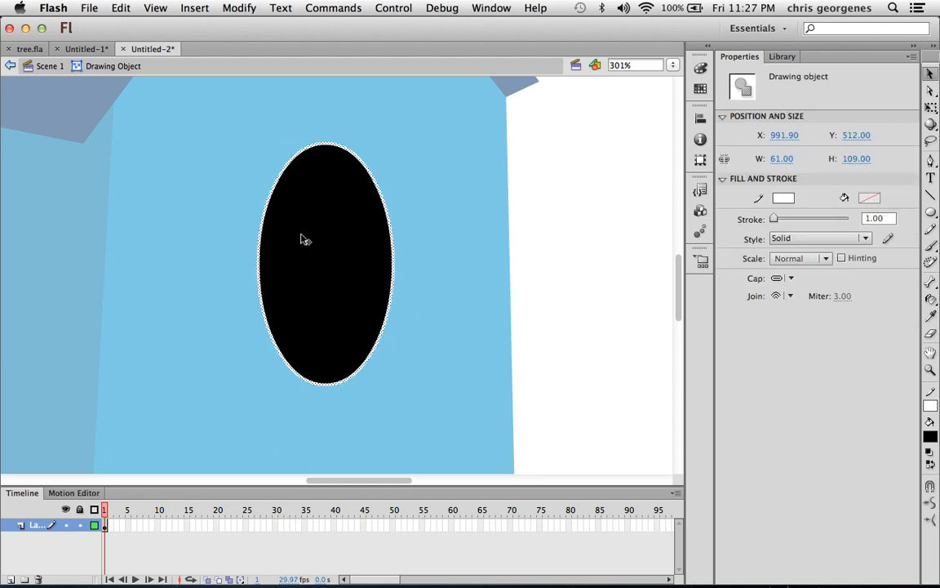
{"action": "mouse_move", "coordinate": [334, 227]}
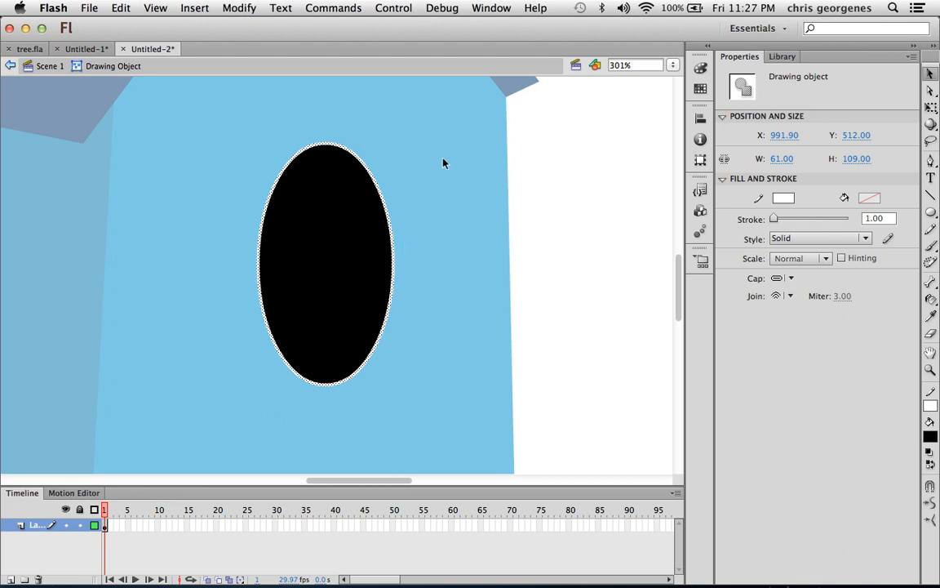
{"action": "mouse_move", "coordinate": [460, 159]}
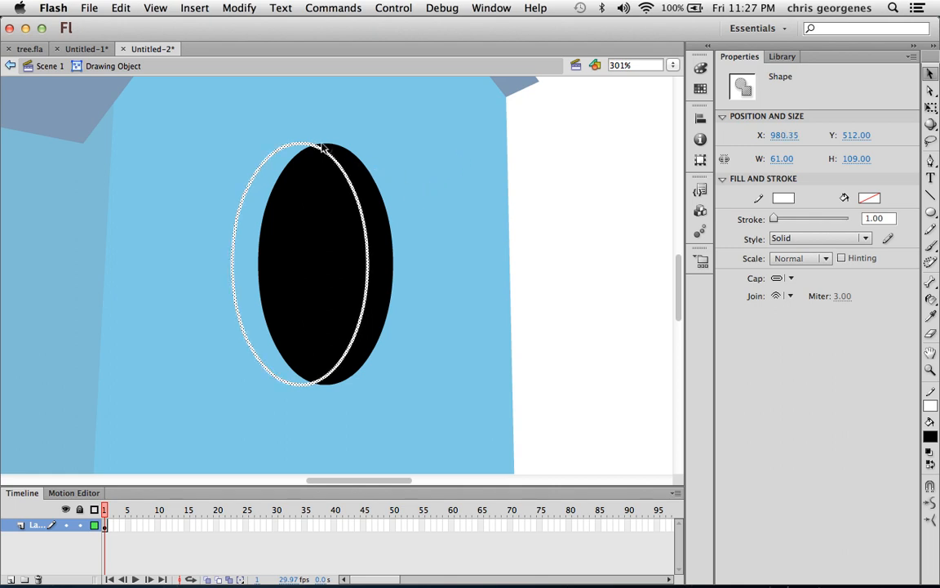
{"action": "mouse_move", "coordinate": [360, 342]}
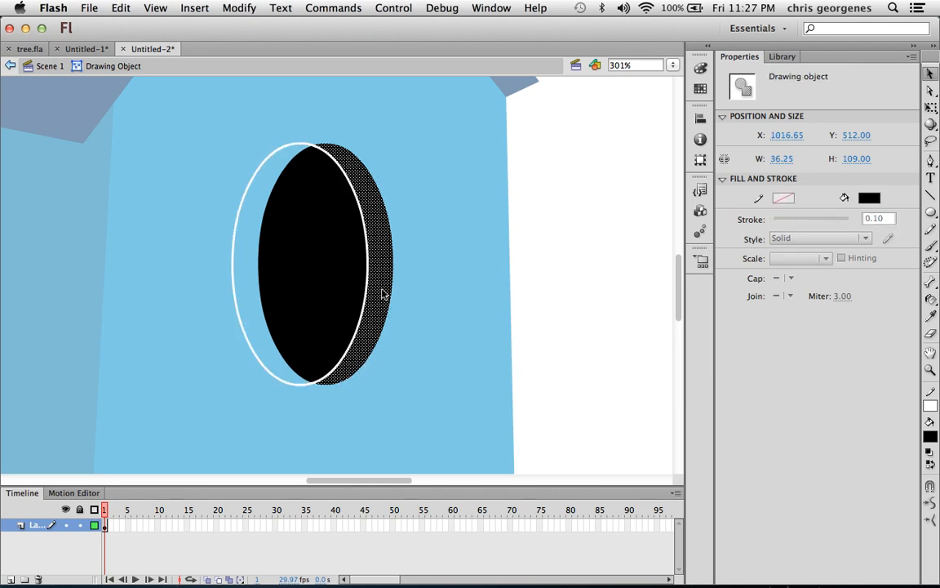
{"action": "left_click", "coordinate": [869, 196]}
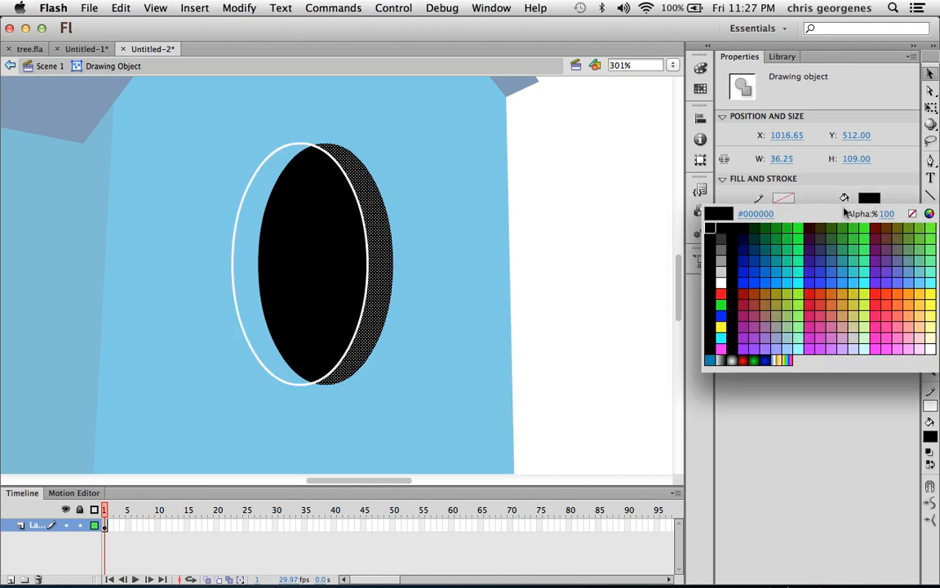
{"action": "left_click", "coordinate": [751, 248]}
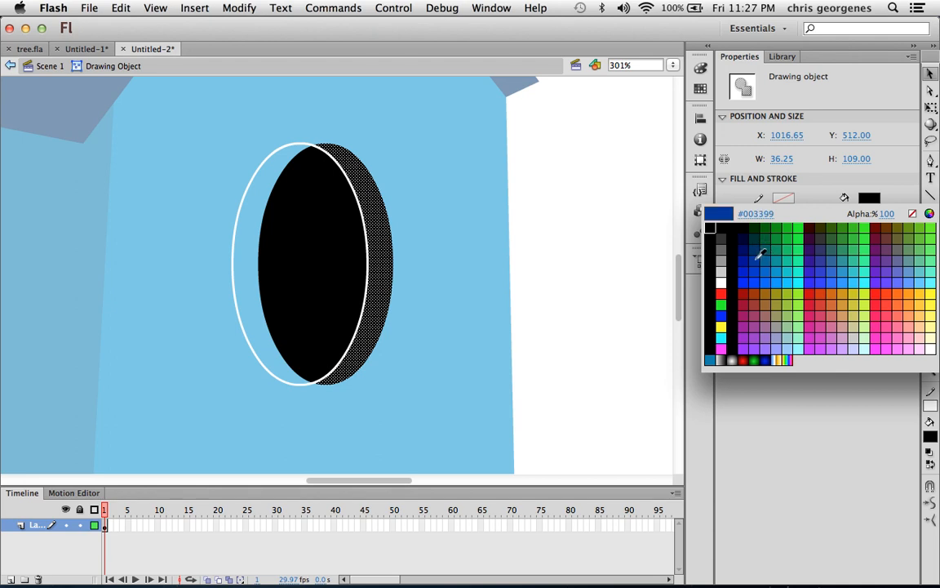
{"action": "left_click", "coordinate": [766, 255]}
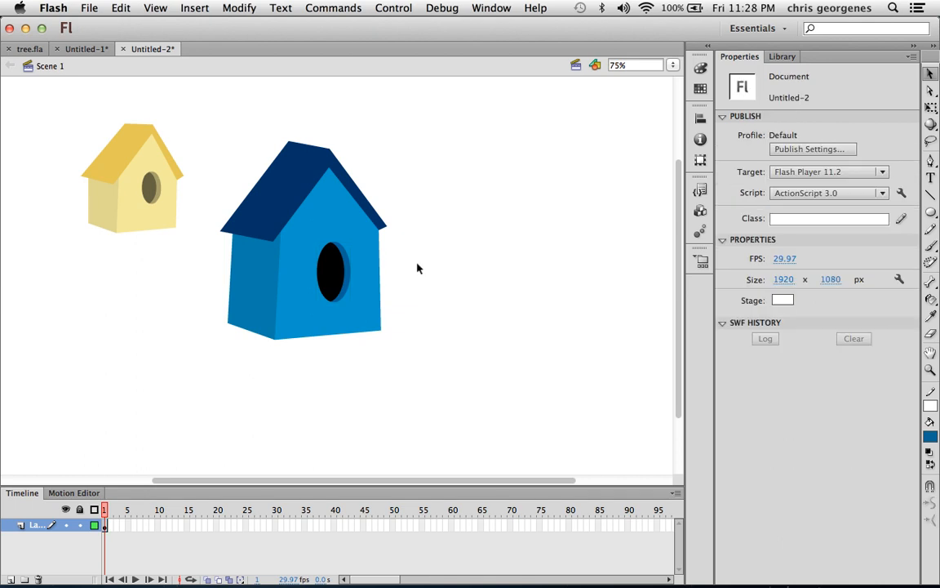
Step: Select all the blue birdhouse pieces and group them via Modify > Group
{"action": "left_click", "coordinate": [334, 274]}
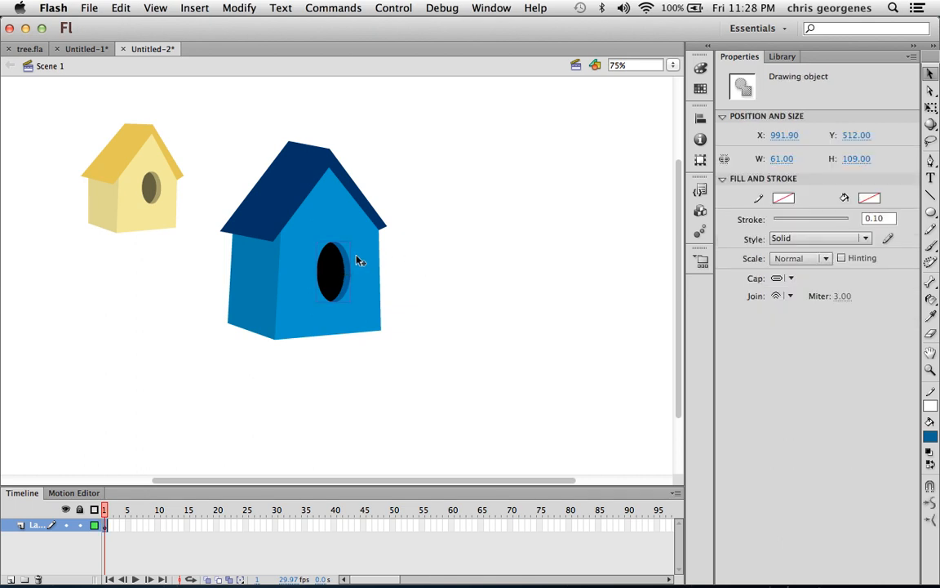
{"action": "left_click", "coordinate": [329, 274]}
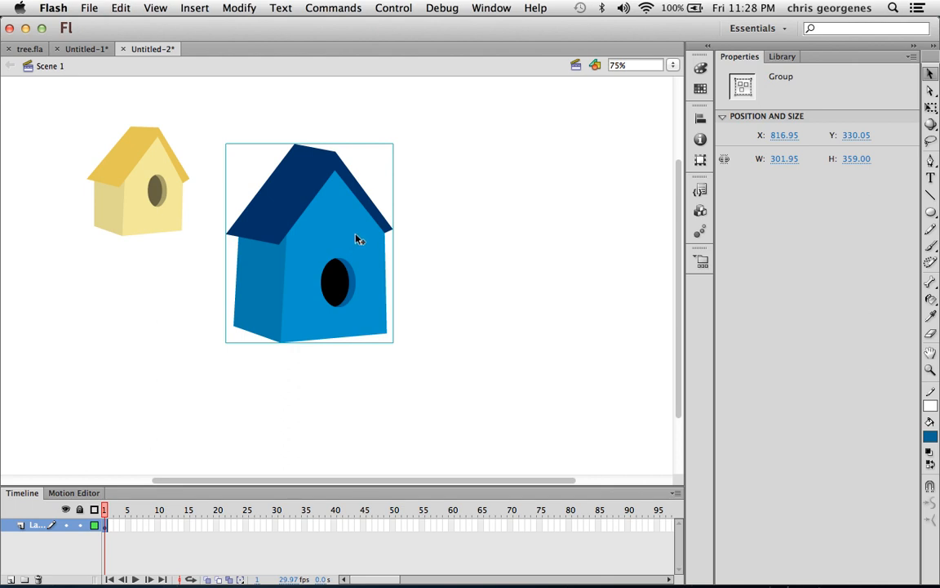
{"action": "mouse_move", "coordinate": [356, 262]}
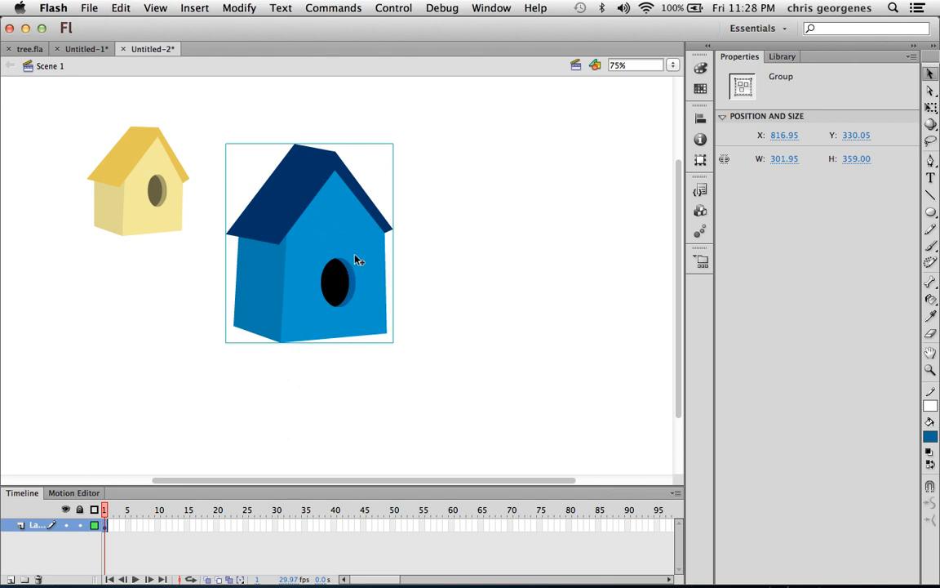
{"action": "left_click", "coordinate": [82, 49]}
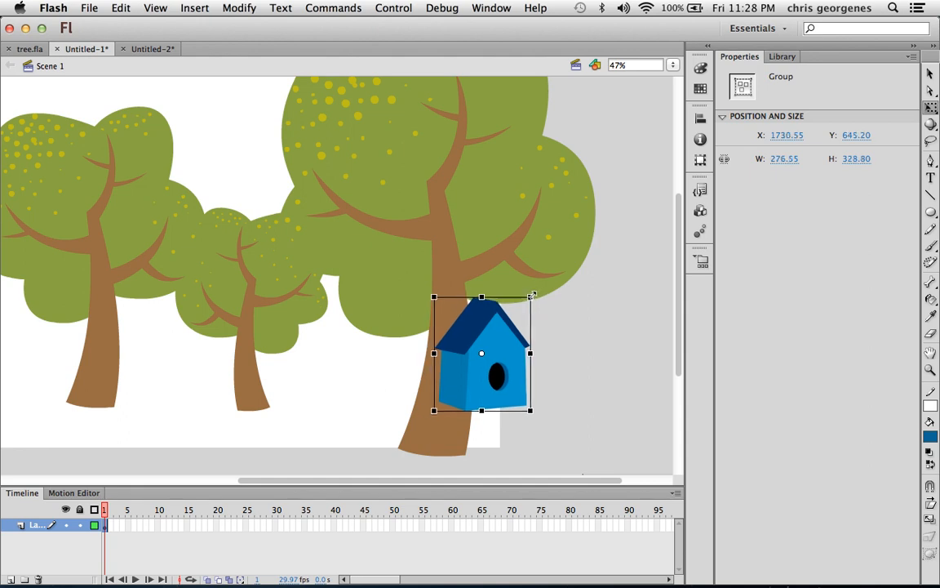
Step: Shrink the pasted birdhouse with Free Transform and settle it onto the right tree's trunk
{"action": "left_click_drag", "start_coordinate": [532, 294], "coordinate": [516, 317]}
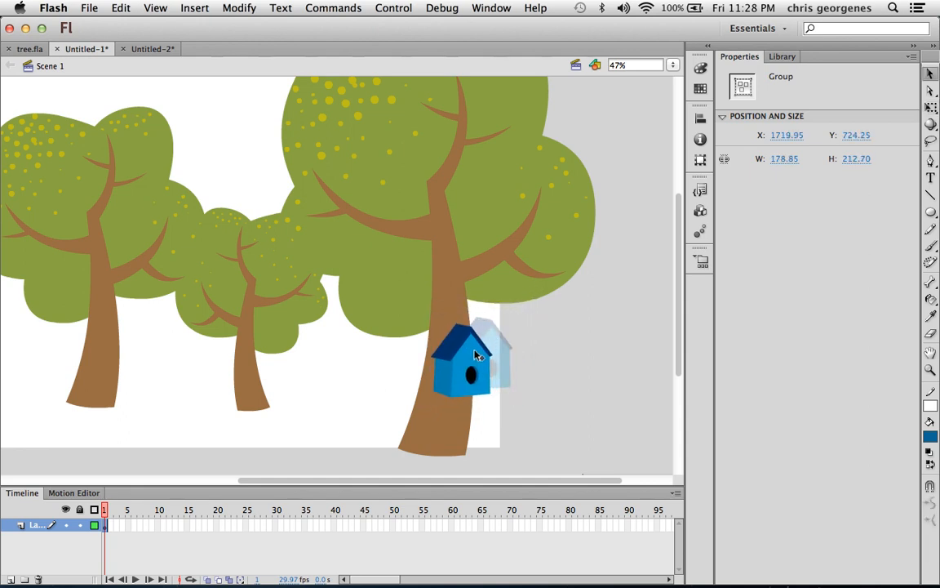
{"action": "left_click_drag", "start_coordinate": [473, 367], "coordinate": [461, 351]}
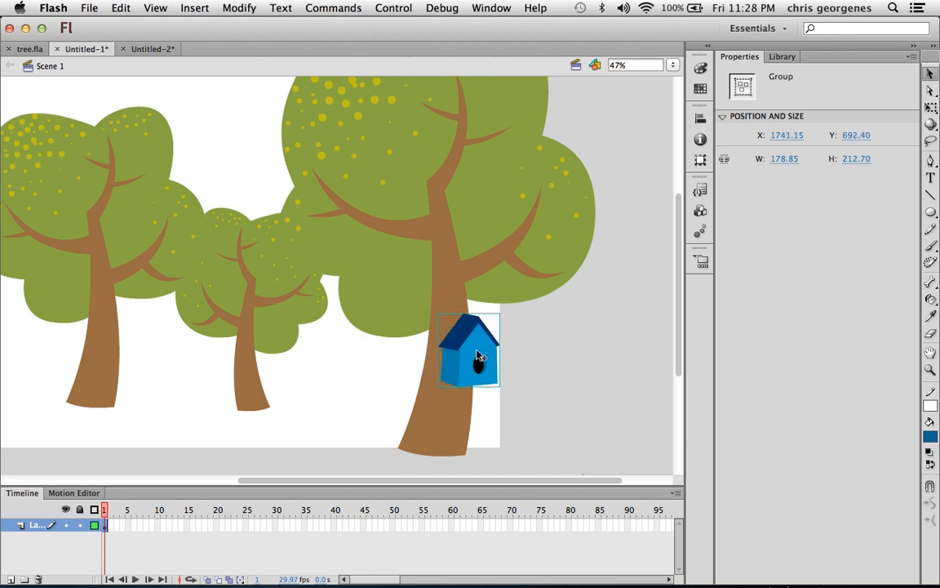
{"action": "left_click_drag", "start_coordinate": [477, 351], "coordinate": [487, 363]}
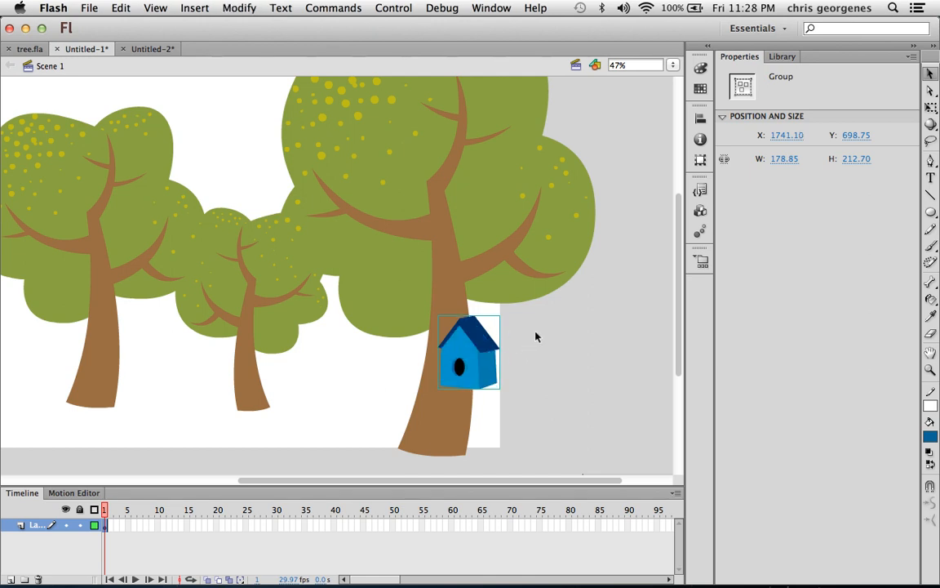
{"action": "left_click_drag", "start_coordinate": [471, 351], "coordinate": [428, 351]}
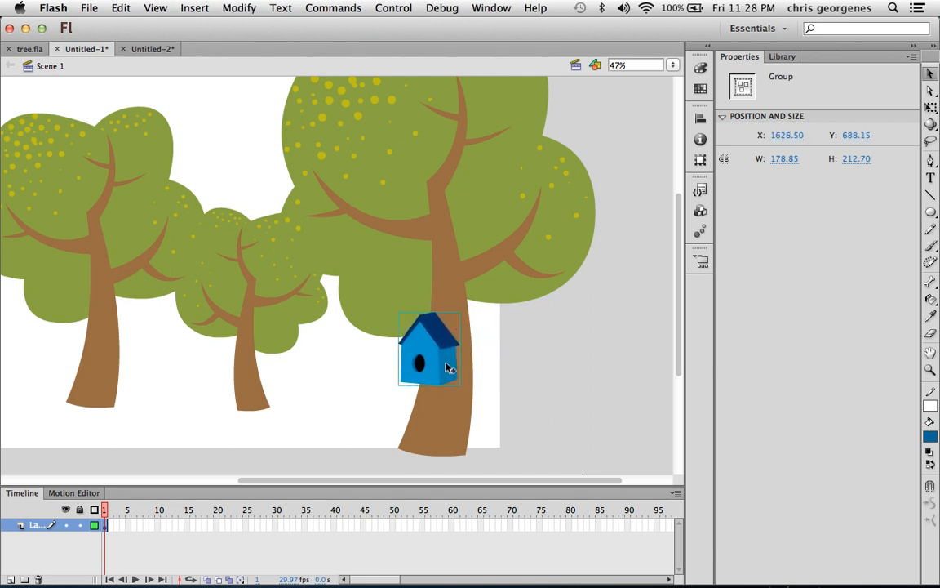
{"action": "left_click_drag", "start_coordinate": [431, 362], "coordinate": [431, 318]}
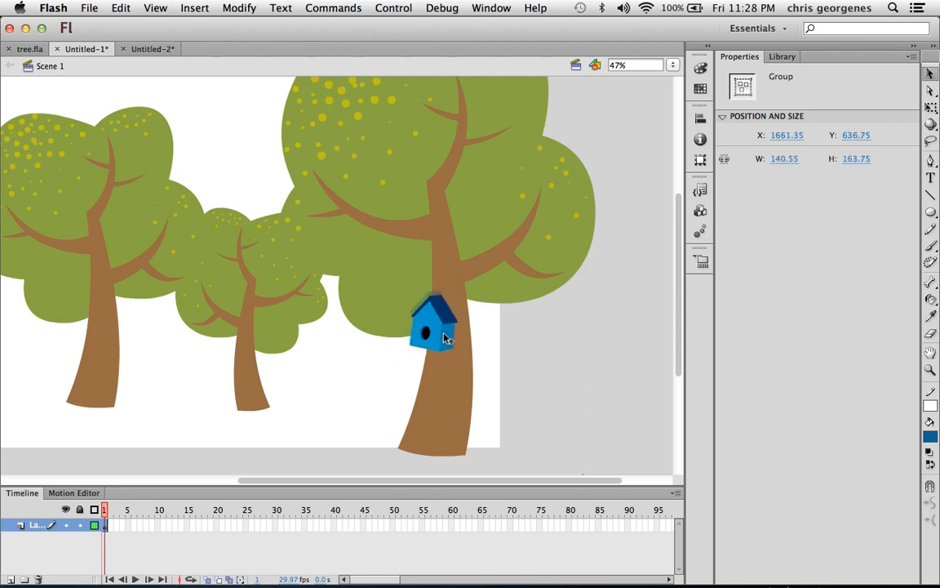
{"action": "left_click", "coordinate": [463, 368]}
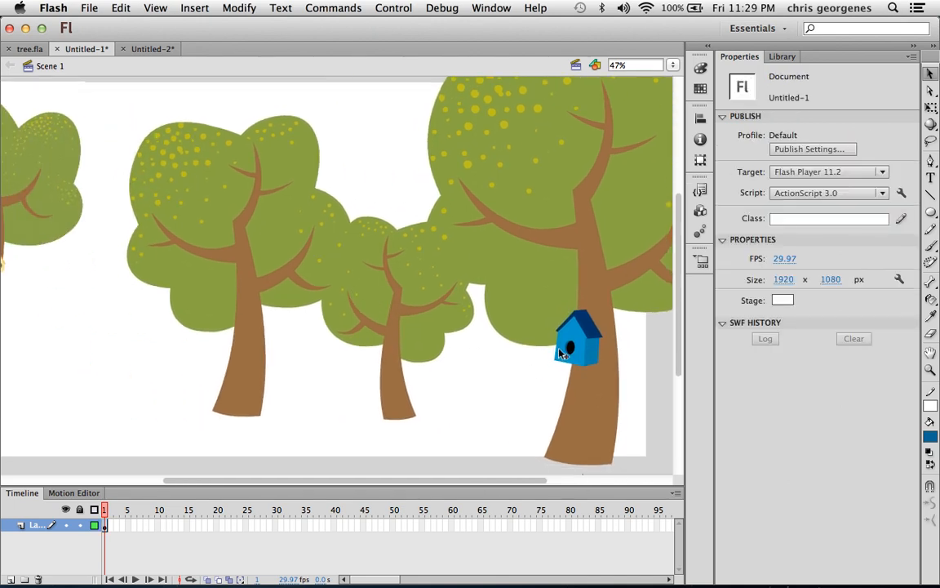
Step: Alt-drag birdhouse copies onto the middle and left trunks, the left one smaller
{"action": "left_click", "coordinate": [579, 341]}
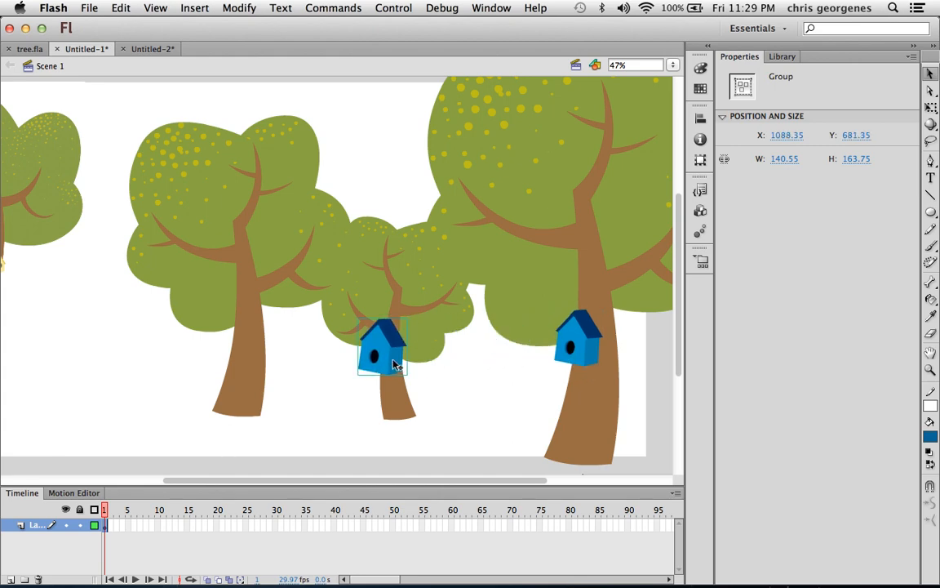
{"action": "left_click_drag", "start_coordinate": [382, 346], "coordinate": [237, 327]}
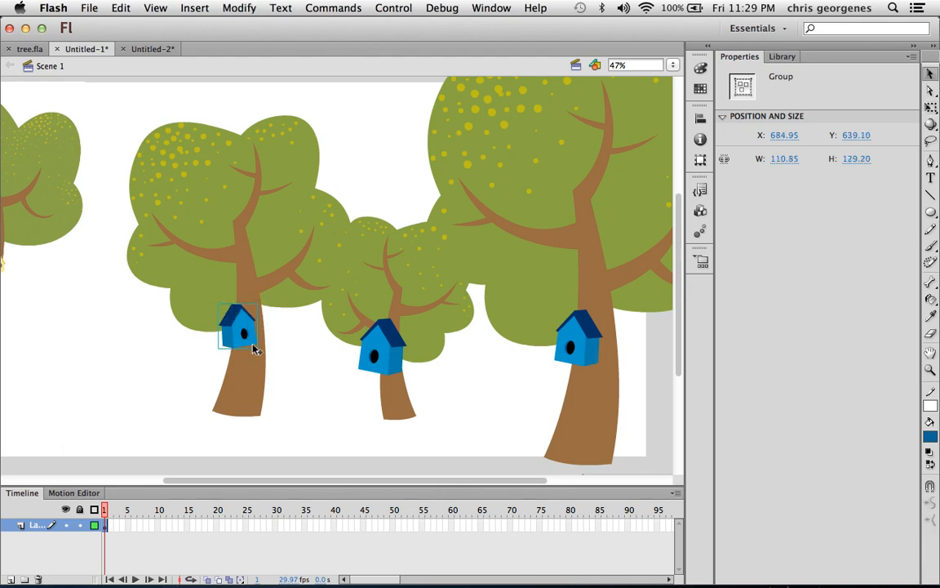
{"action": "left_click_drag", "start_coordinate": [238, 327], "coordinate": [261, 336]}
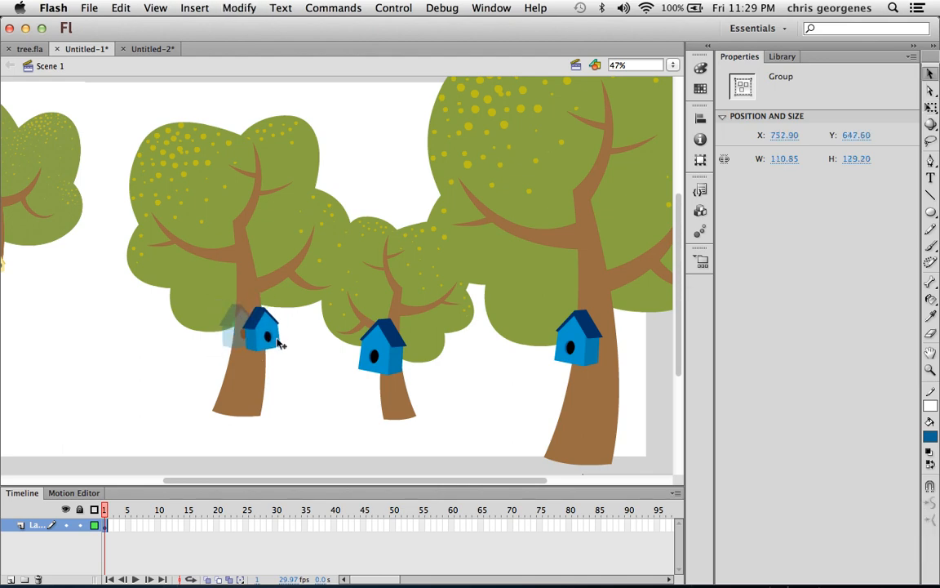